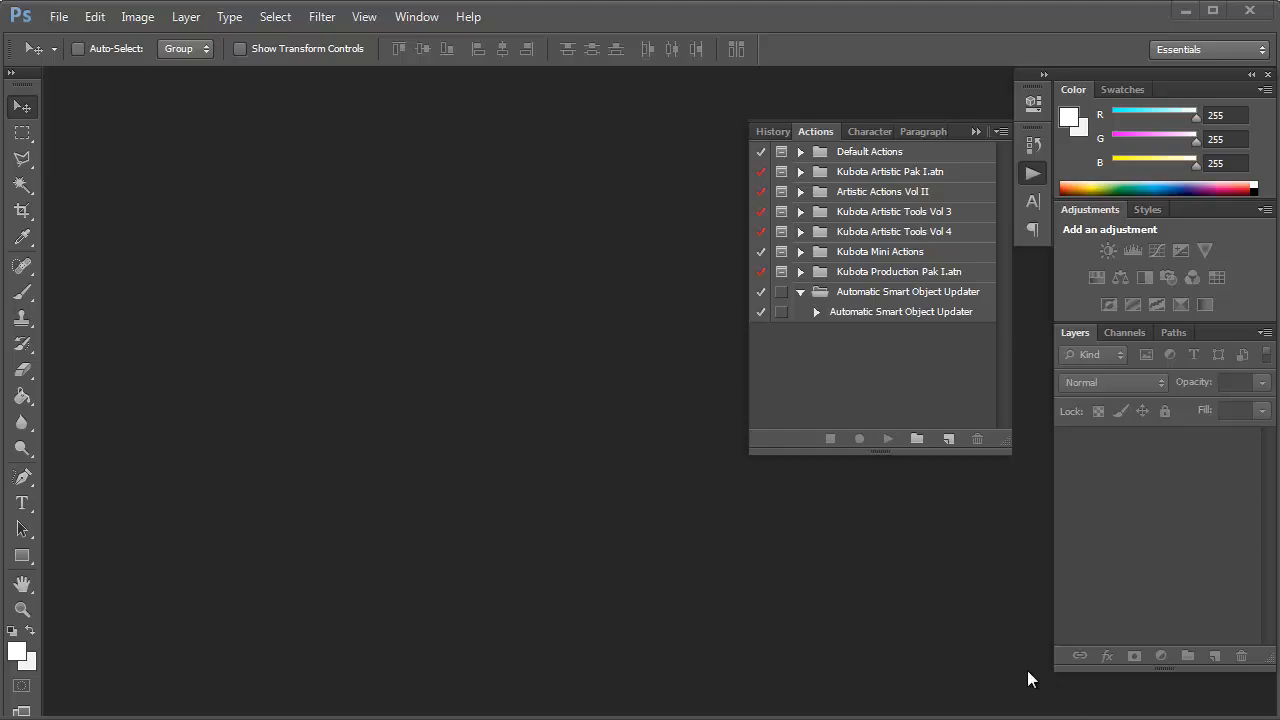
pyautogui.moveTo(840, 584)
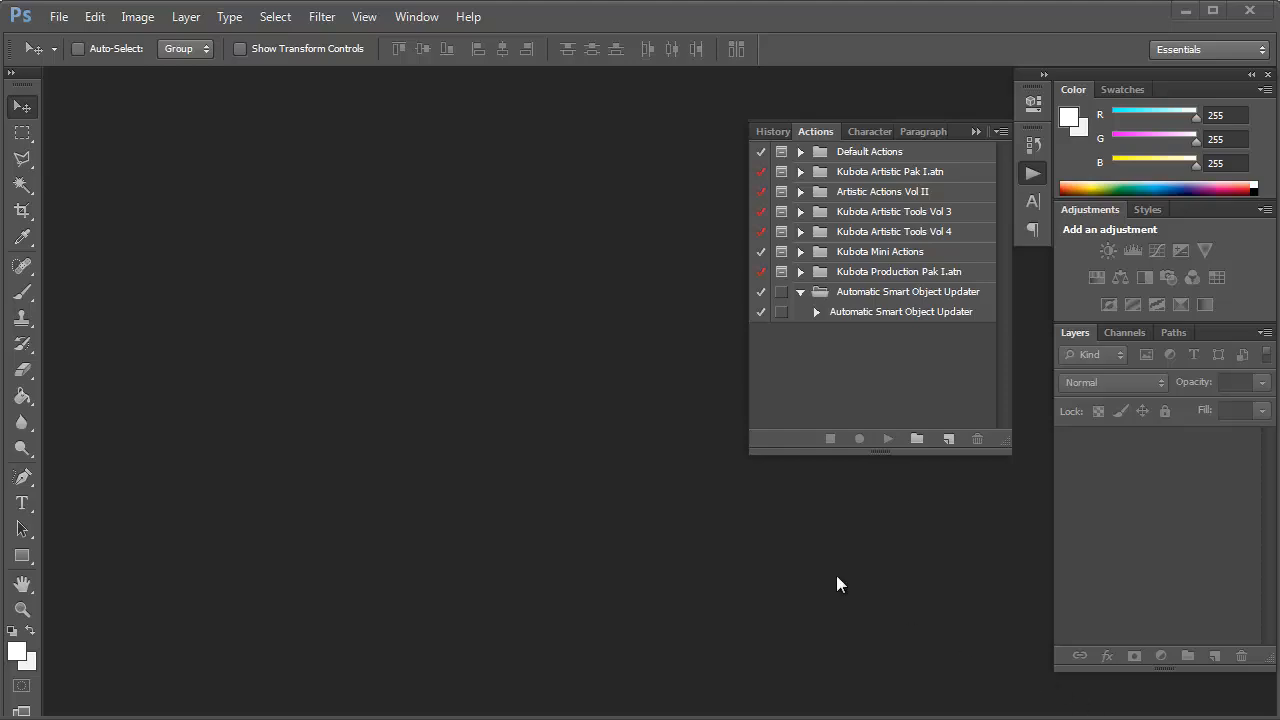
pyautogui.moveTo(112, 72)
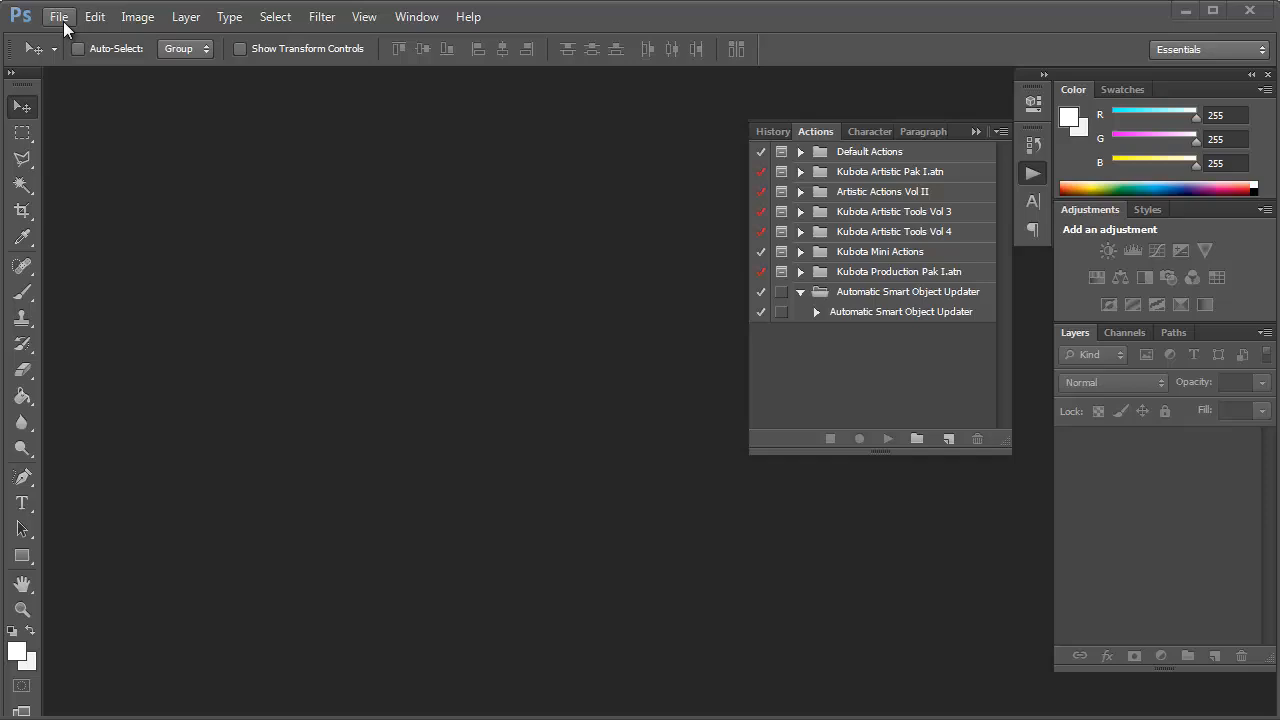
# Step: Browse into the Canvas Mockups folder in the File > Open dialog
pyautogui.click(59, 16)
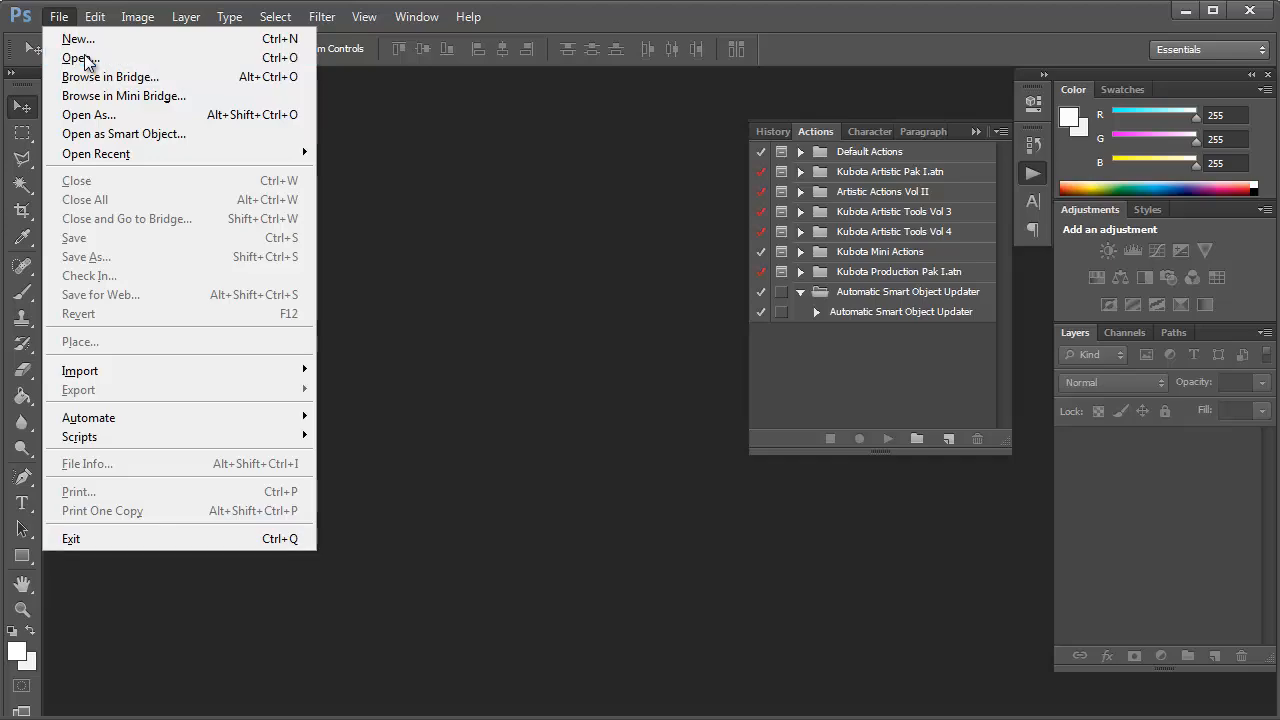
pyautogui.click(76, 57)
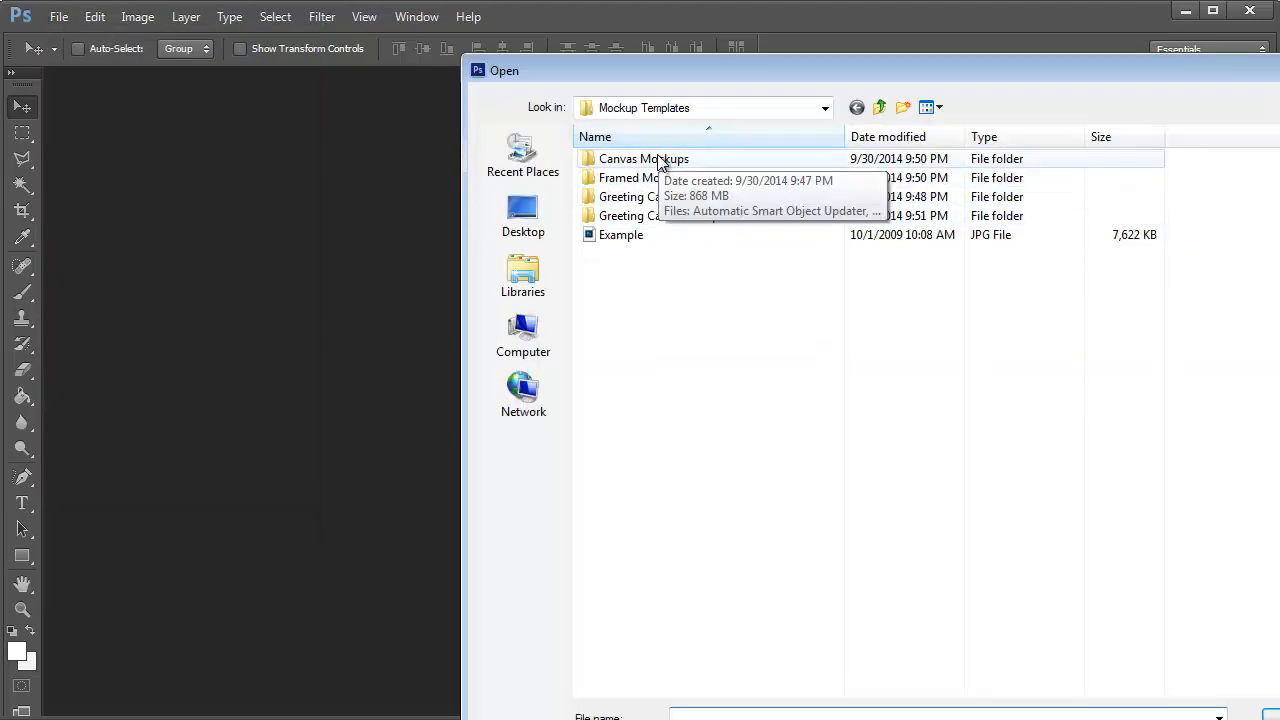
pyautogui.doubleClick(644, 158)
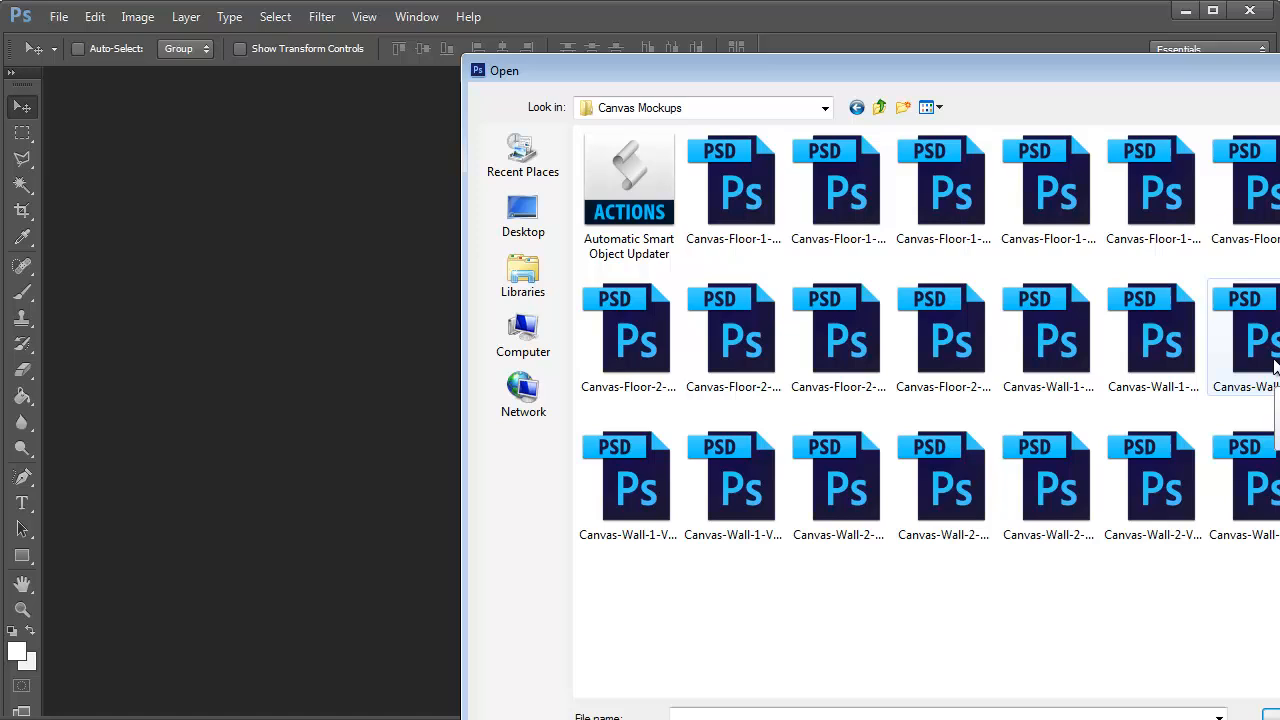
pyautogui.moveTo(1266, 340)
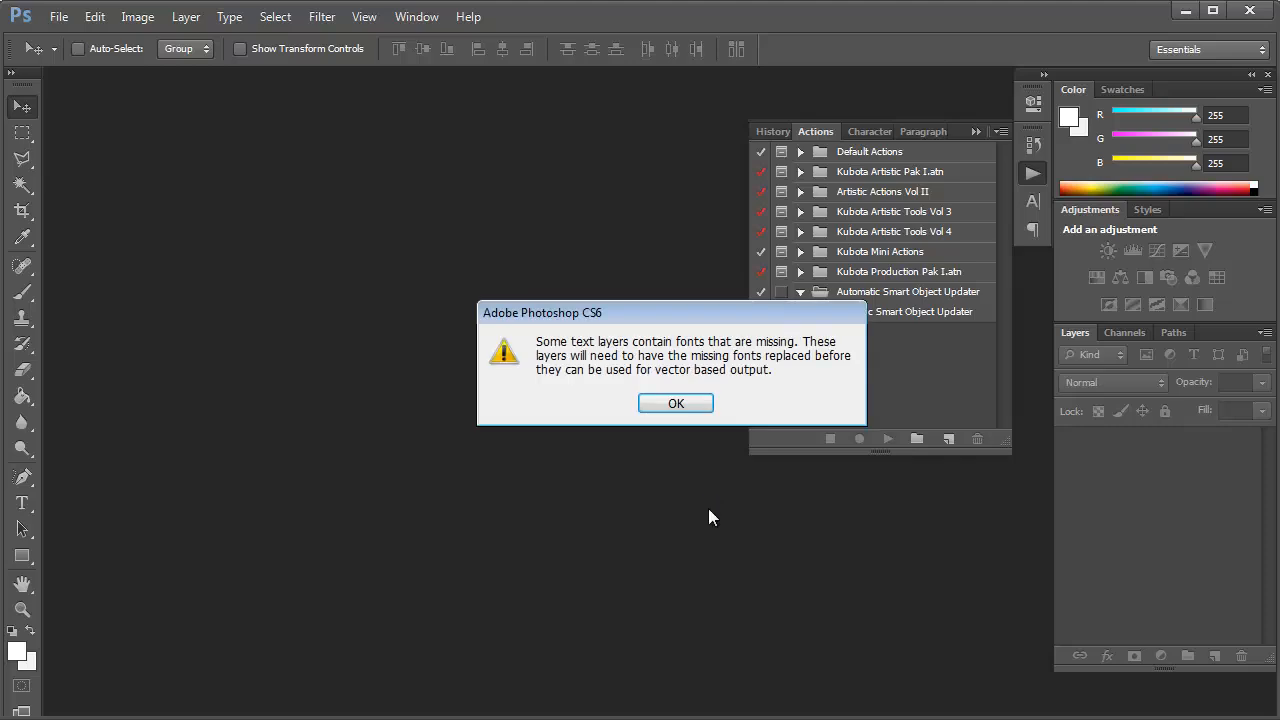
pyautogui.moveTo(723, 357)
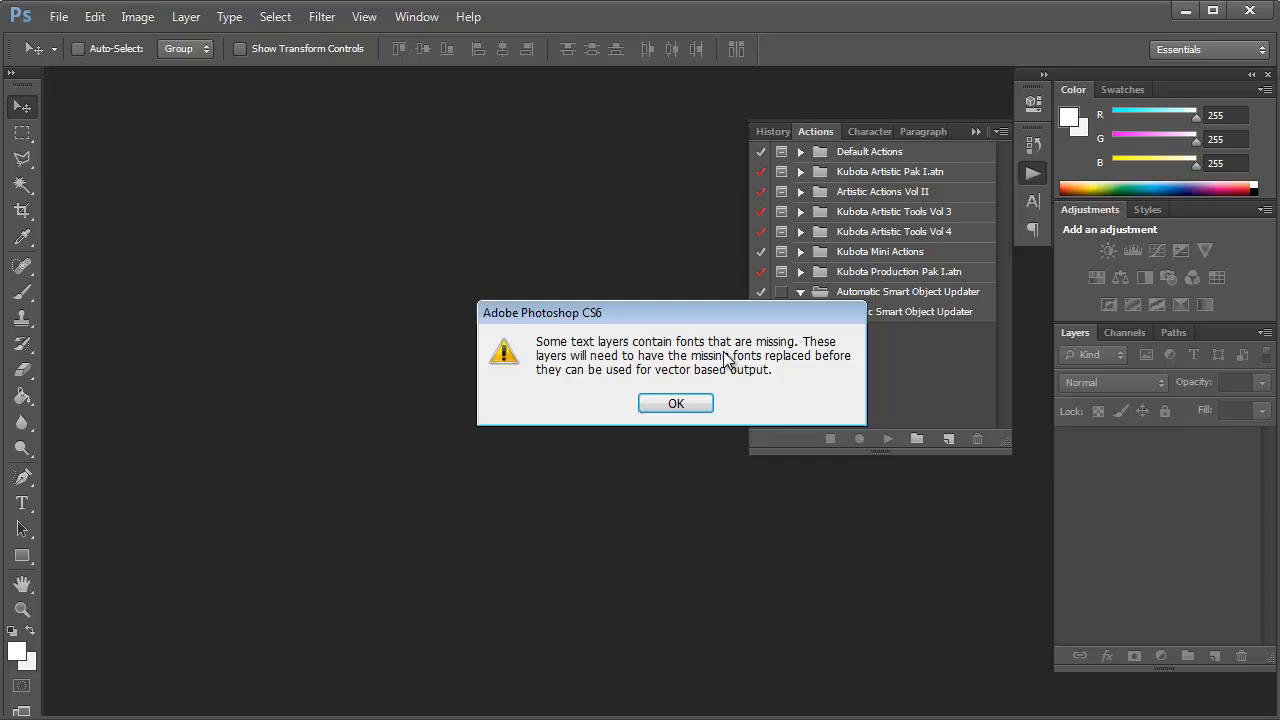
pyautogui.moveTo(660, 355)
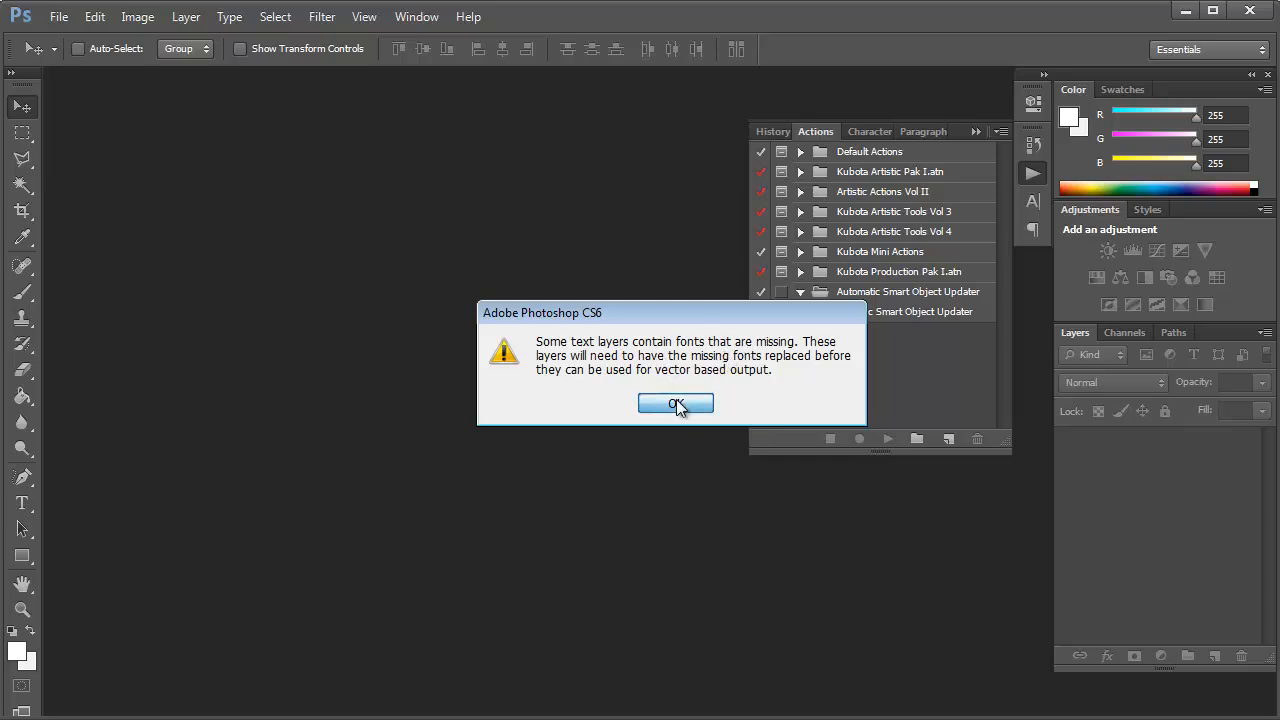
# Step: Dismiss the missing-fonts warning and open Example.jpg from the Mockup Templates folder
pyautogui.click(675, 403)
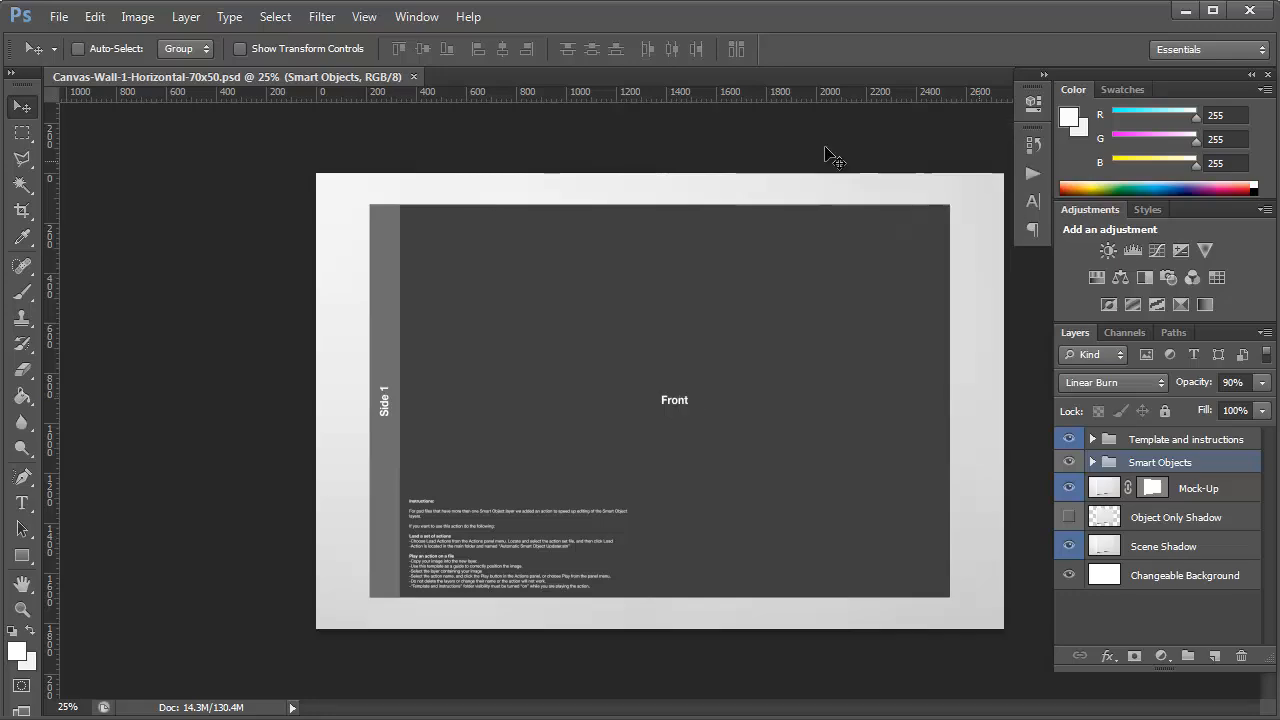
pyautogui.click(58, 16)
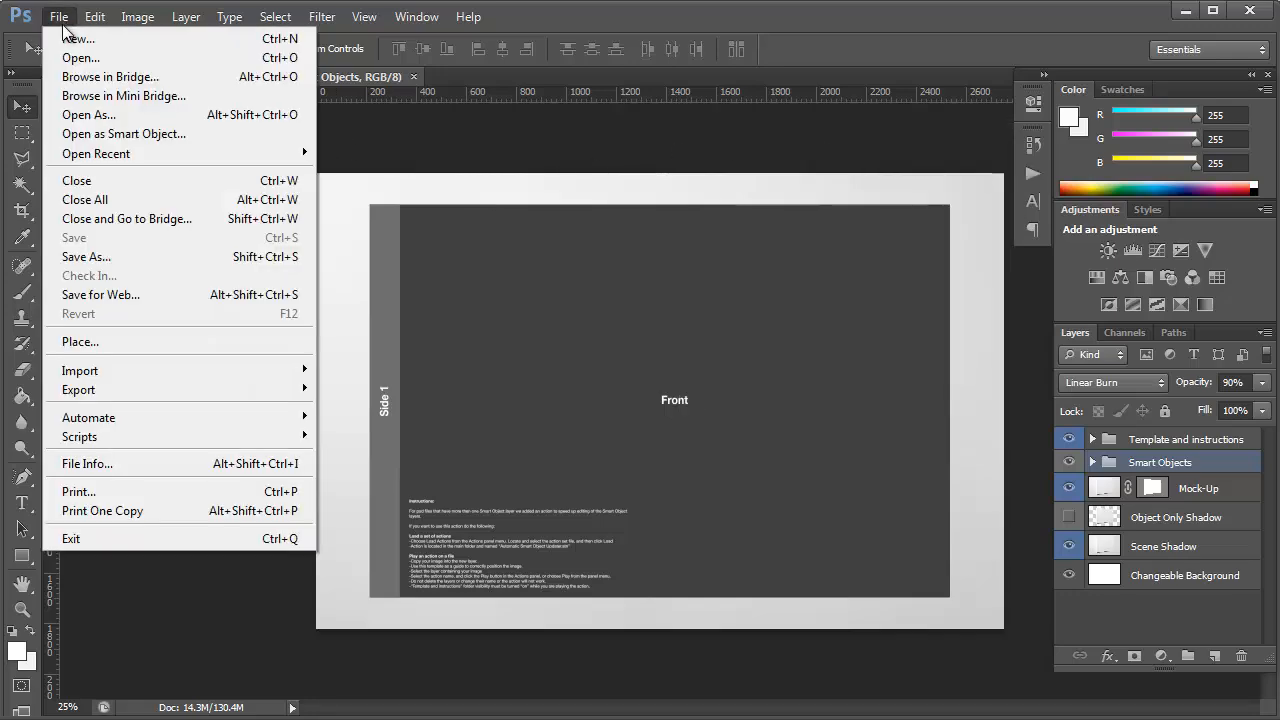
pyautogui.click(81, 57)
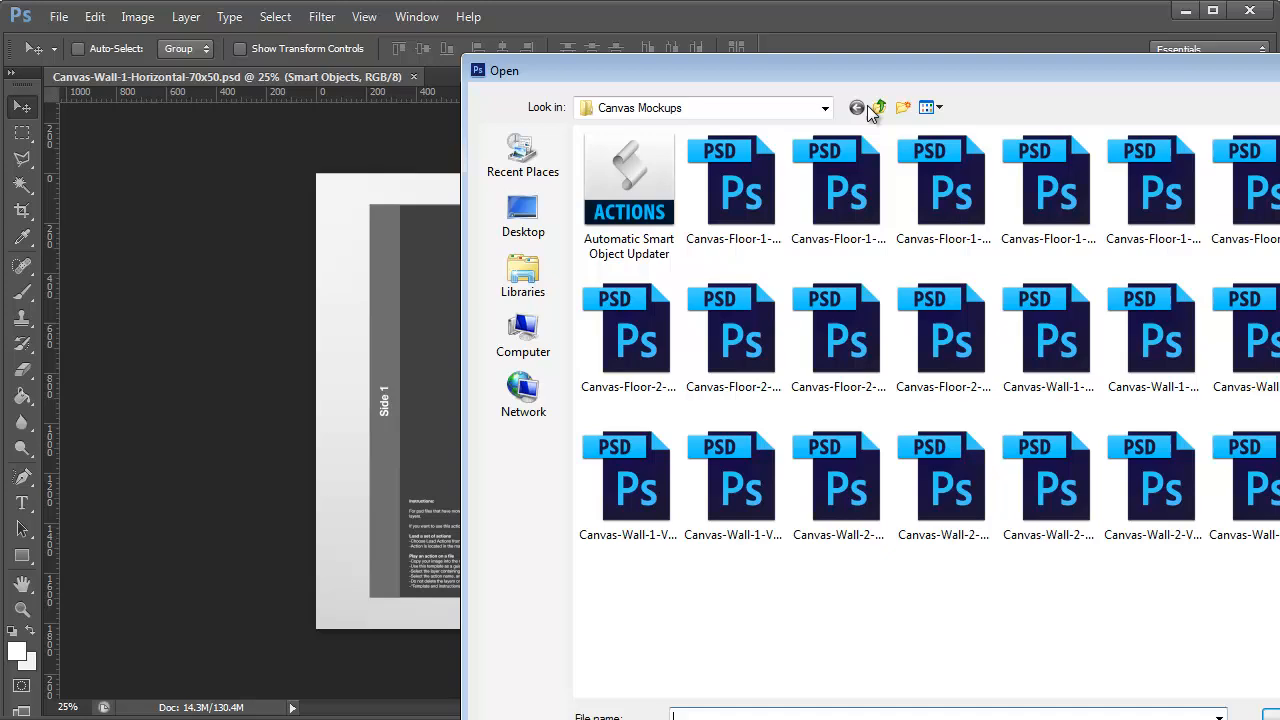
pyautogui.click(878, 107)
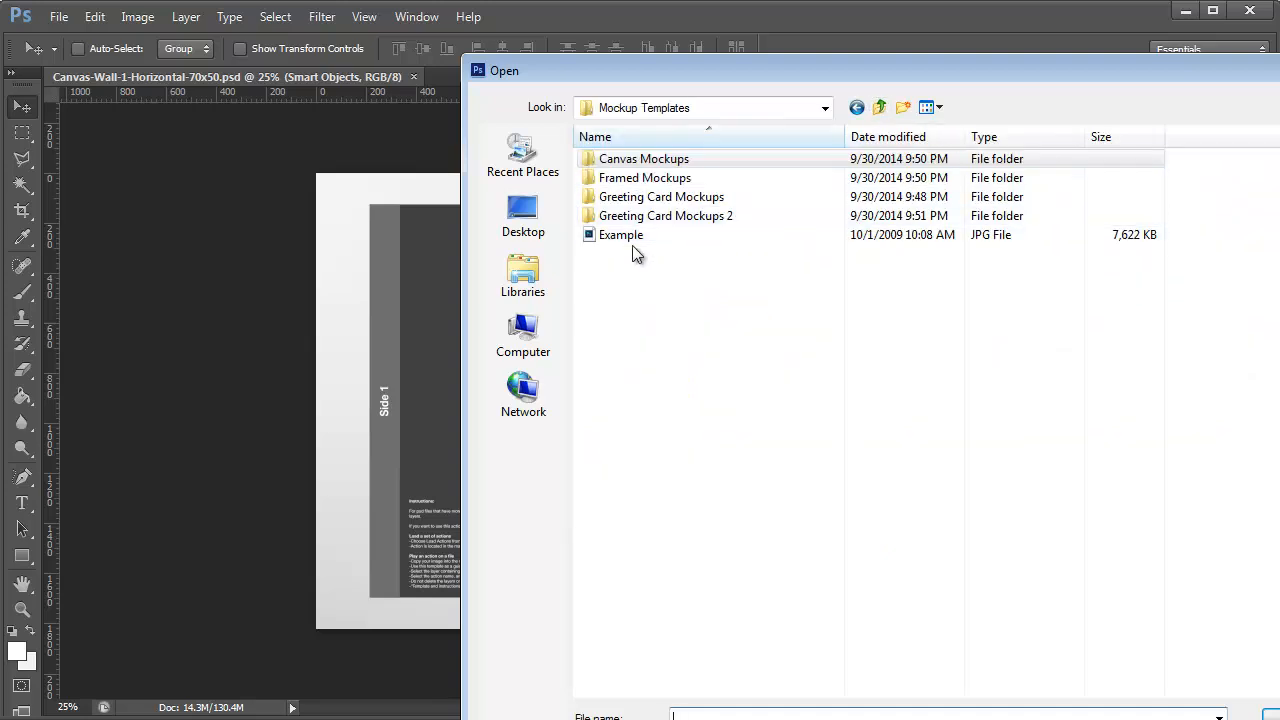
pyautogui.doubleClick(621, 234)
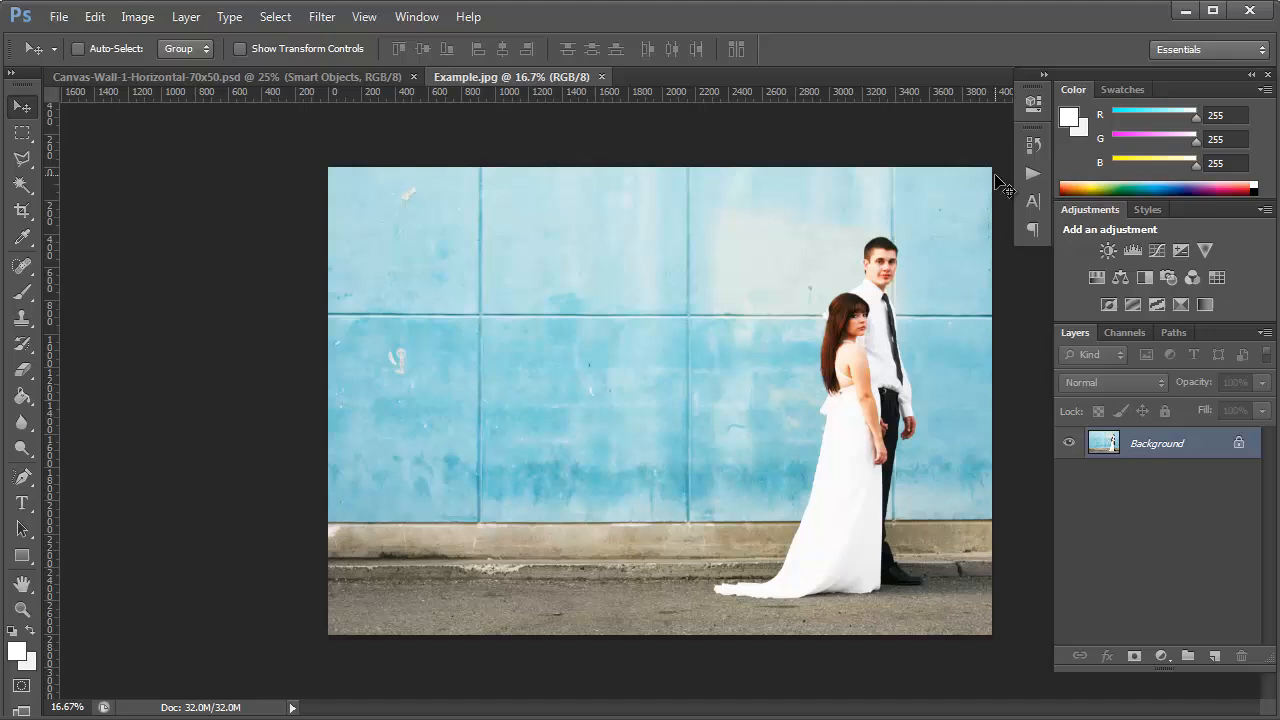
pyautogui.moveTo(970, 205)
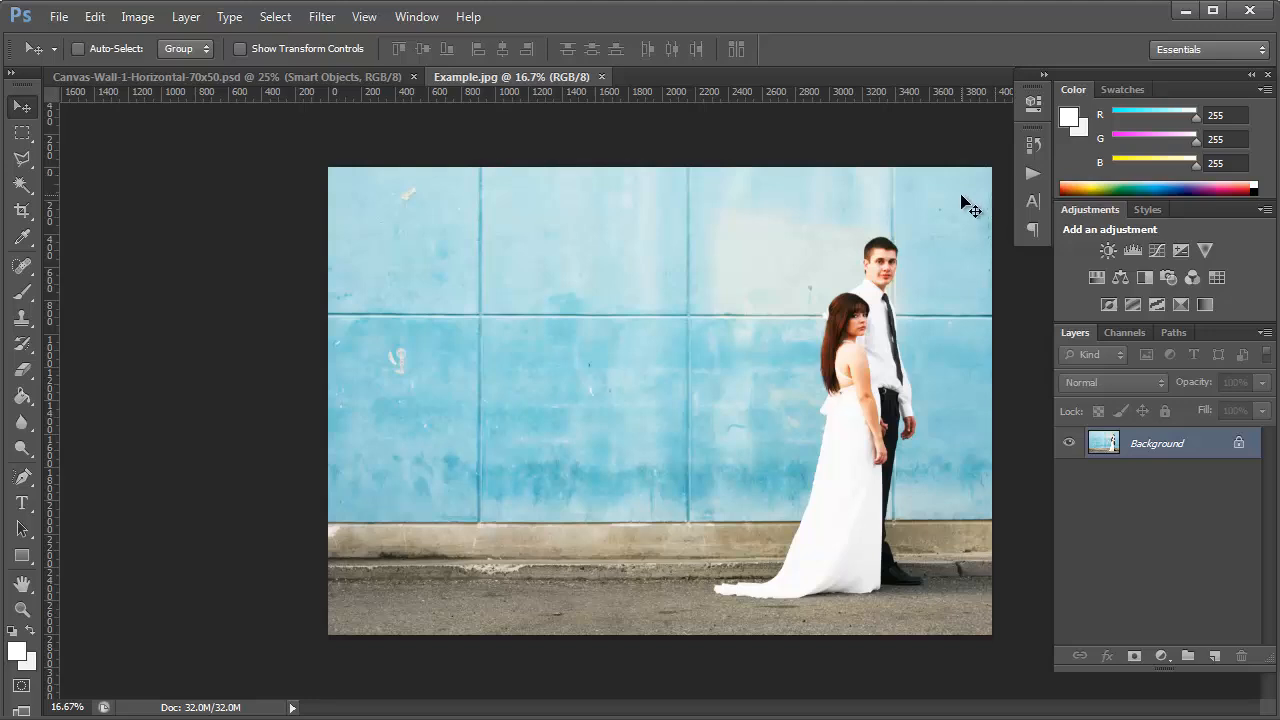
pyautogui.moveTo(678, 352)
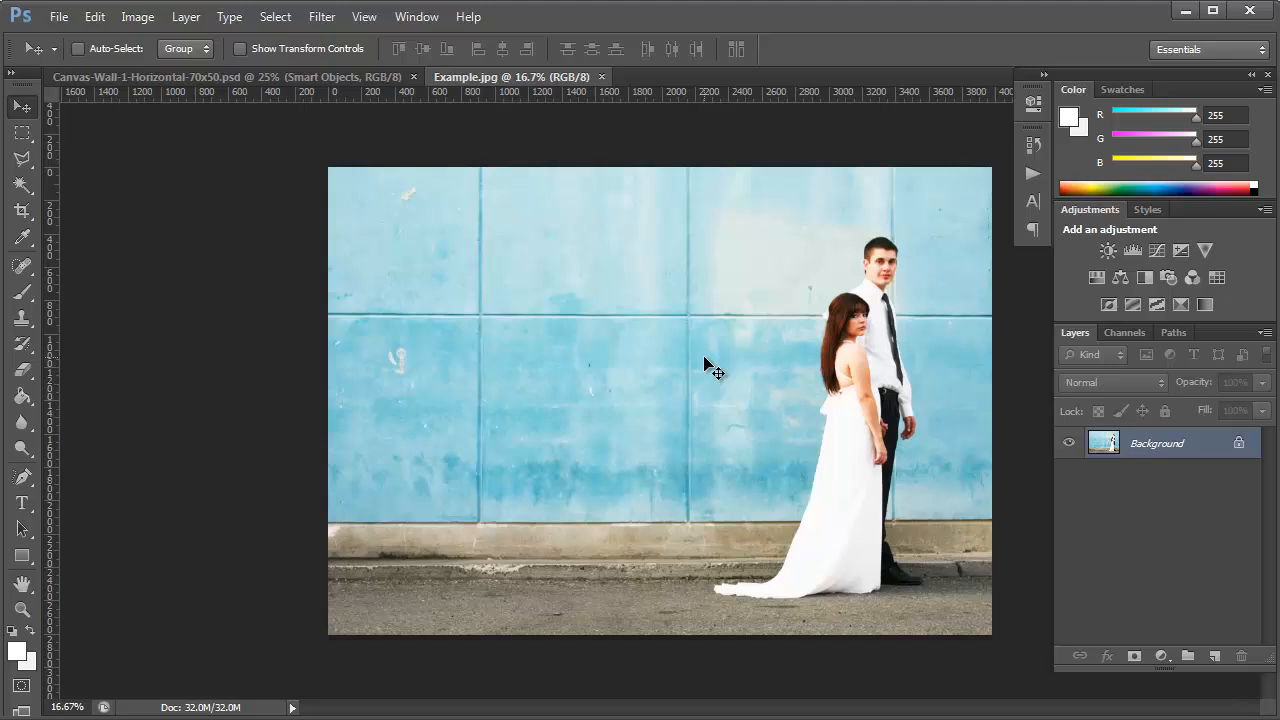
pyautogui.moveTo(624, 322)
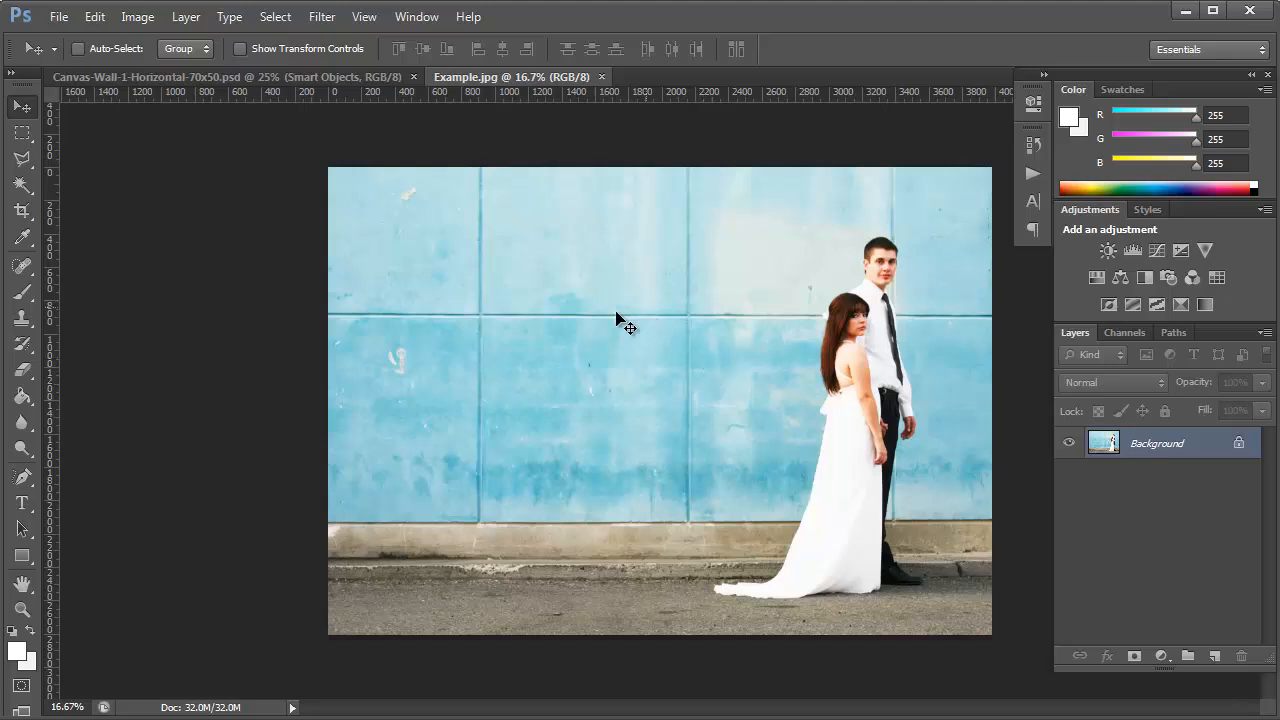
pyautogui.moveTo(658, 335)
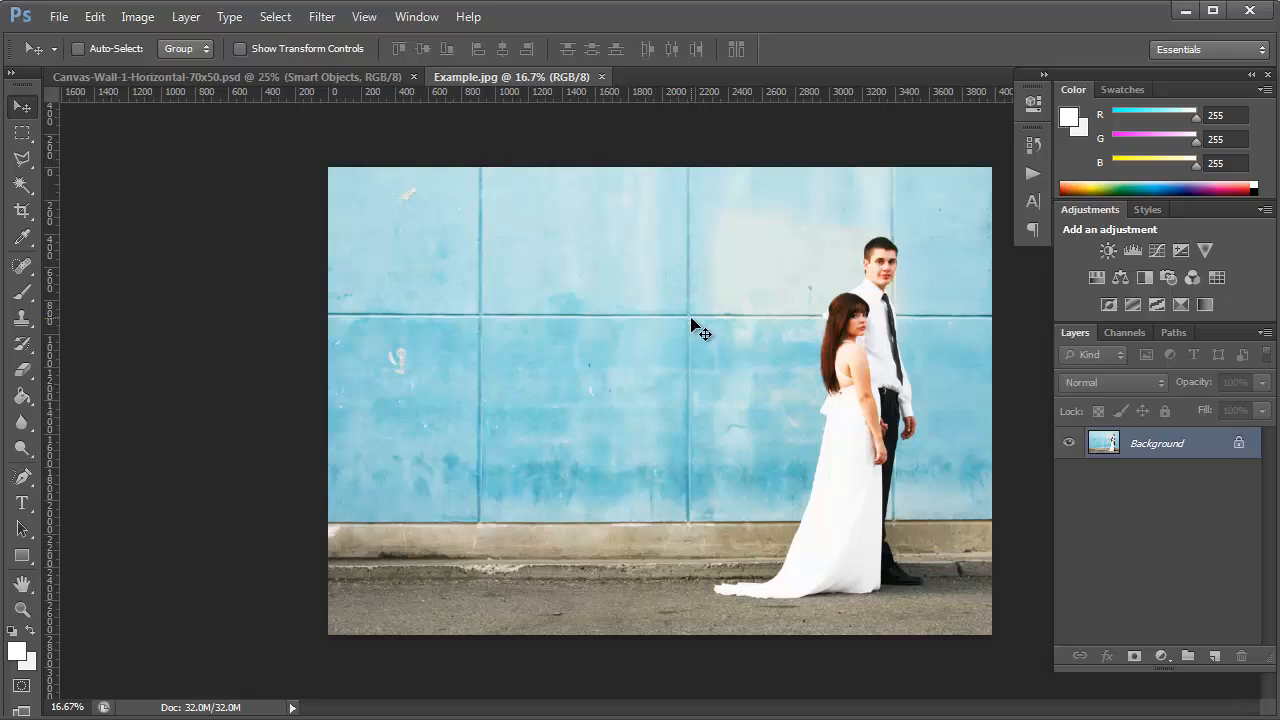
pyautogui.moveTo(675, 381)
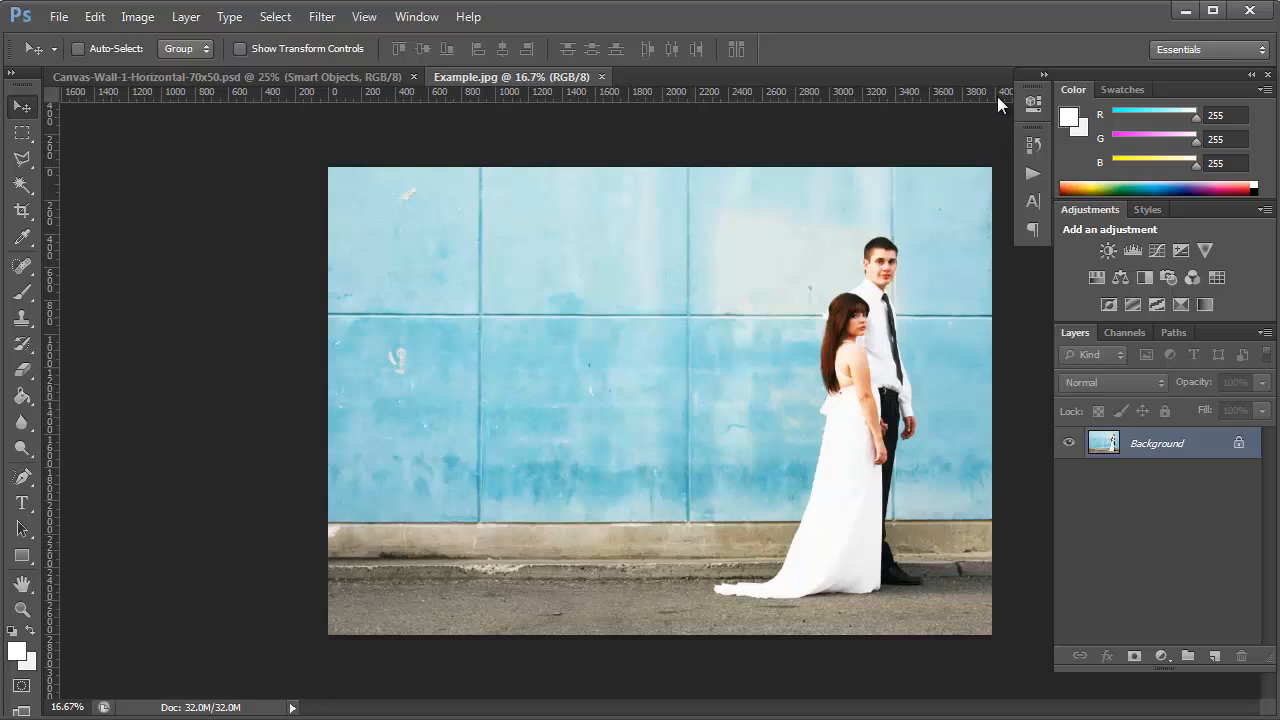
pyautogui.moveTo(575, 160)
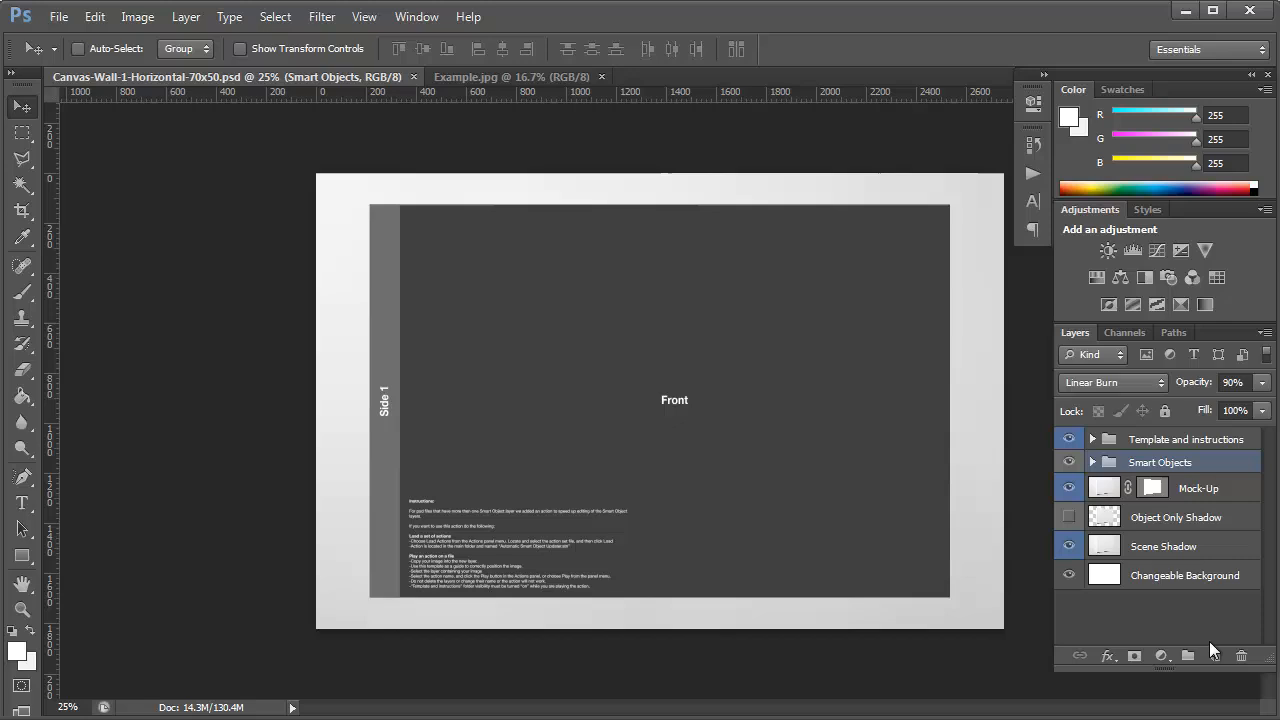
pyautogui.moveTo(1178, 488)
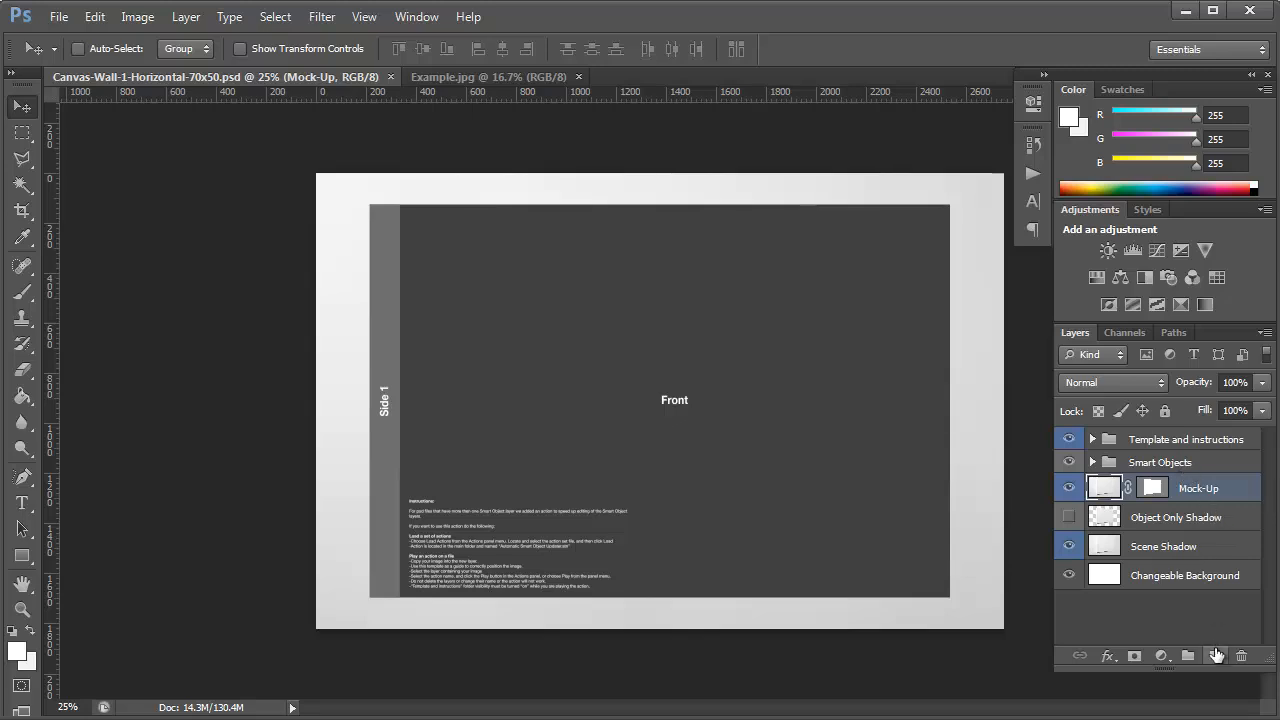
# Step: Scale the pasted wedding photo with Free Transform to cover the Front panel
pyautogui.click(1215, 655)
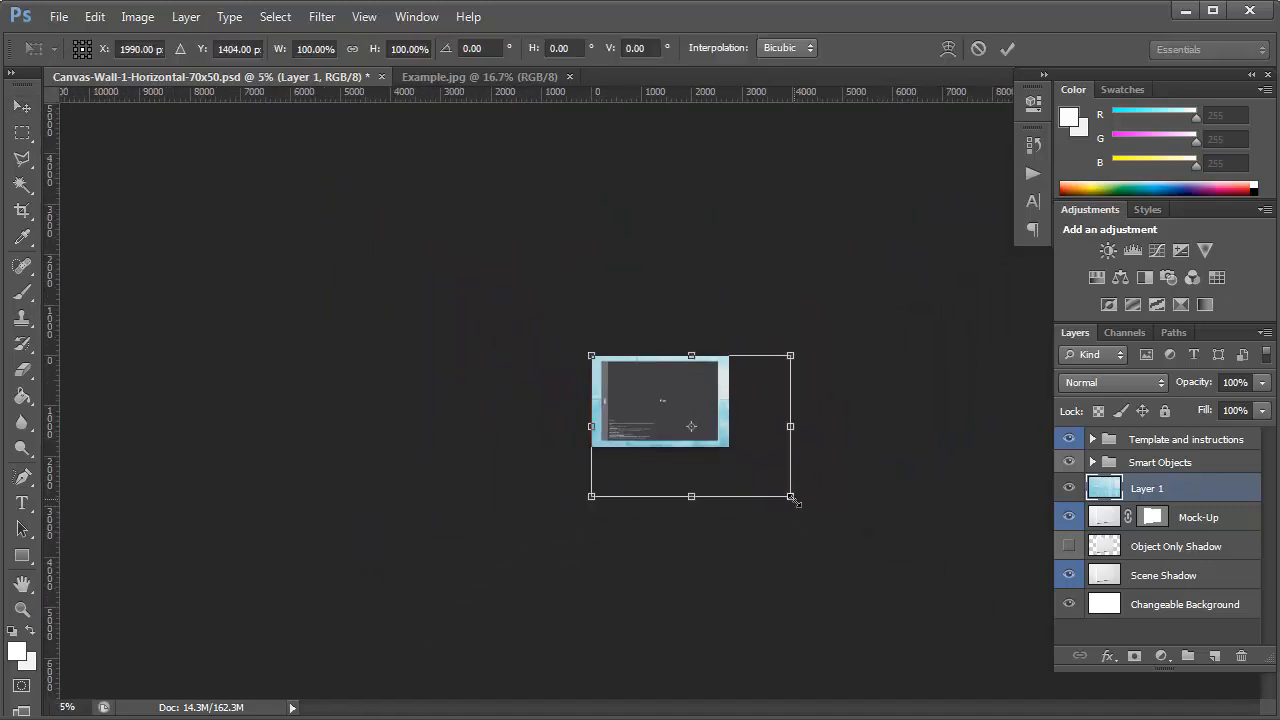
pyautogui.moveTo(790, 500); pyautogui.dragTo(718, 455)
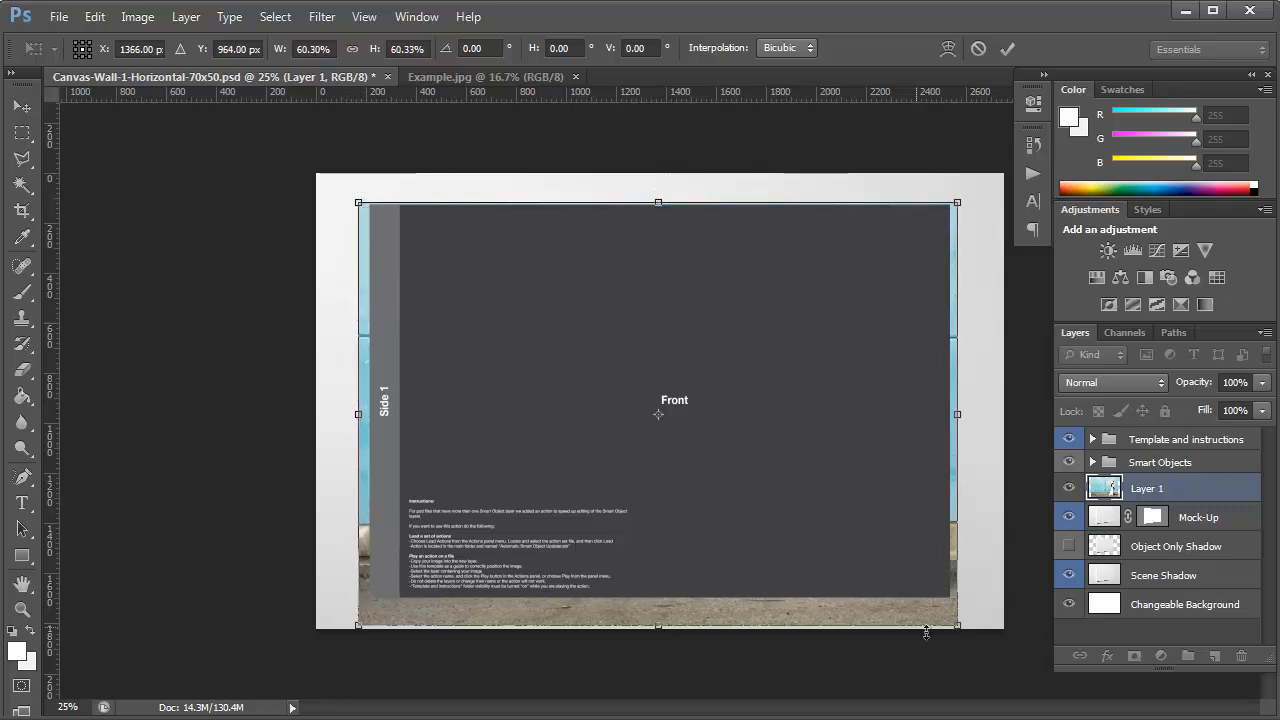
pyautogui.moveTo(956, 625); pyautogui.dragTo(950, 620)
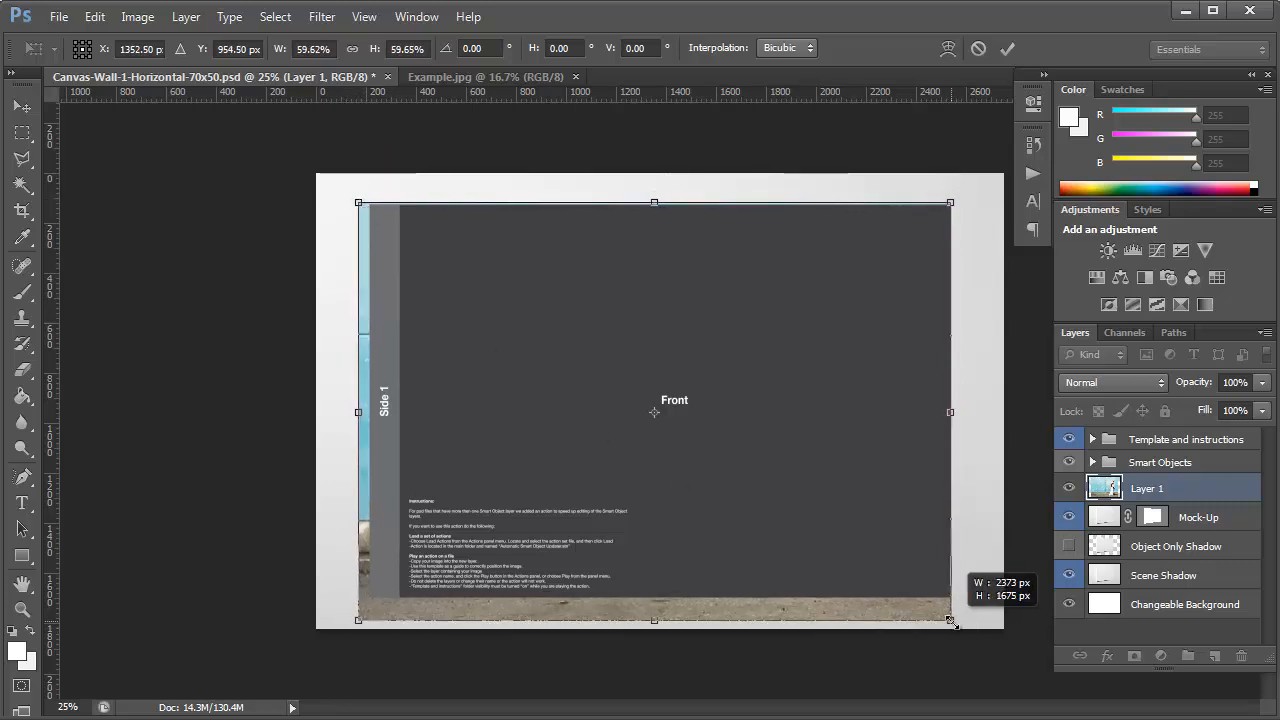
pyautogui.moveTo(950, 620); pyautogui.dragTo(953, 623)
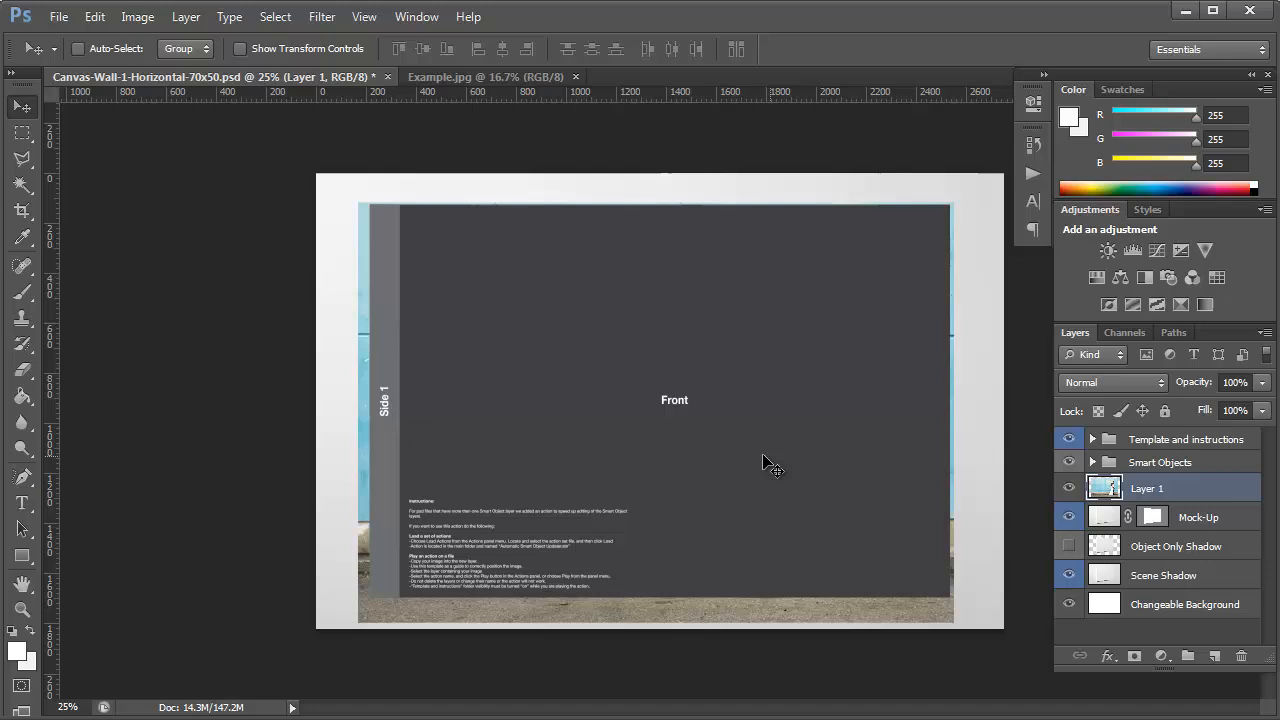
# Step: Lower the Template and instructions group to 91% opacity, then reselect Layer 1
pyautogui.click(1186, 439)
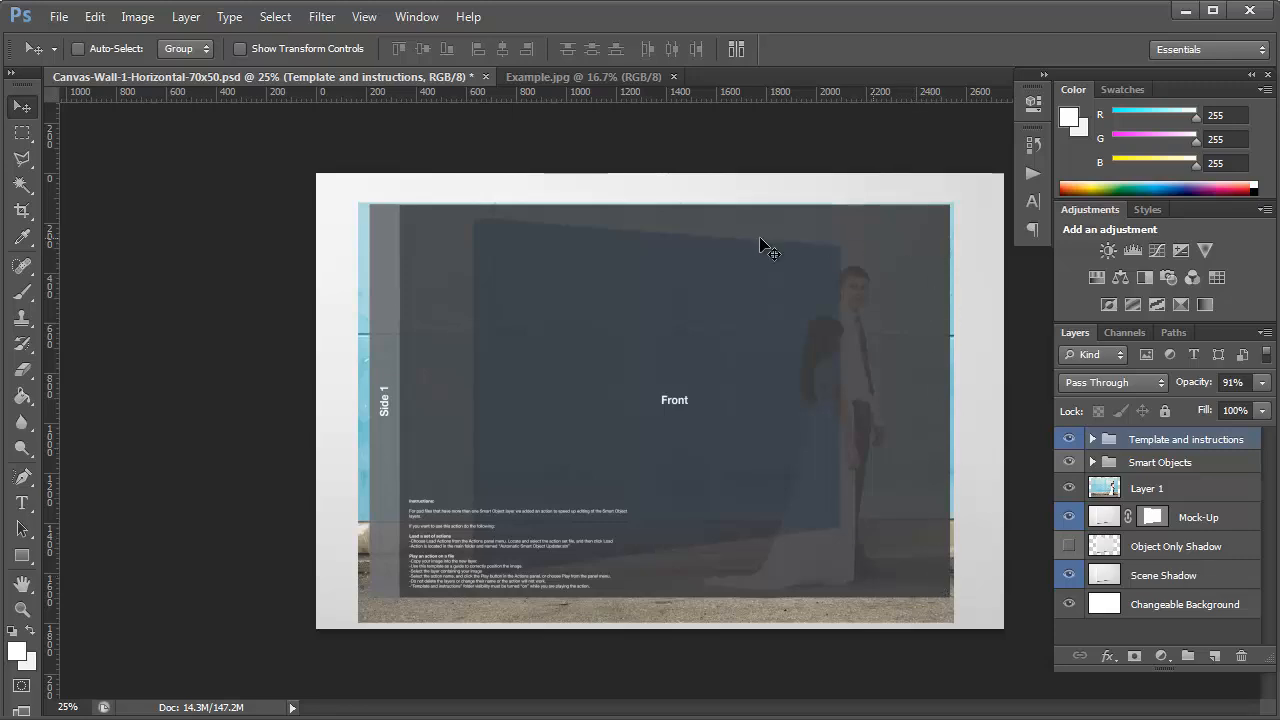
pyautogui.moveTo(958, 605)
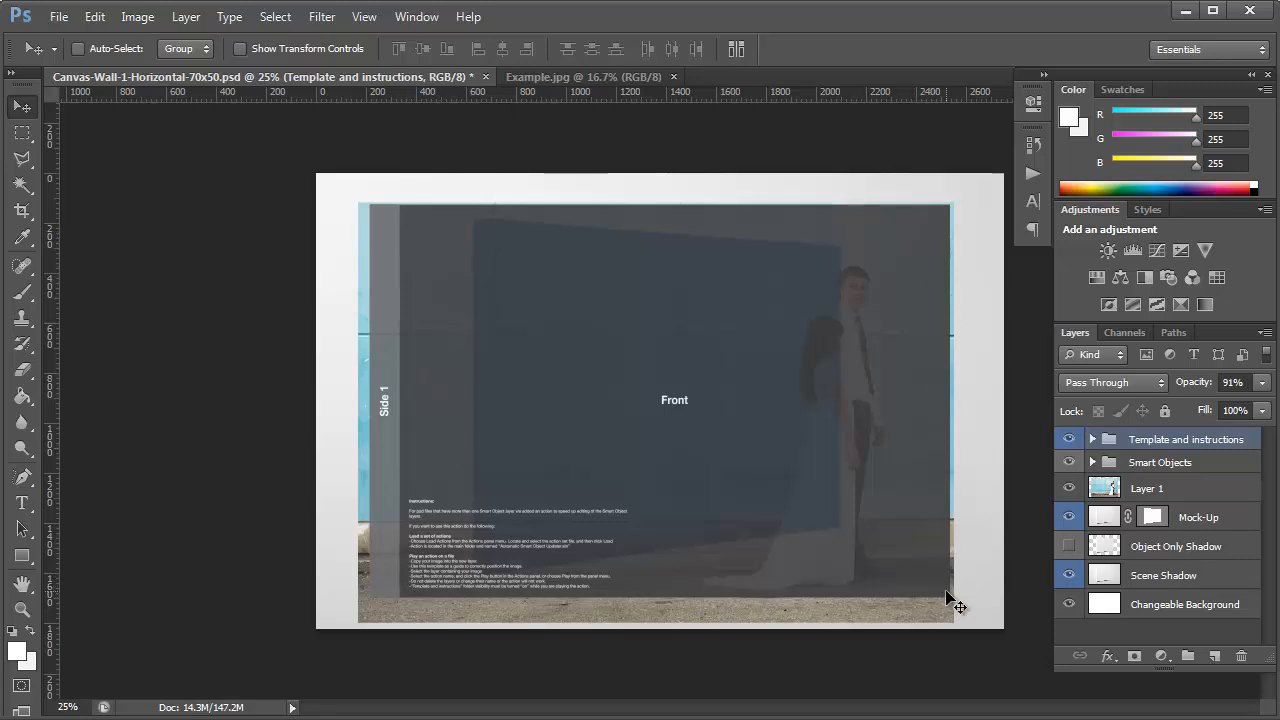
pyautogui.moveTo(830, 628)
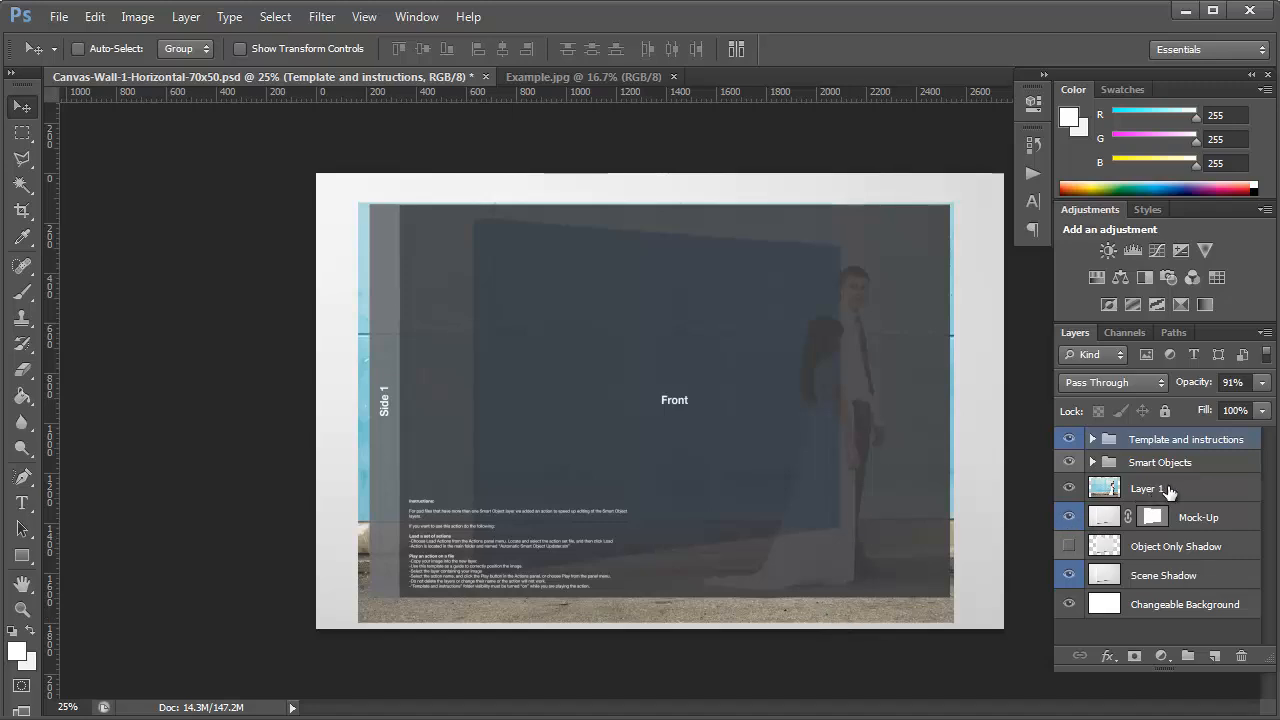
pyautogui.click(1147, 488)
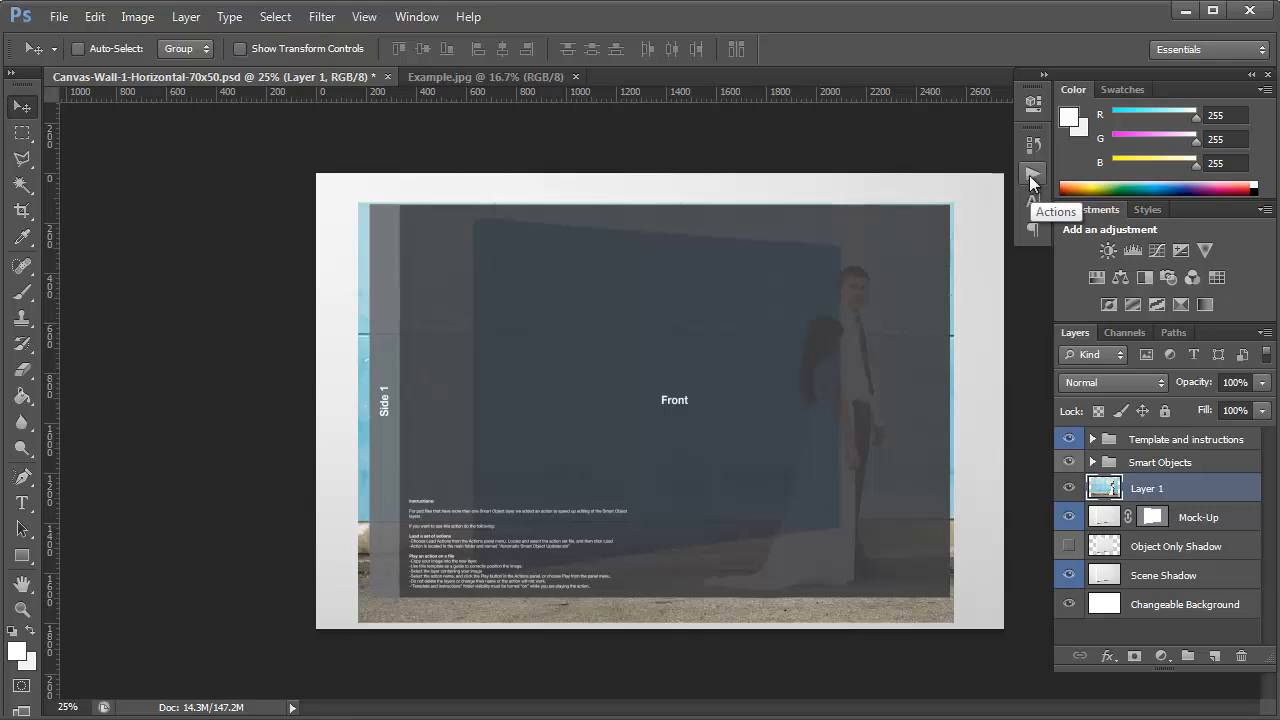
# Step: Load the Automatic Smart Object Updater action set from the Canvas Mockups folder
pyautogui.click(1033, 175)
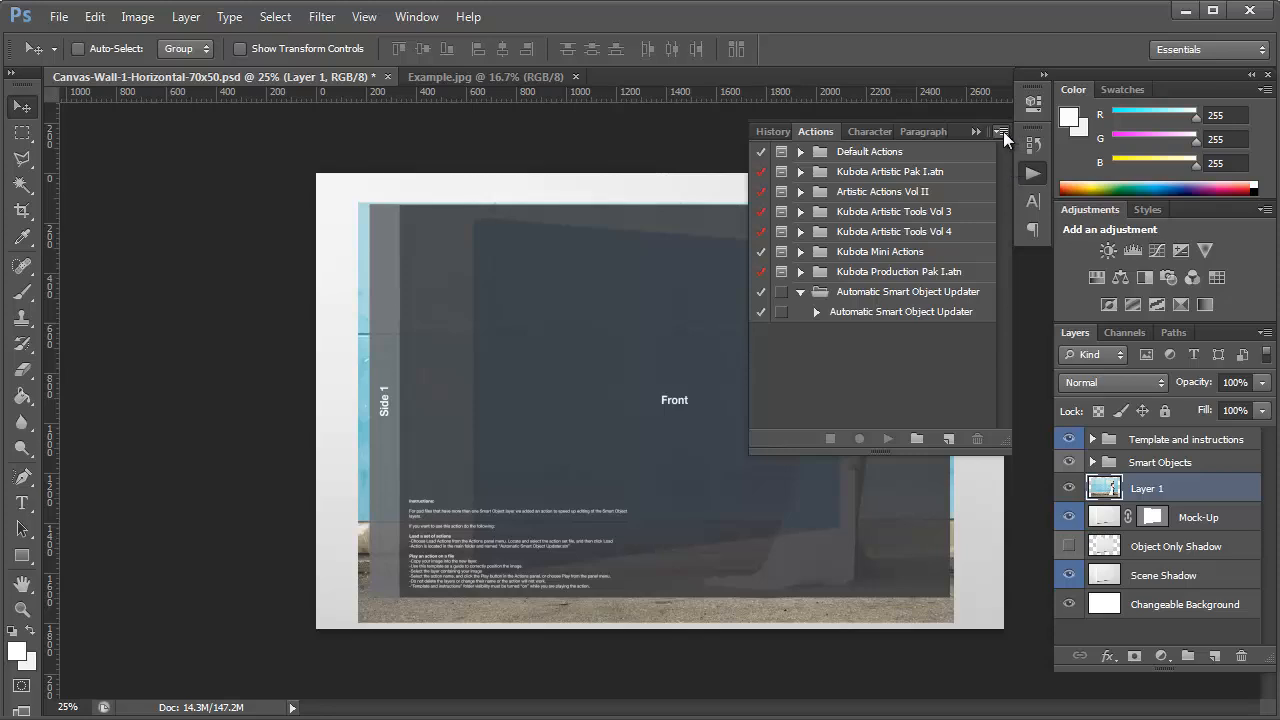
pyautogui.click(1001, 131)
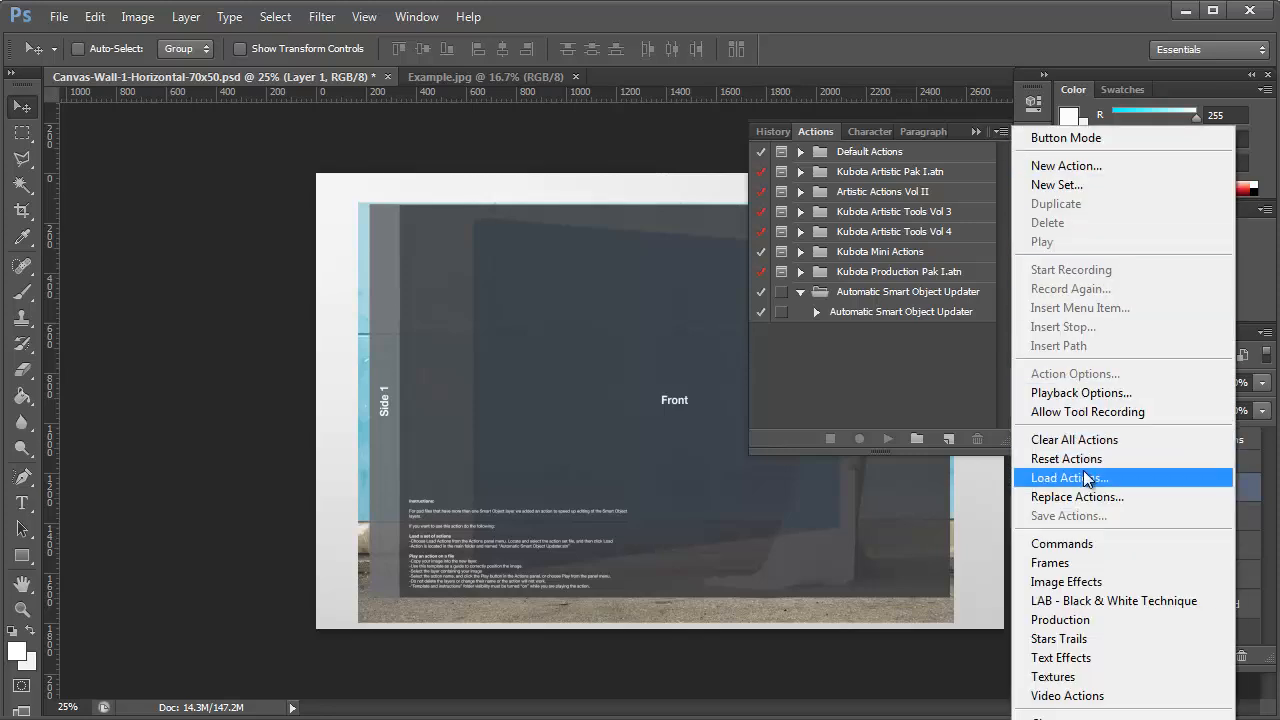
pyautogui.moveTo(1100, 485)
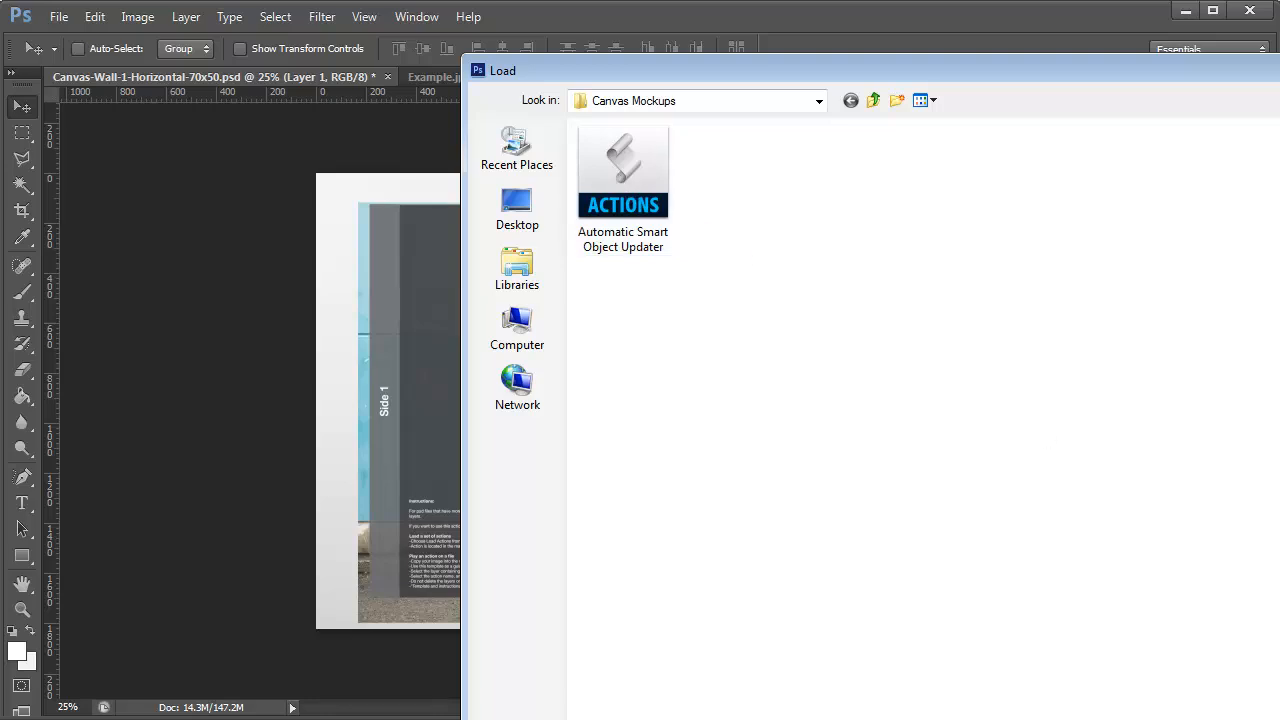
pyautogui.doubleClick(622, 170)
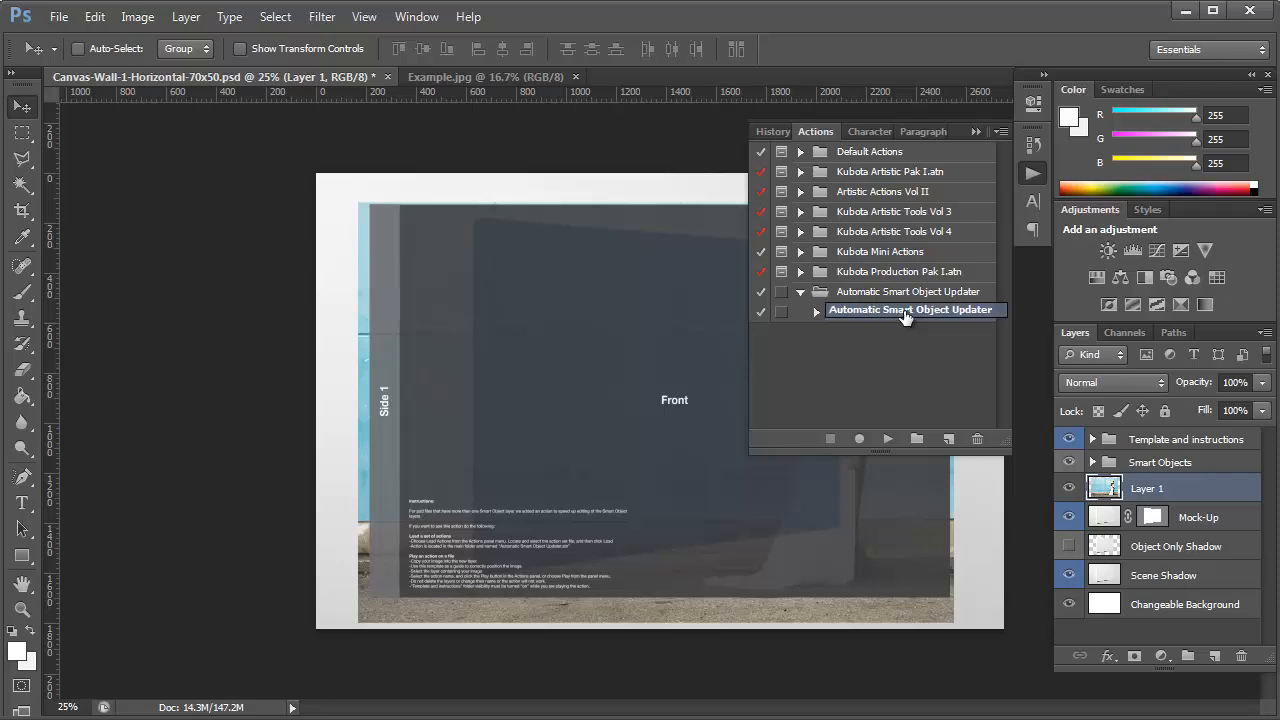
pyautogui.moveTo(958, 320)
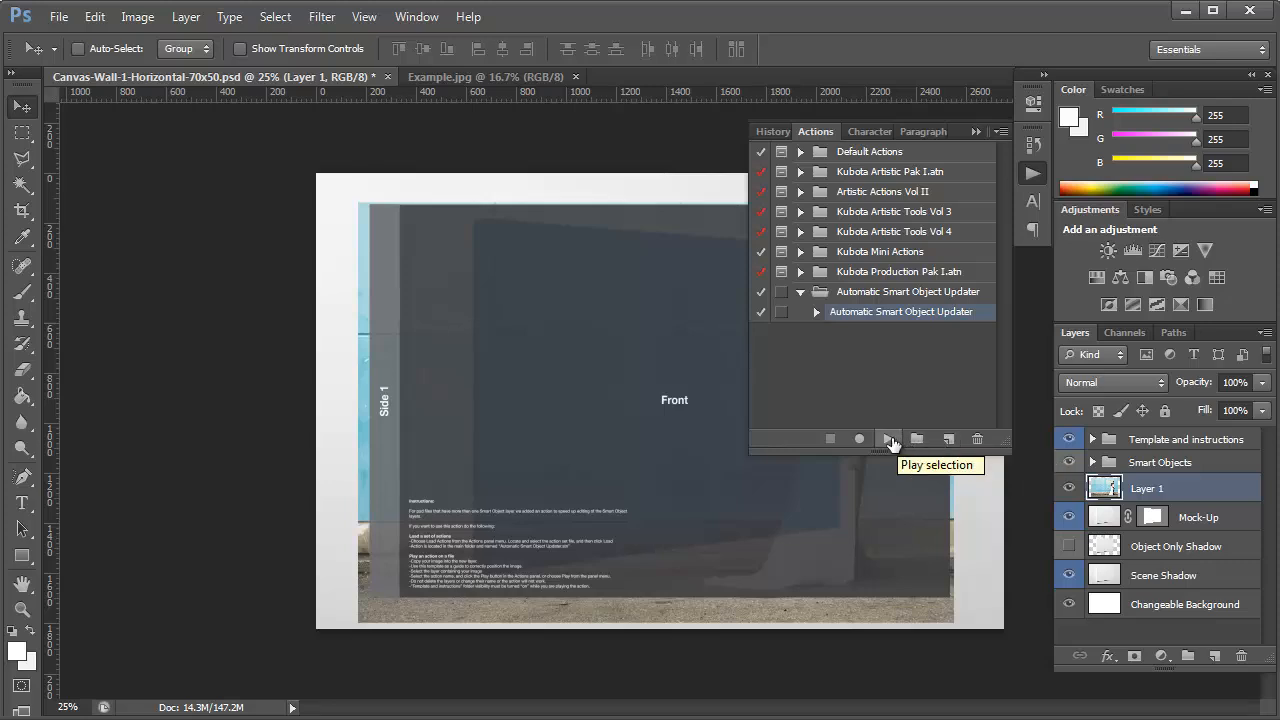
pyautogui.moveTo(843, 143)
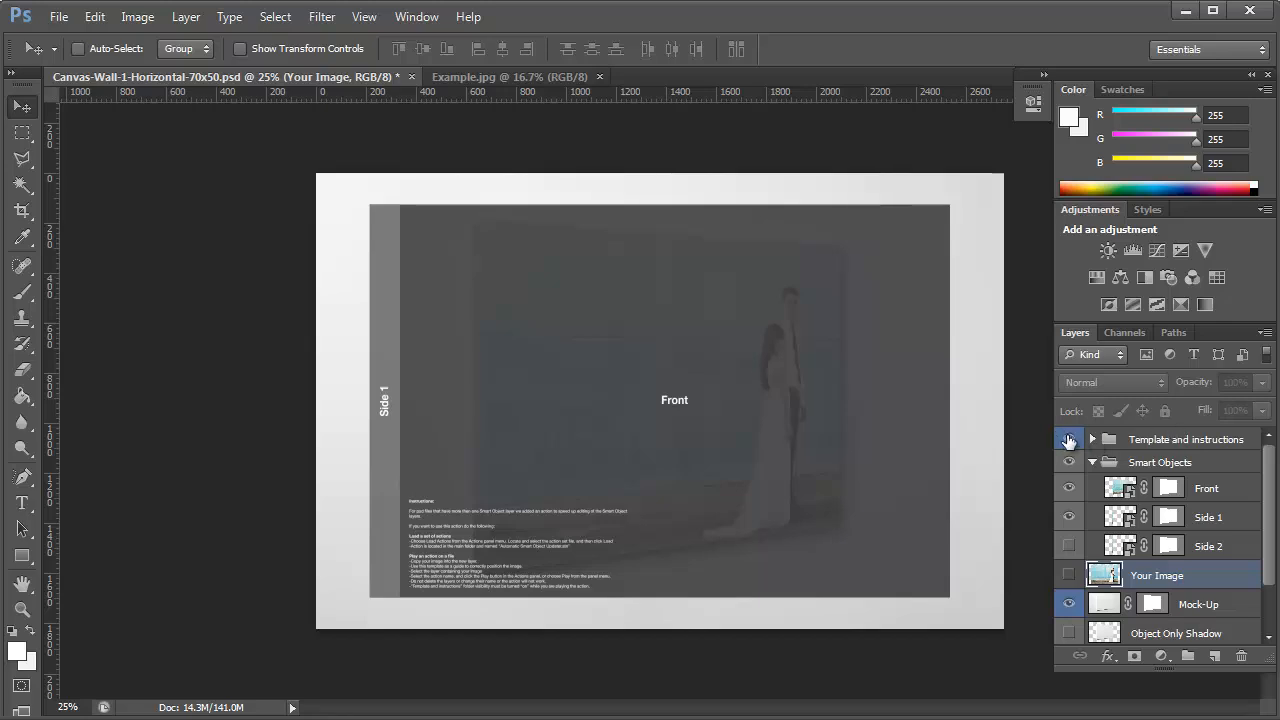
# Step: Hide the Template and instructions group to show the photo-wrapped canvas
pyautogui.click(1069, 439)
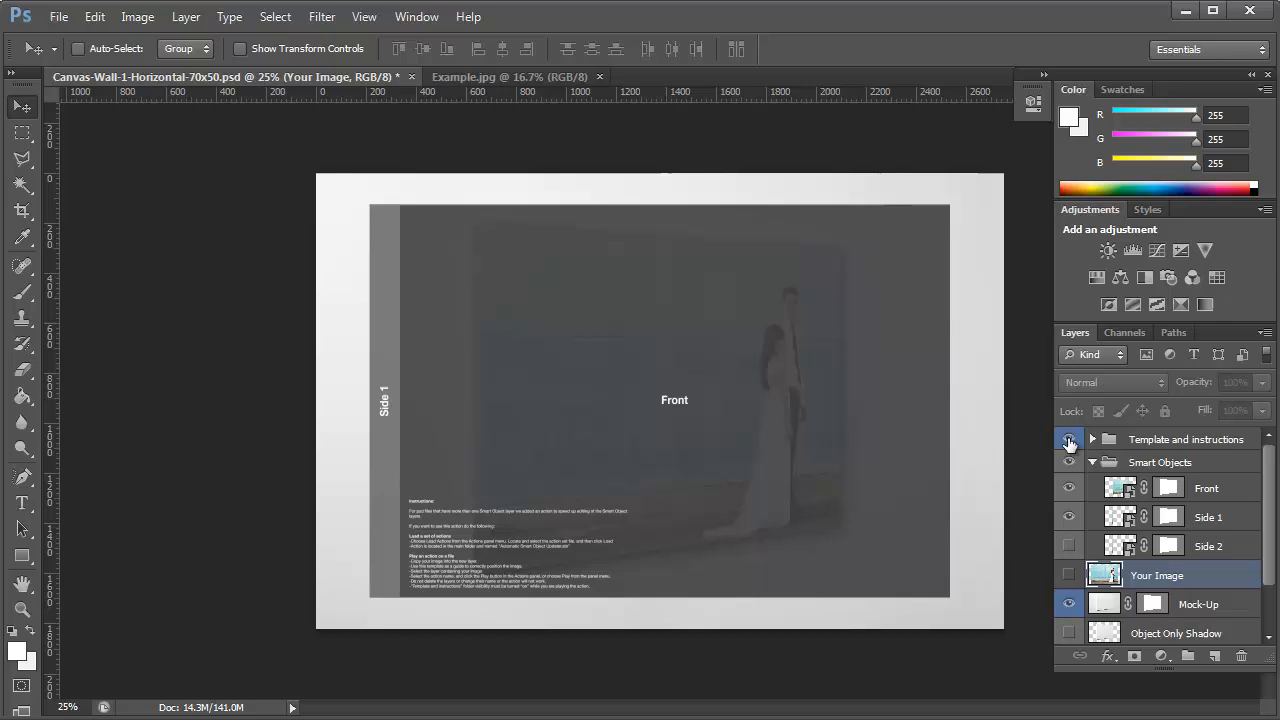
pyautogui.click(1069, 439)
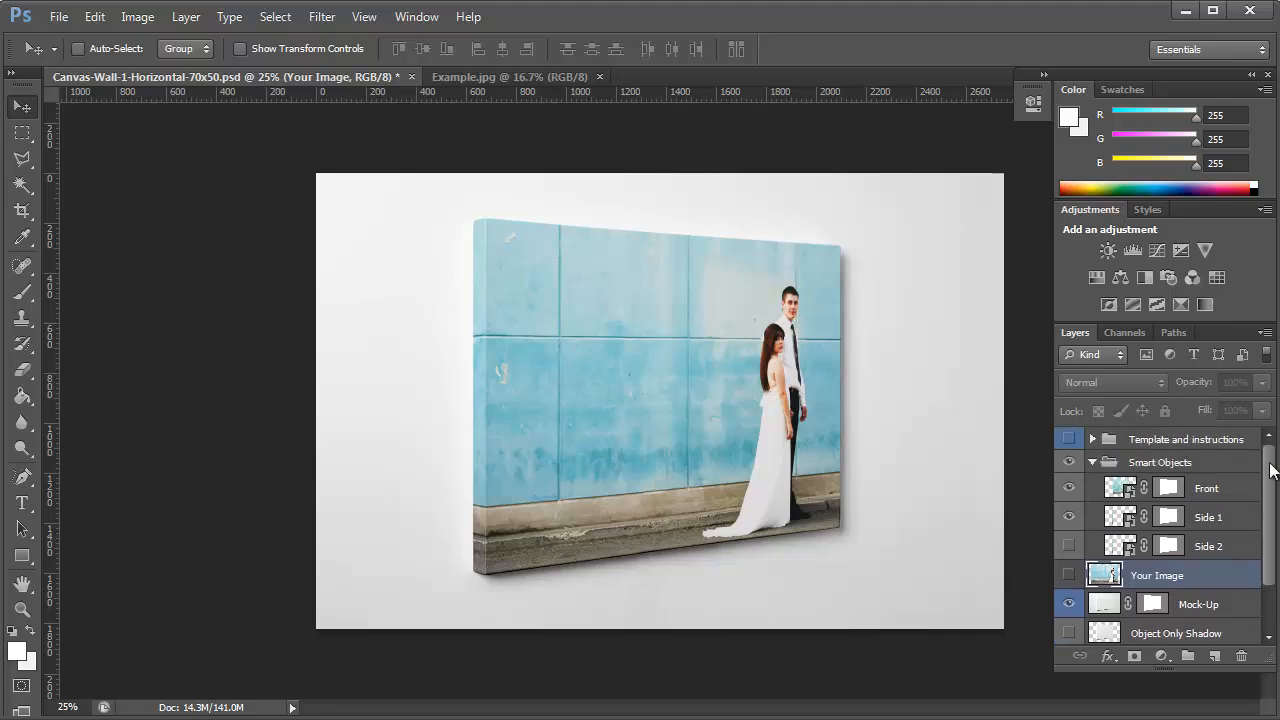
pyautogui.scroll(-3)
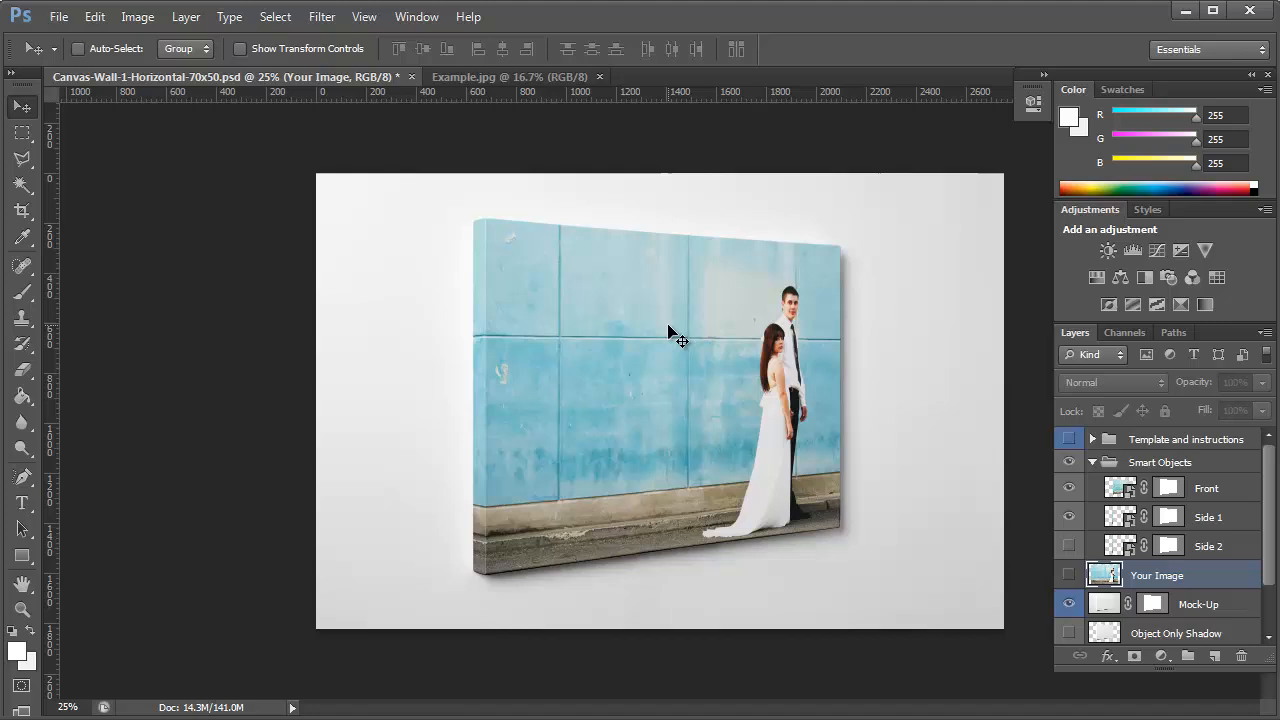
pyautogui.moveTo(462, 308)
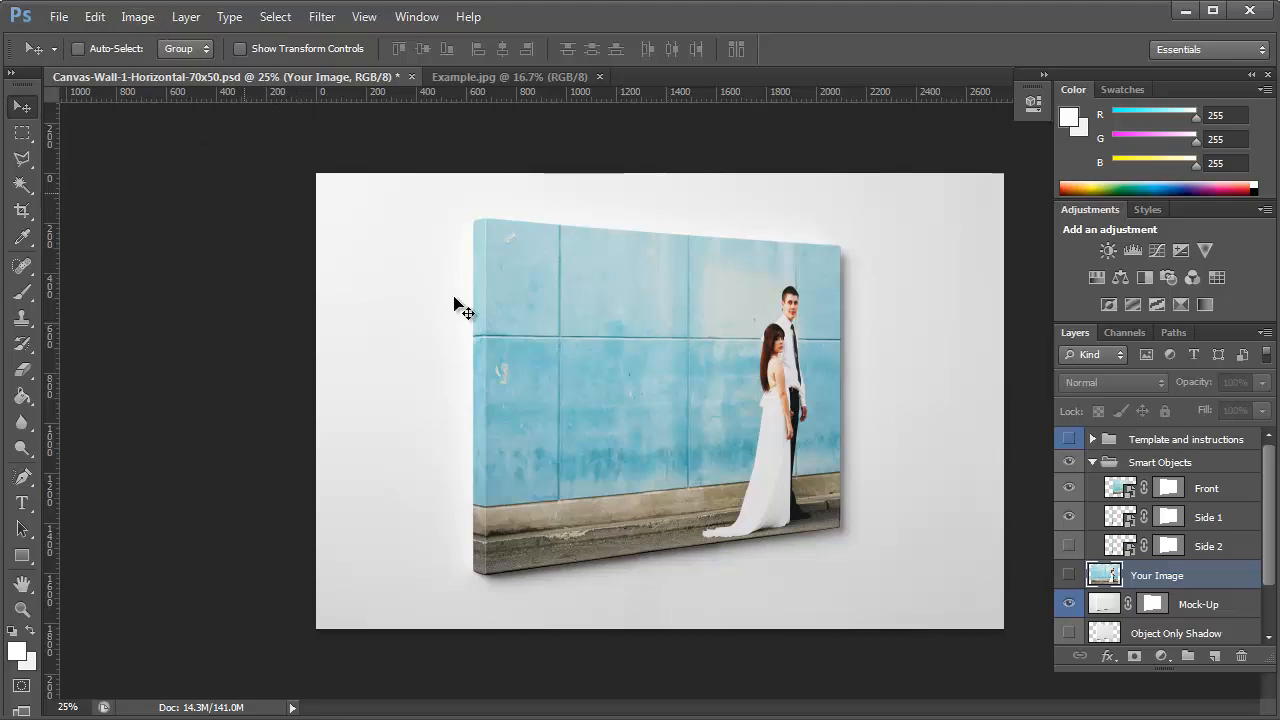
# Step: Confirm the 2750×1822 px image size, then open Save for Web
pyautogui.click(137, 16)
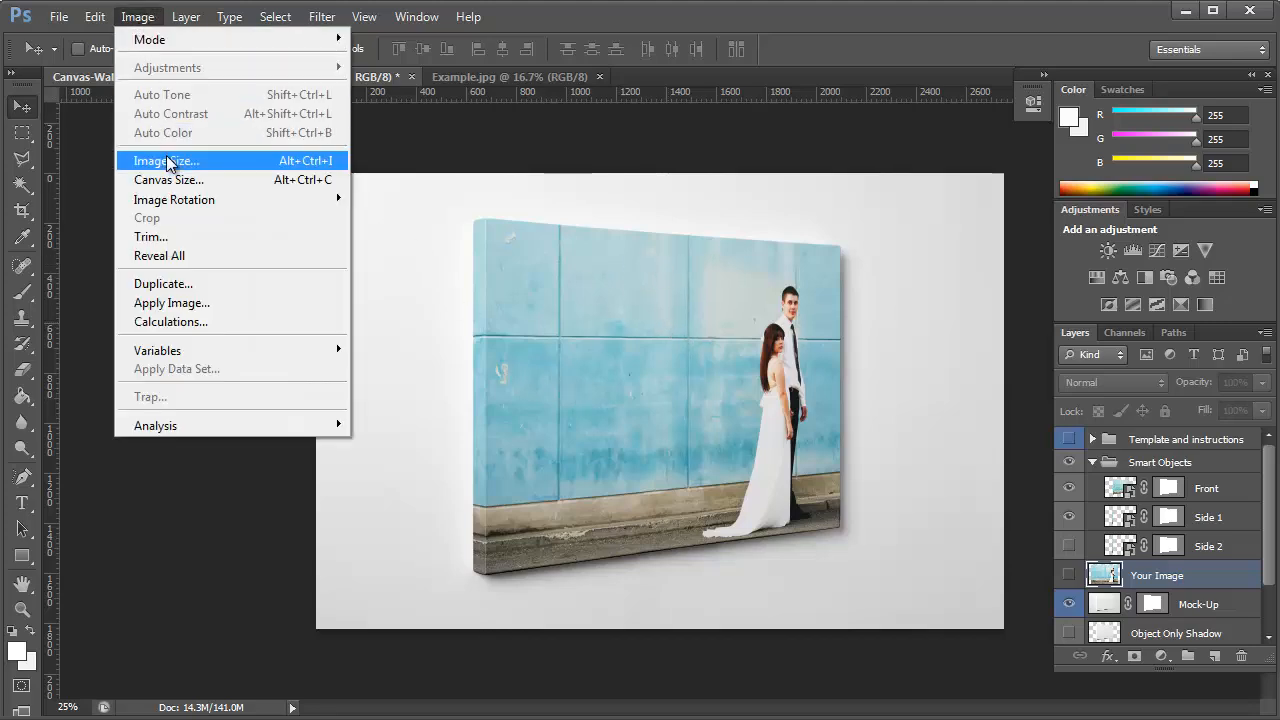
pyautogui.click(166, 160)
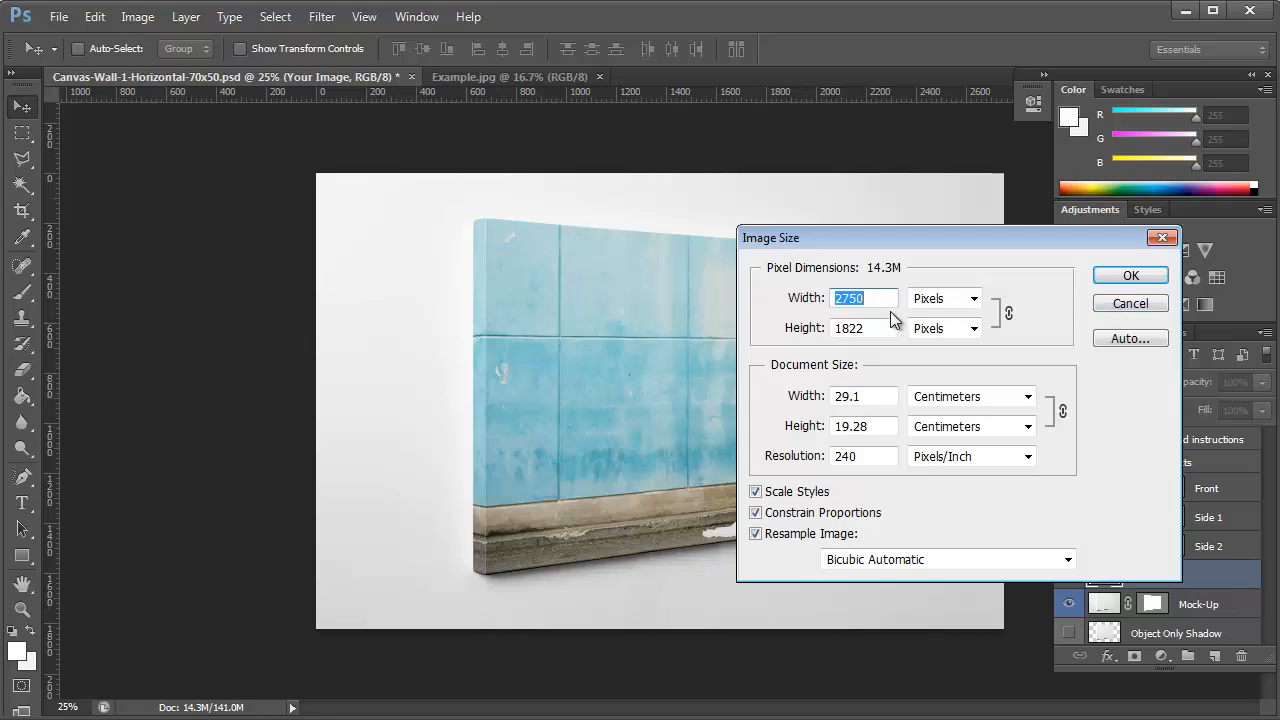
pyautogui.moveTo(1085, 313)
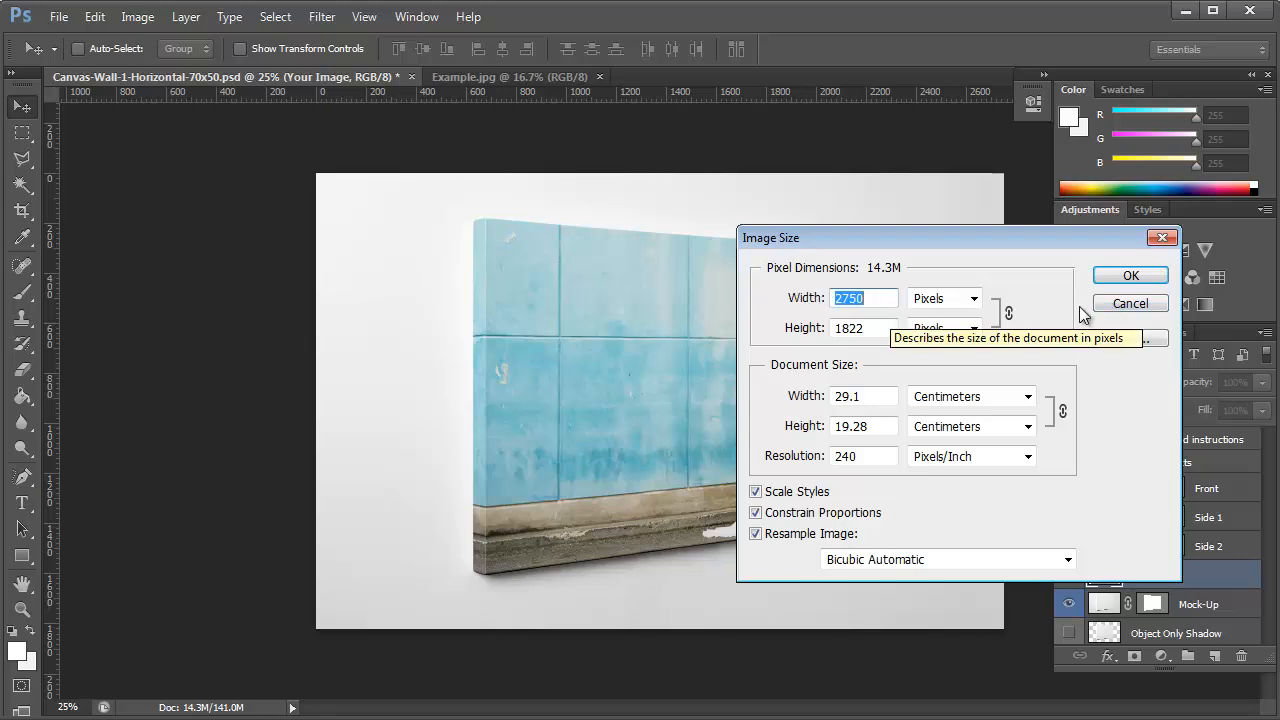
pyautogui.moveTo(891, 456)
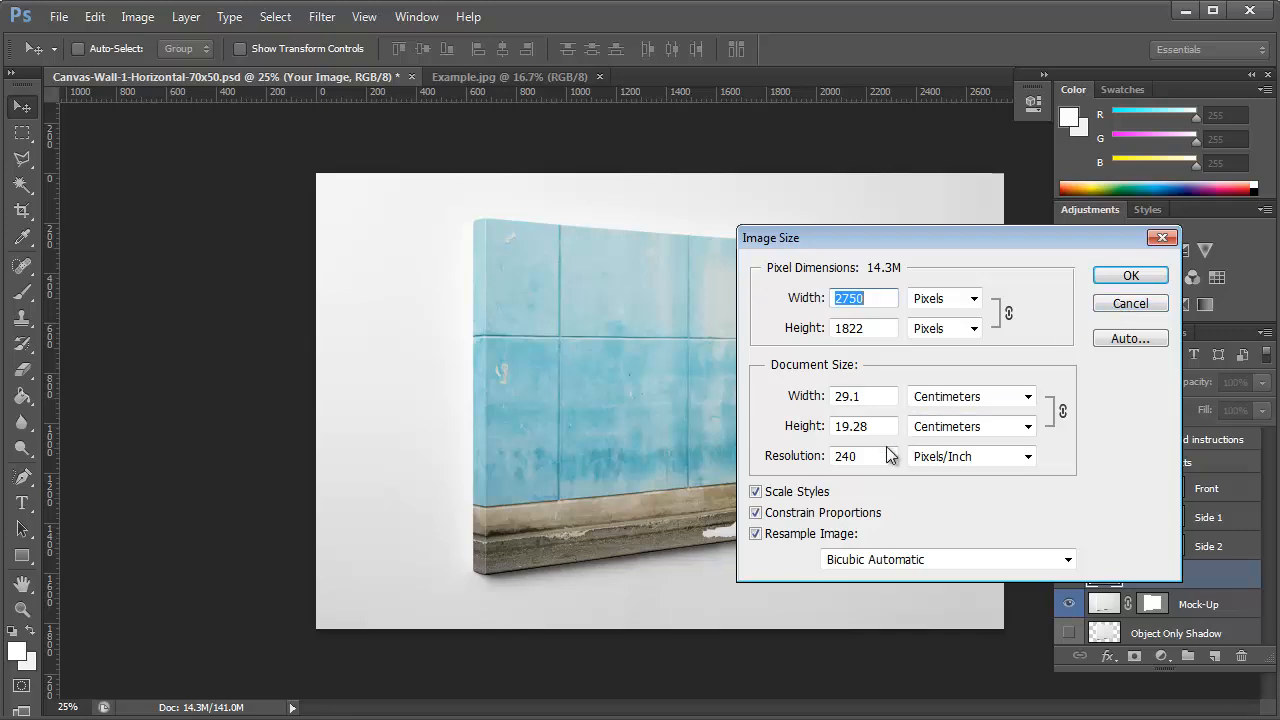
pyautogui.click(1129, 275)
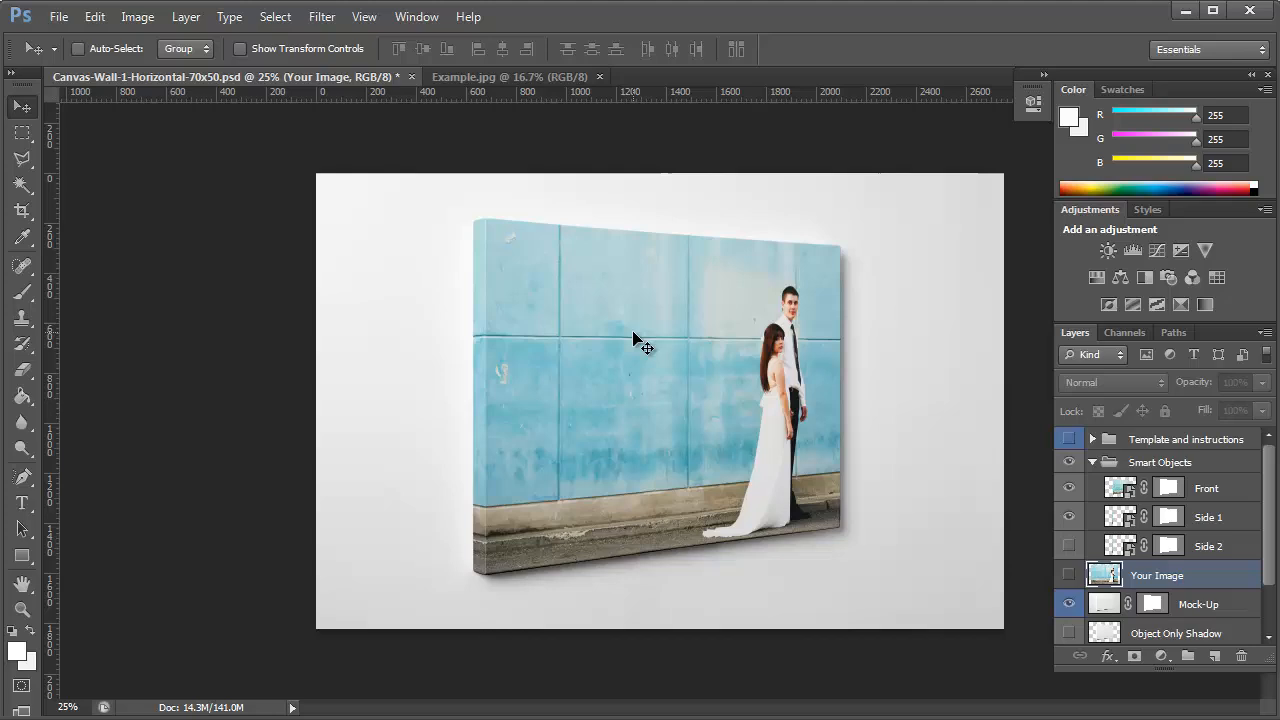
pyautogui.click(58, 16)
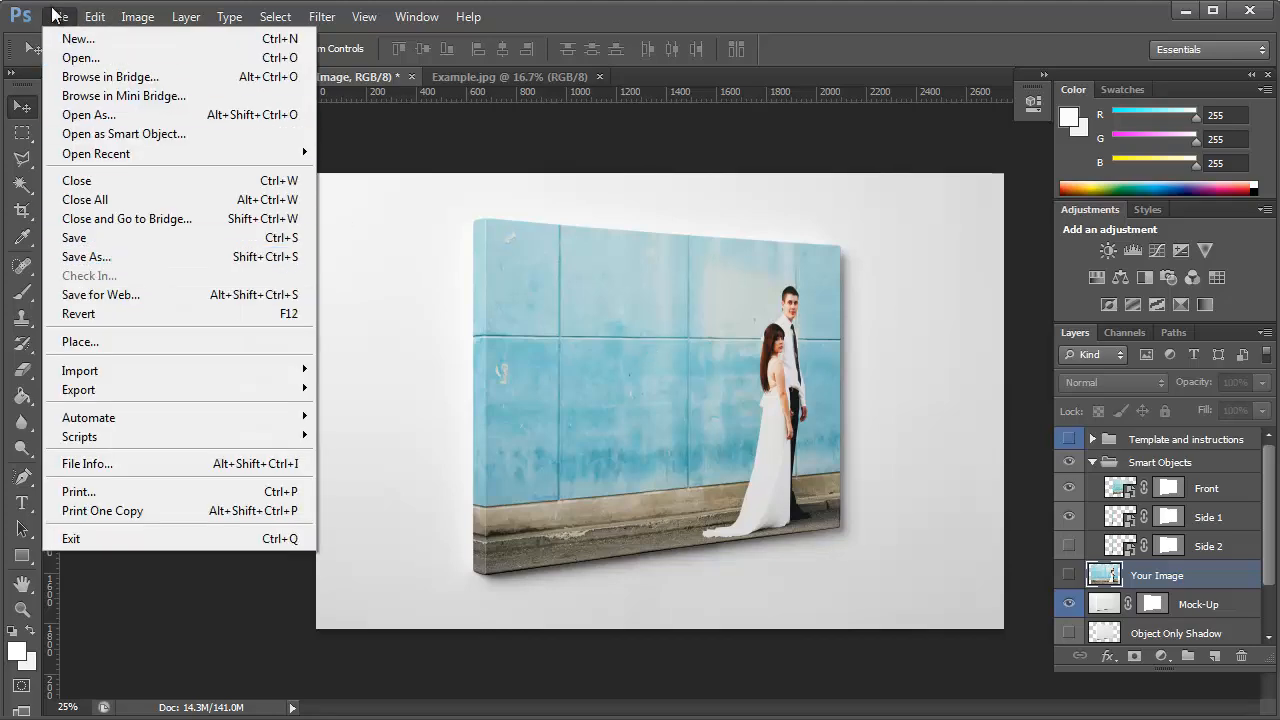
pyautogui.moveTo(540, 345)
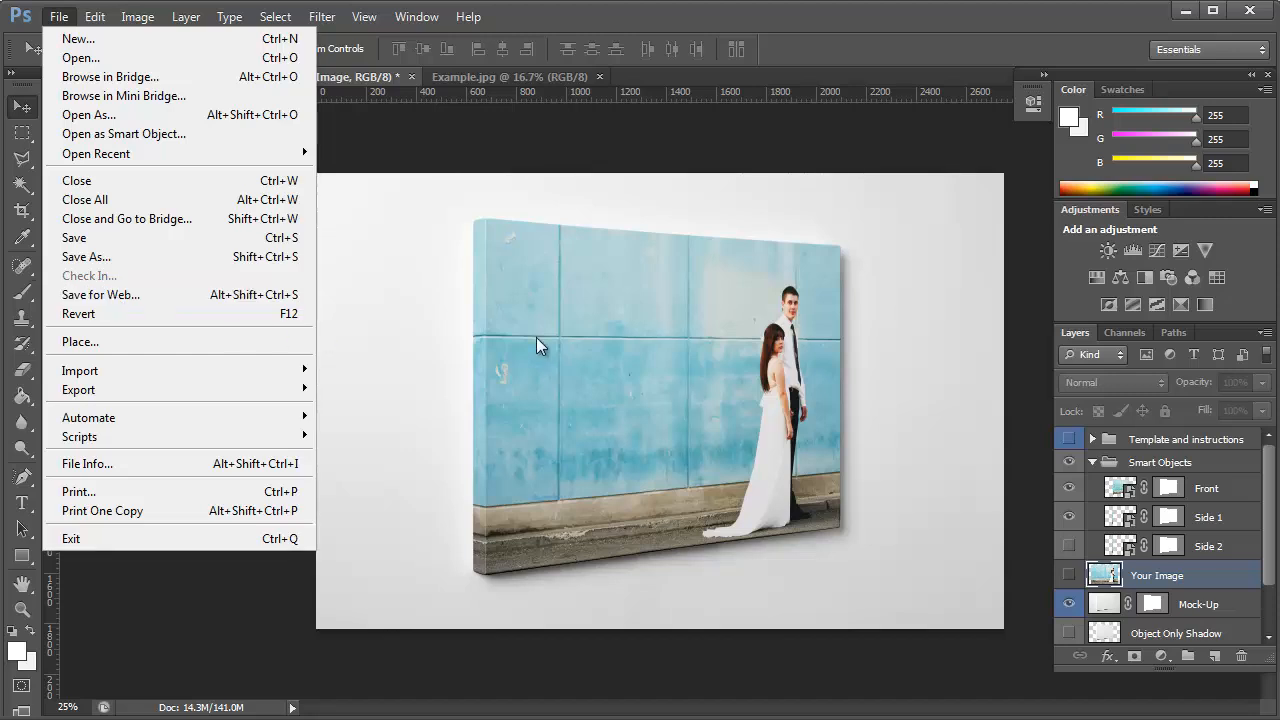
pyautogui.click(100, 294)
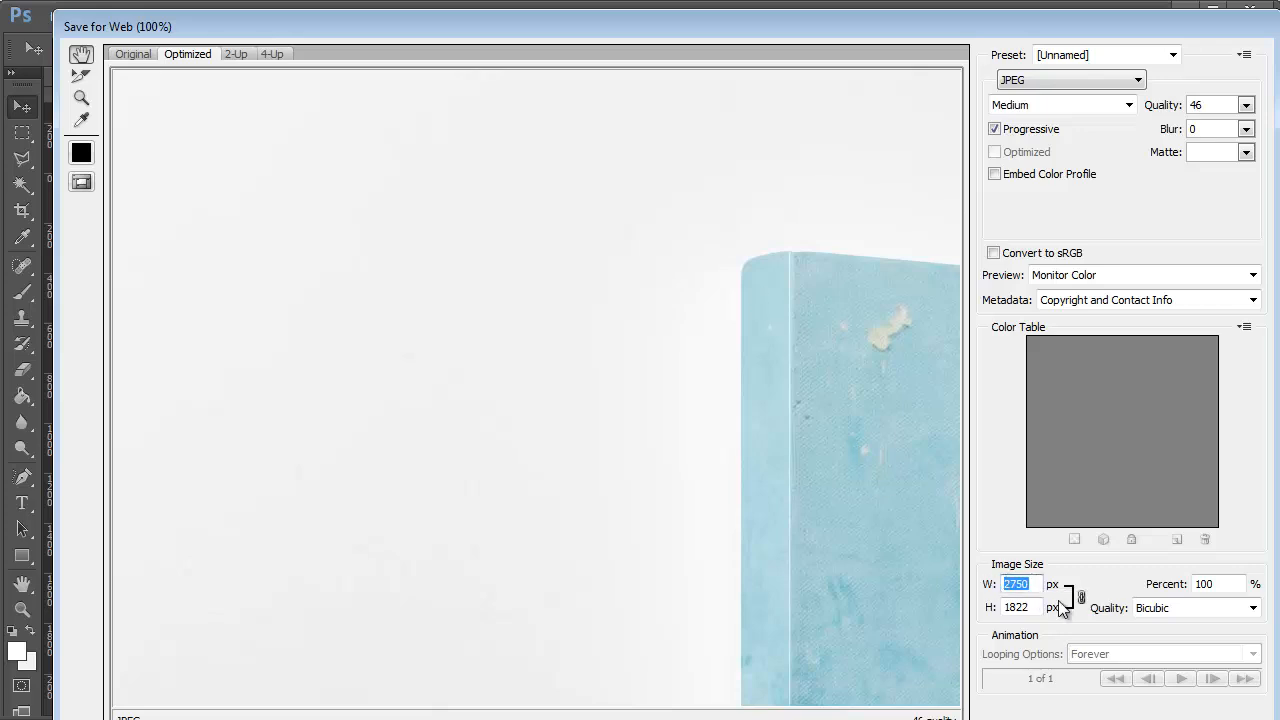
pyautogui.moveTo(1016, 607)
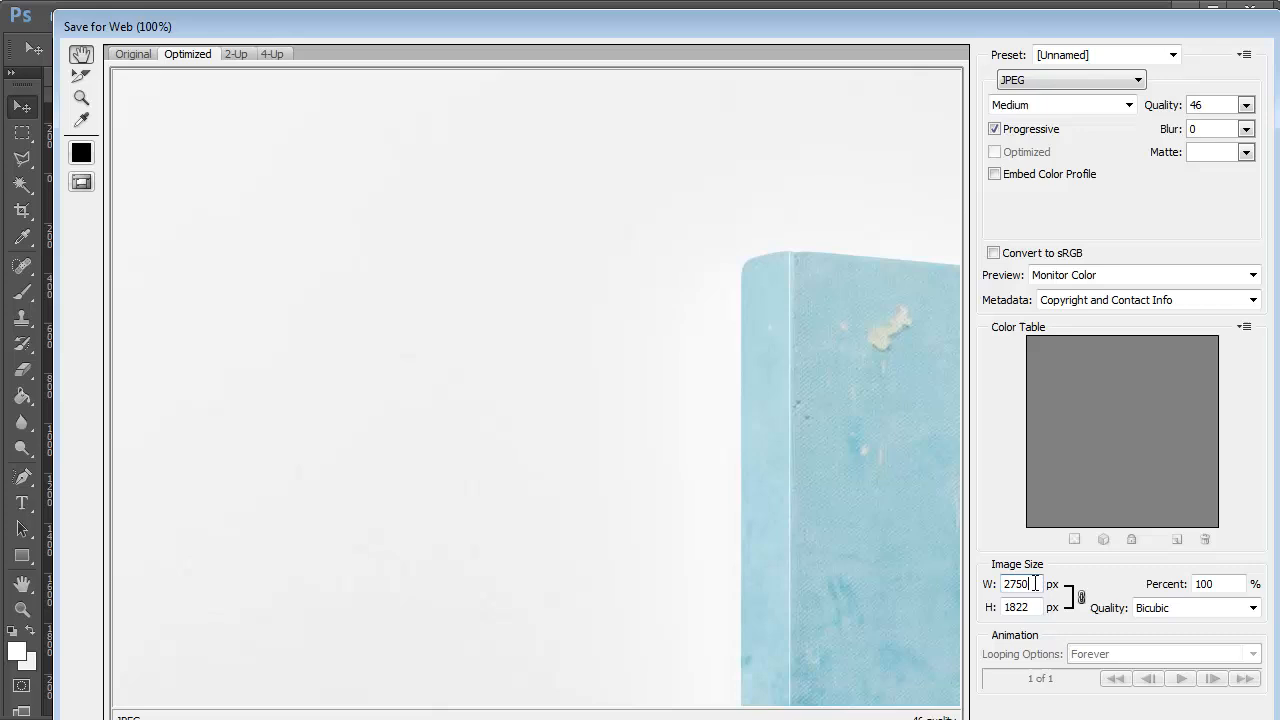
# Step: Set the export width to 800, giving 800×530 pixels
pyautogui.tripleClick(1016, 583)
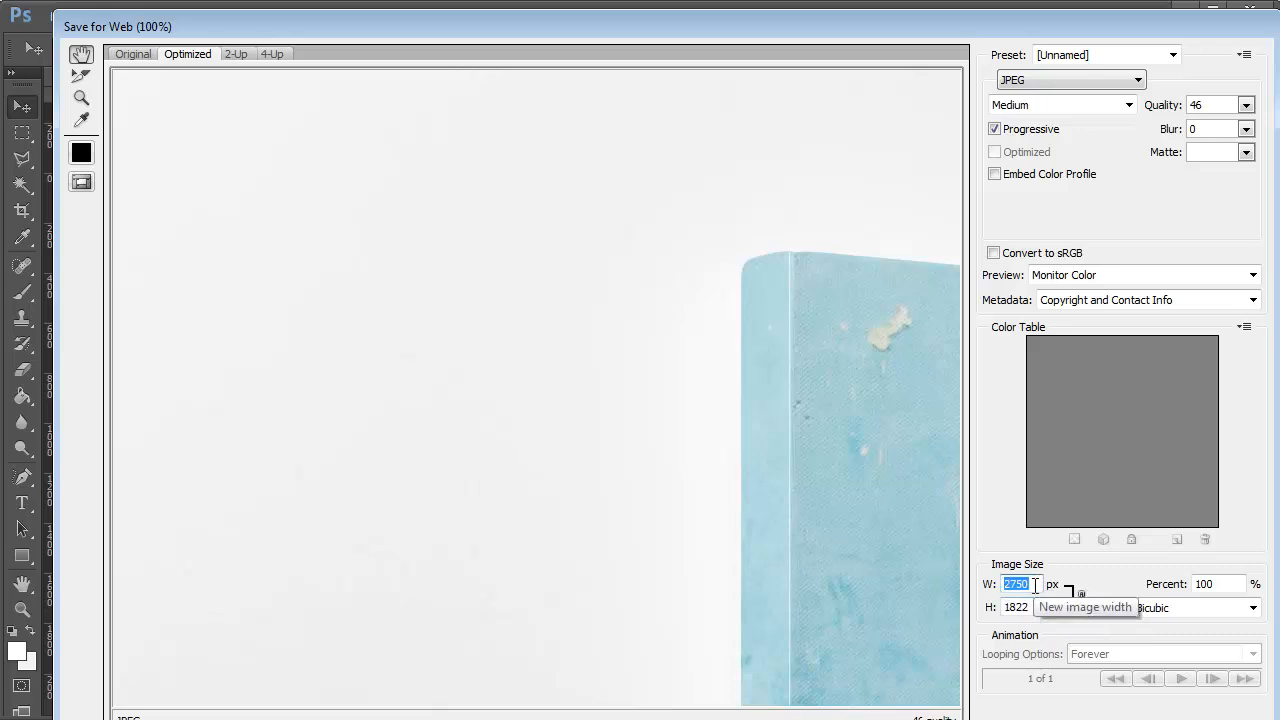
pyautogui.write('800')
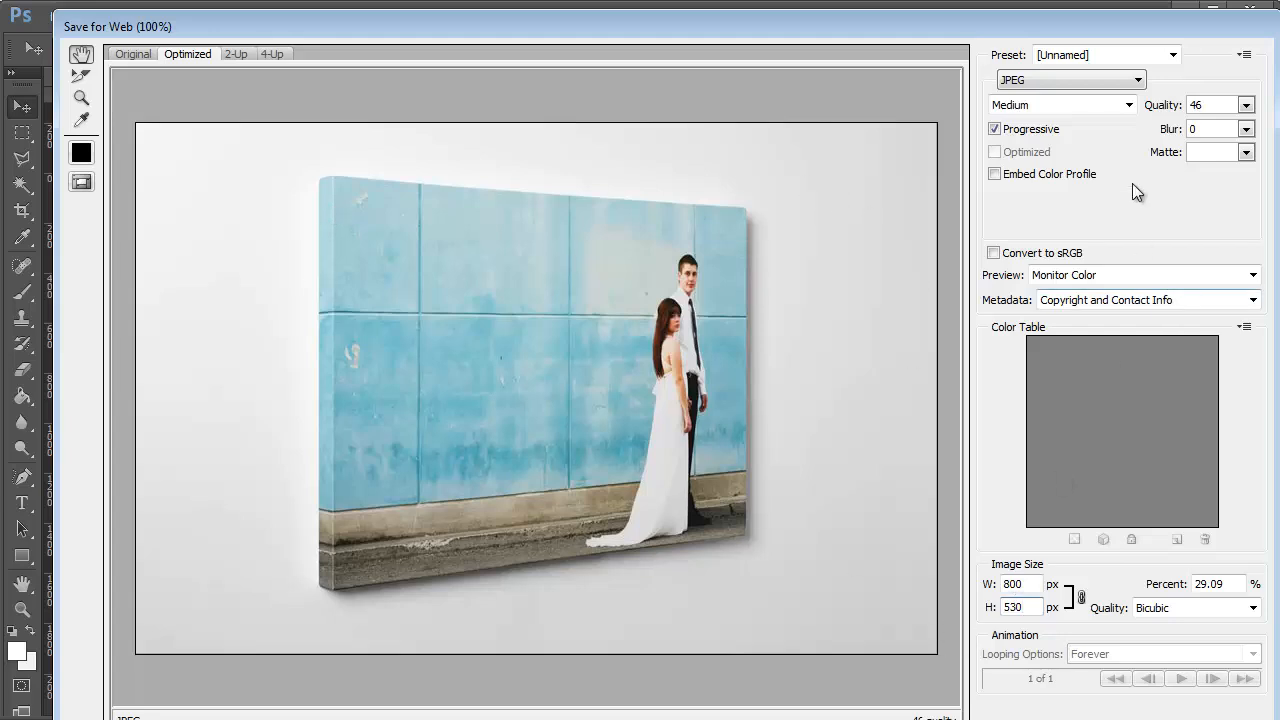
# Step: Choose the High compression preset (quality 60) for the JPEG export
pyautogui.click(1128, 105)
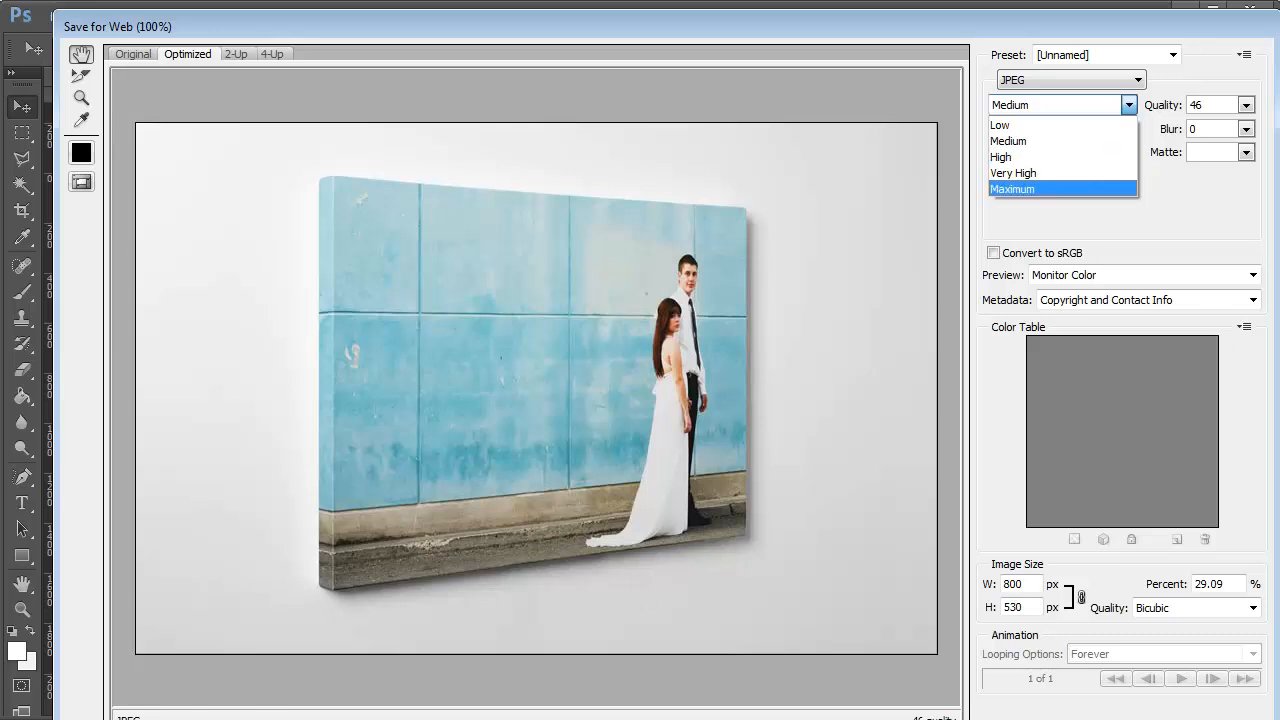
pyautogui.moveTo(920, 303)
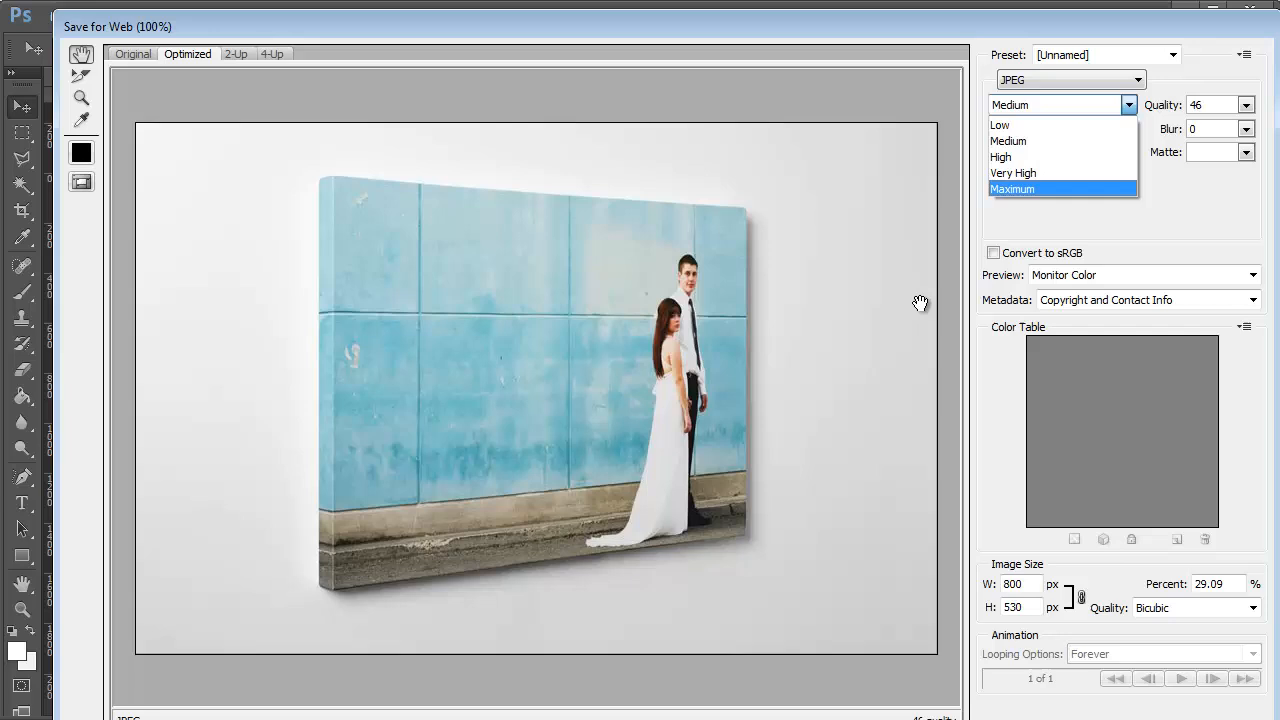
pyautogui.click(1000, 157)
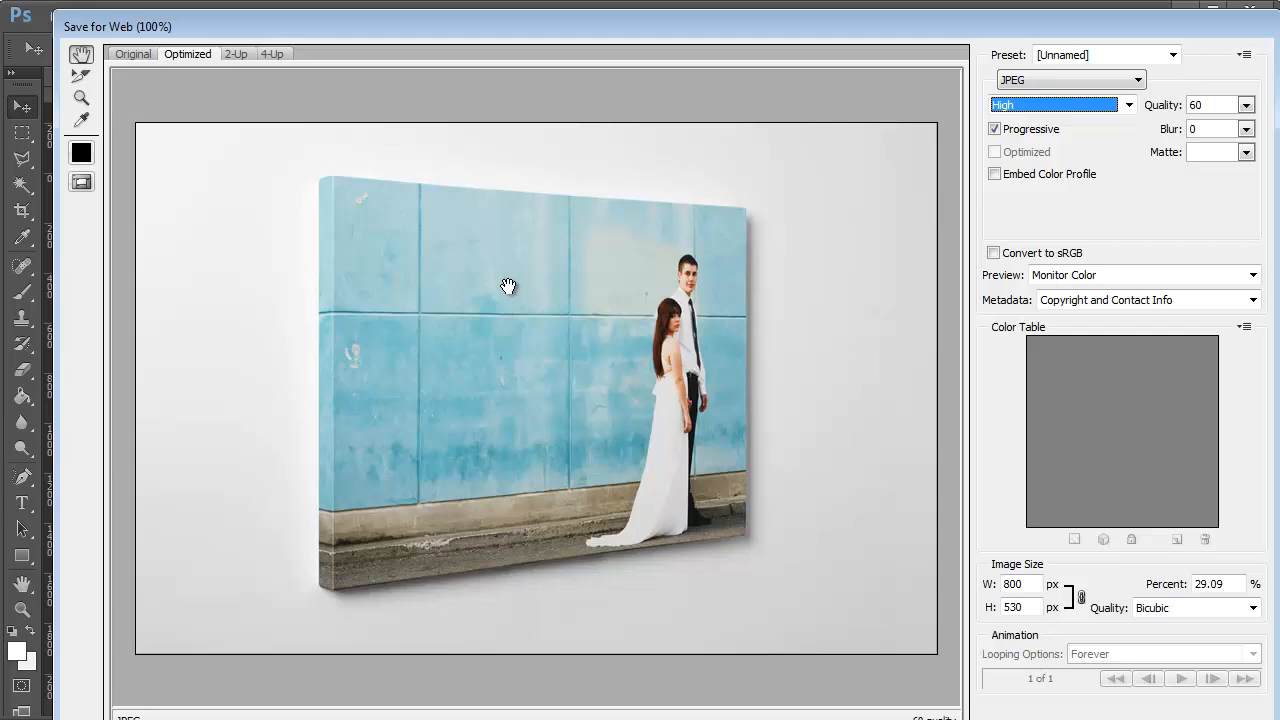
pyautogui.moveTo(1108, 110)
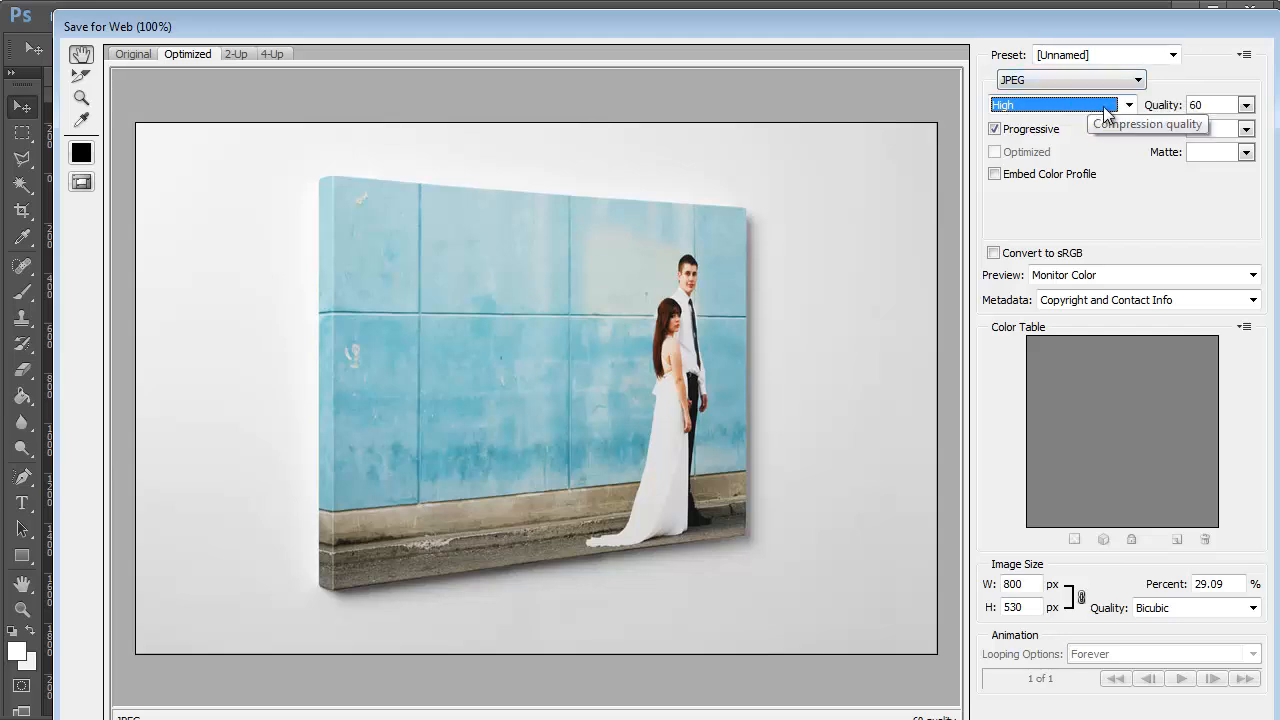
pyautogui.click(1128, 104)
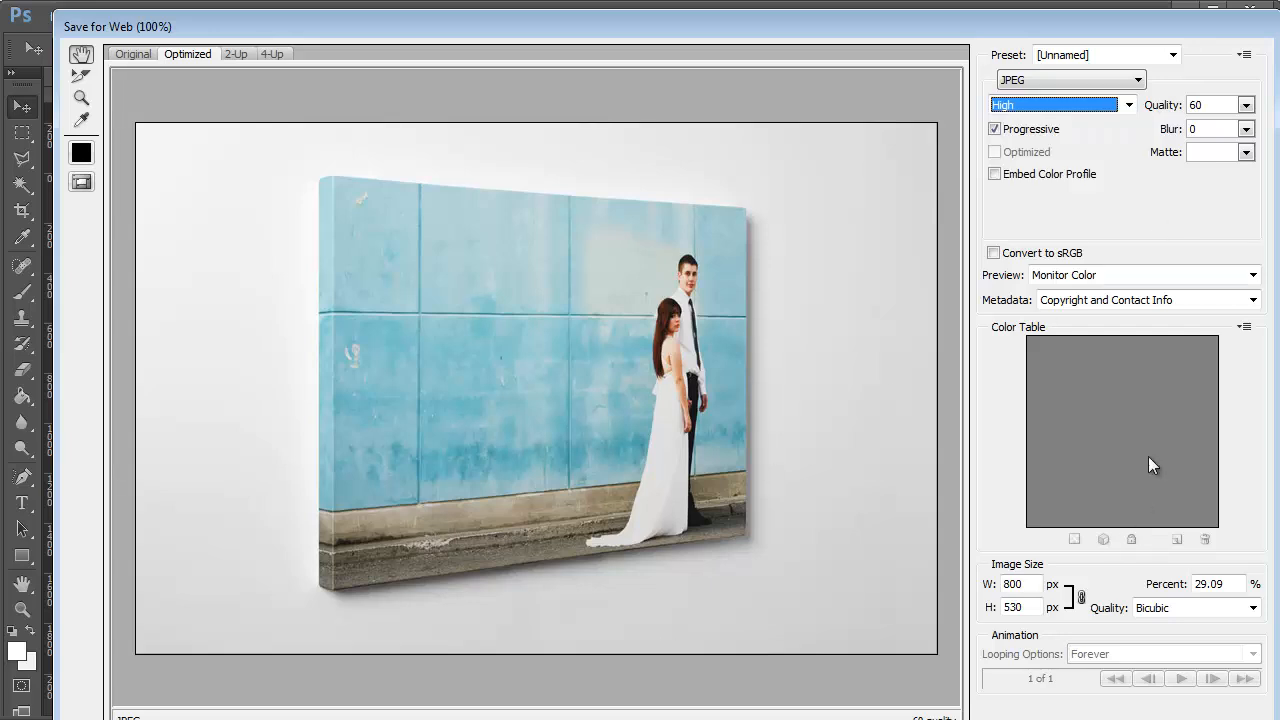
pyautogui.moveTo(1143, 207)
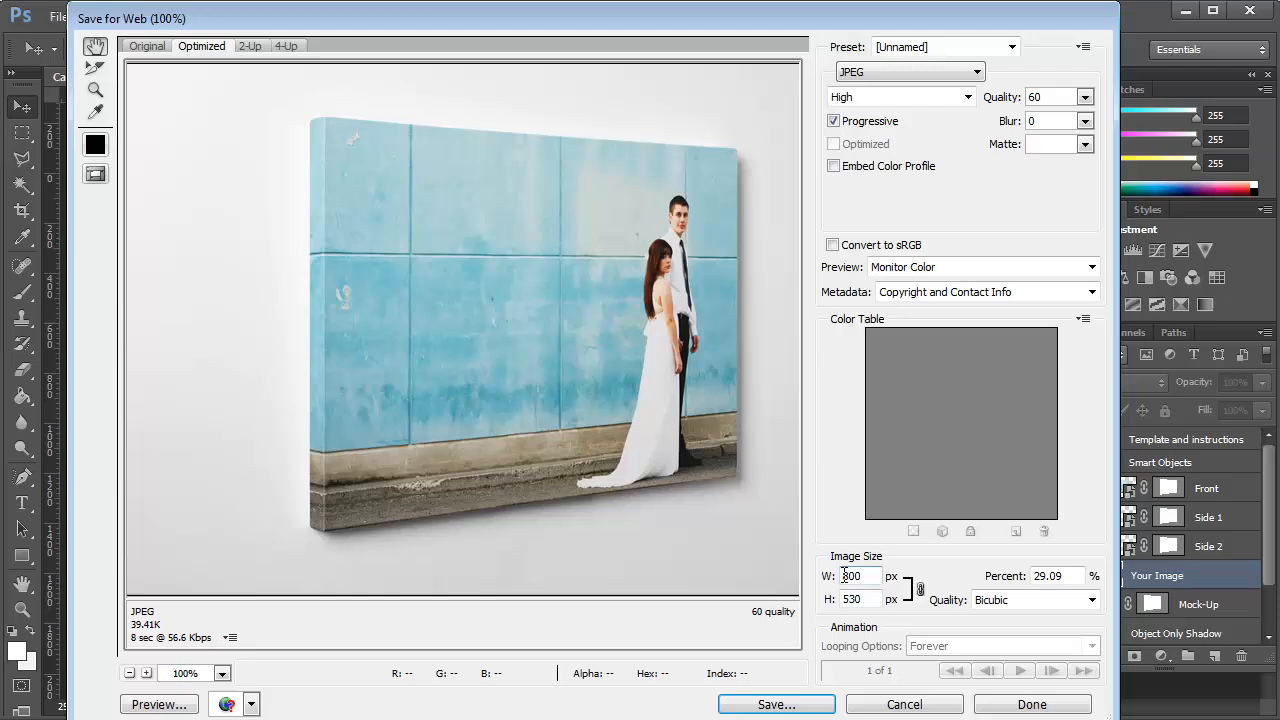
pyautogui.moveTo(838, 578)
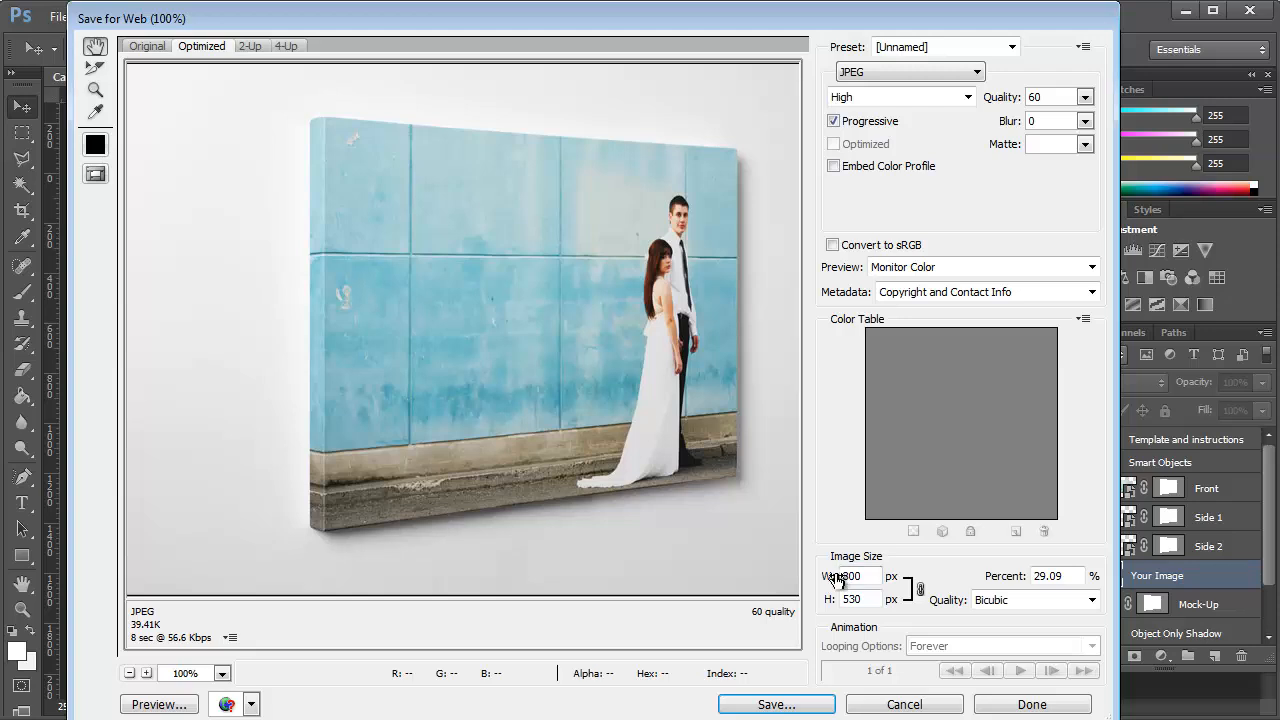
# Step: Select the 800 width field, then close Save for Web without saving
pyautogui.click(851, 576)
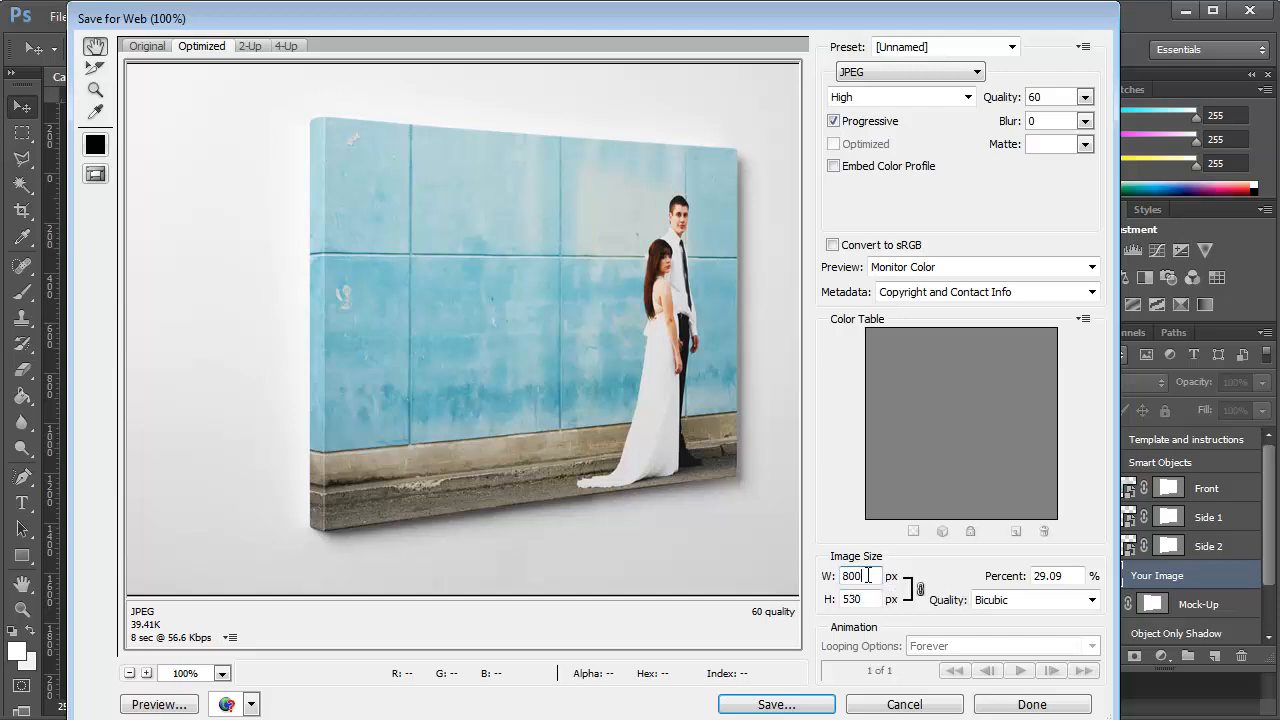
pyautogui.moveTo(570, 262)
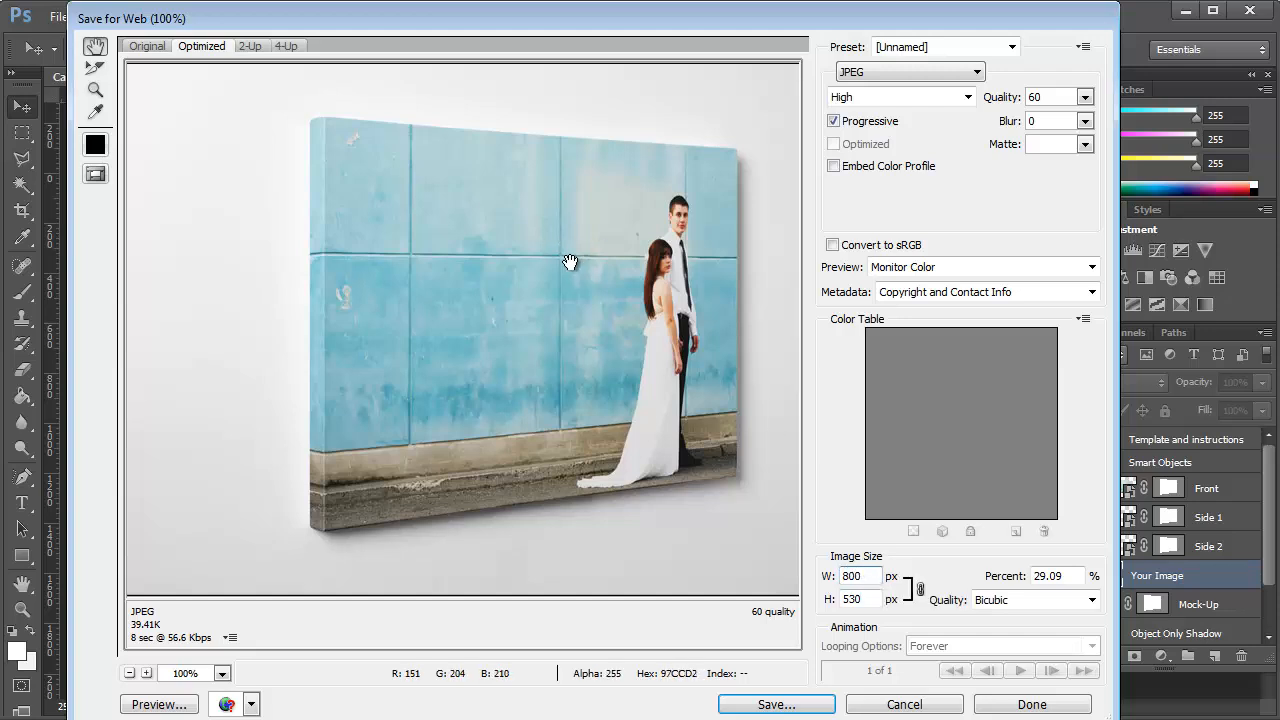
pyautogui.moveTo(701, 530)
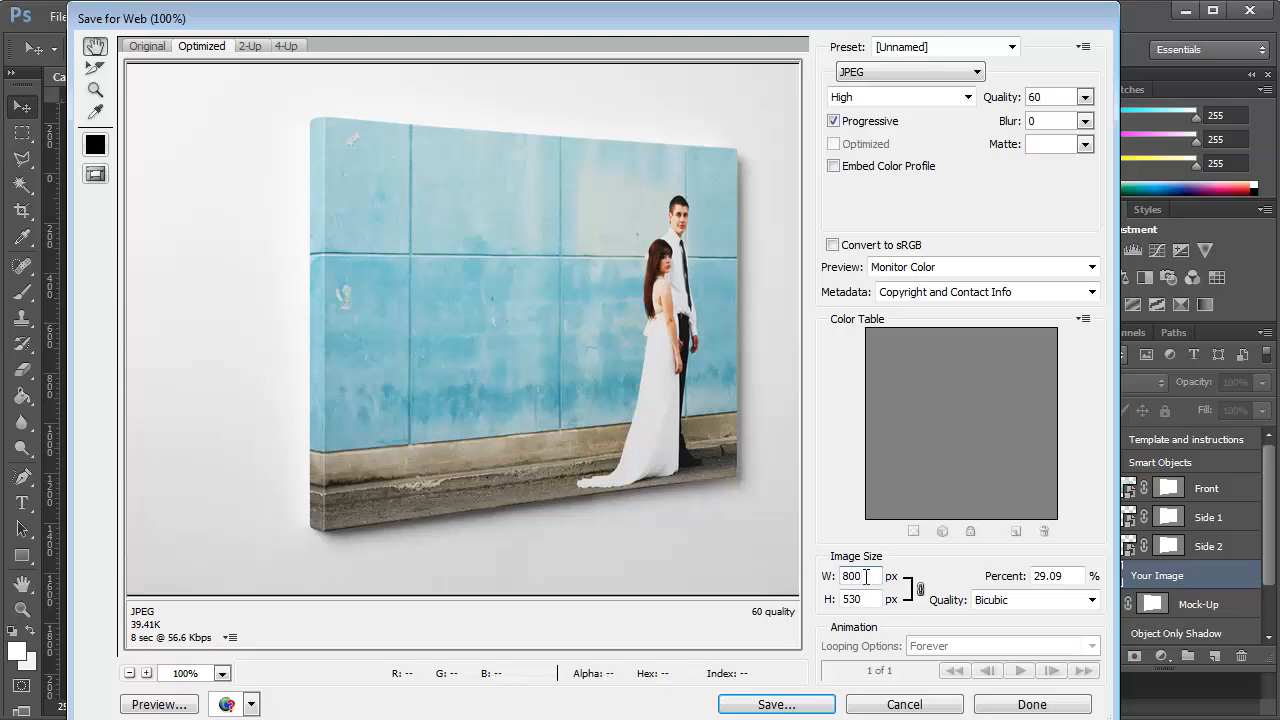
pyautogui.moveTo(851, 576)
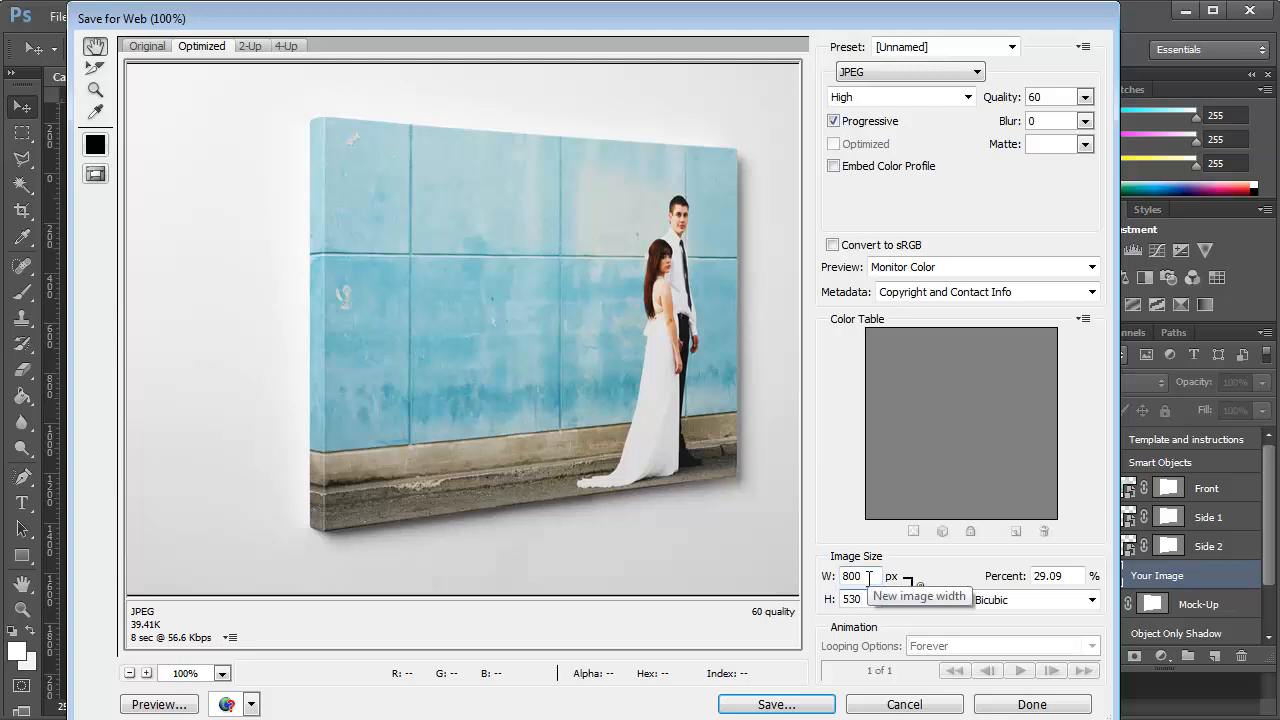
pyautogui.click(852, 576)
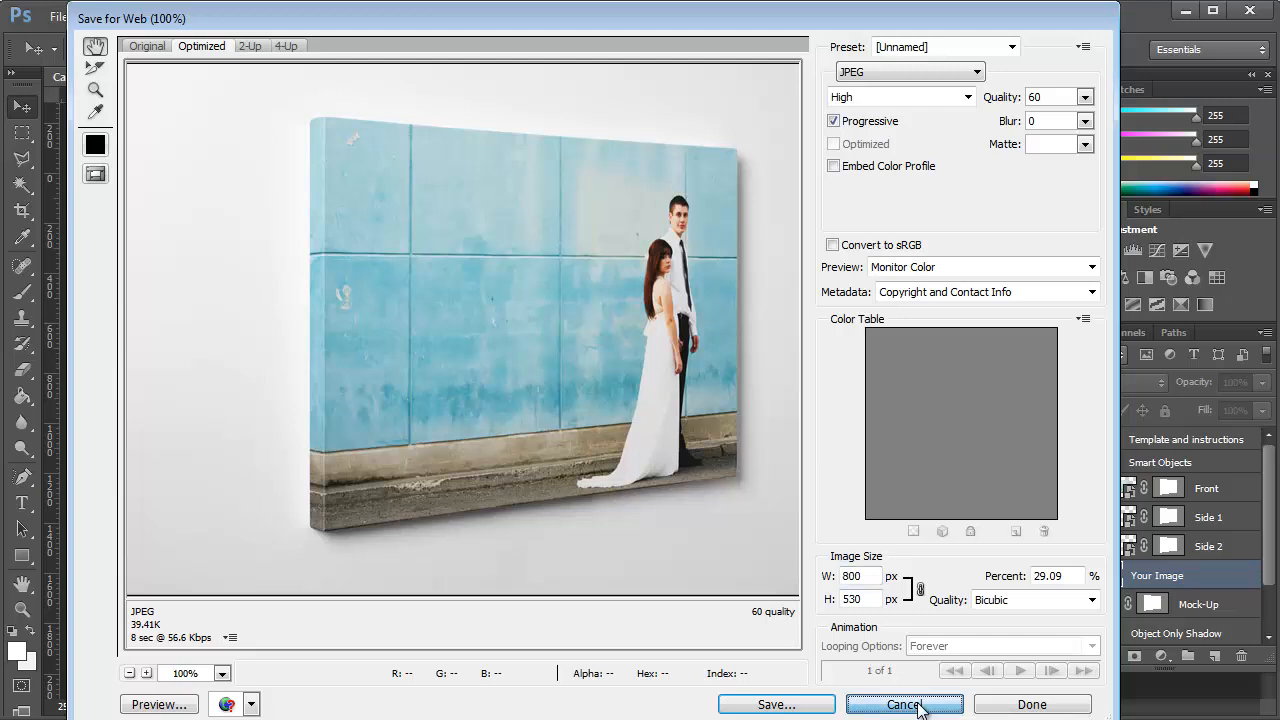
pyautogui.click(903, 704)
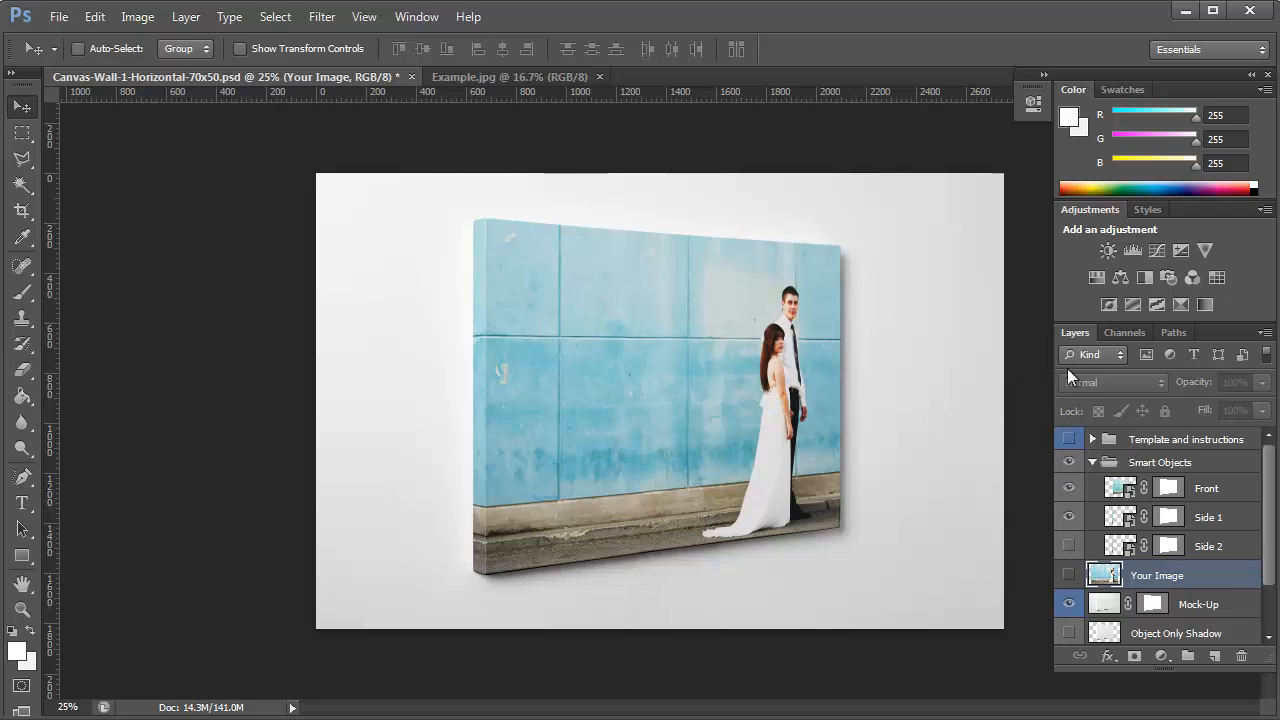
# Step: Open Canvas-Wall-2-Horizontal-50x50.psd and edit its Your Image Here smart object contents
pyautogui.click(58, 17)
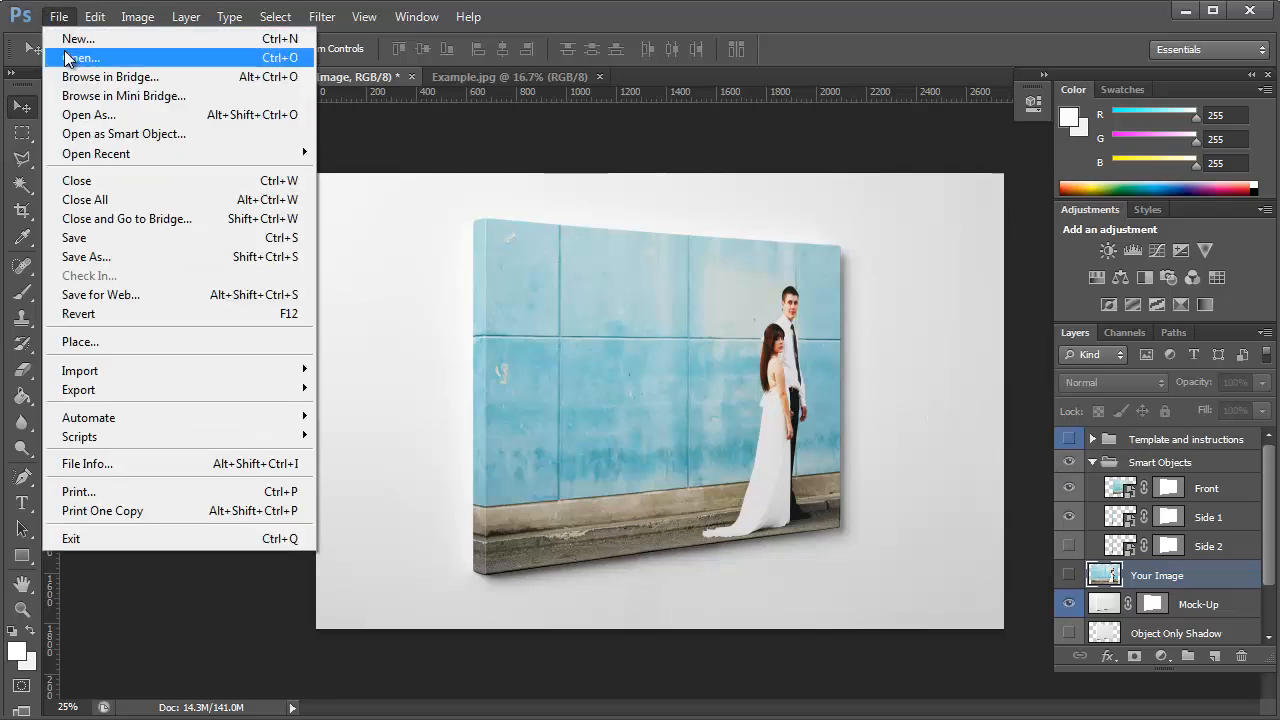
pyautogui.click(82, 57)
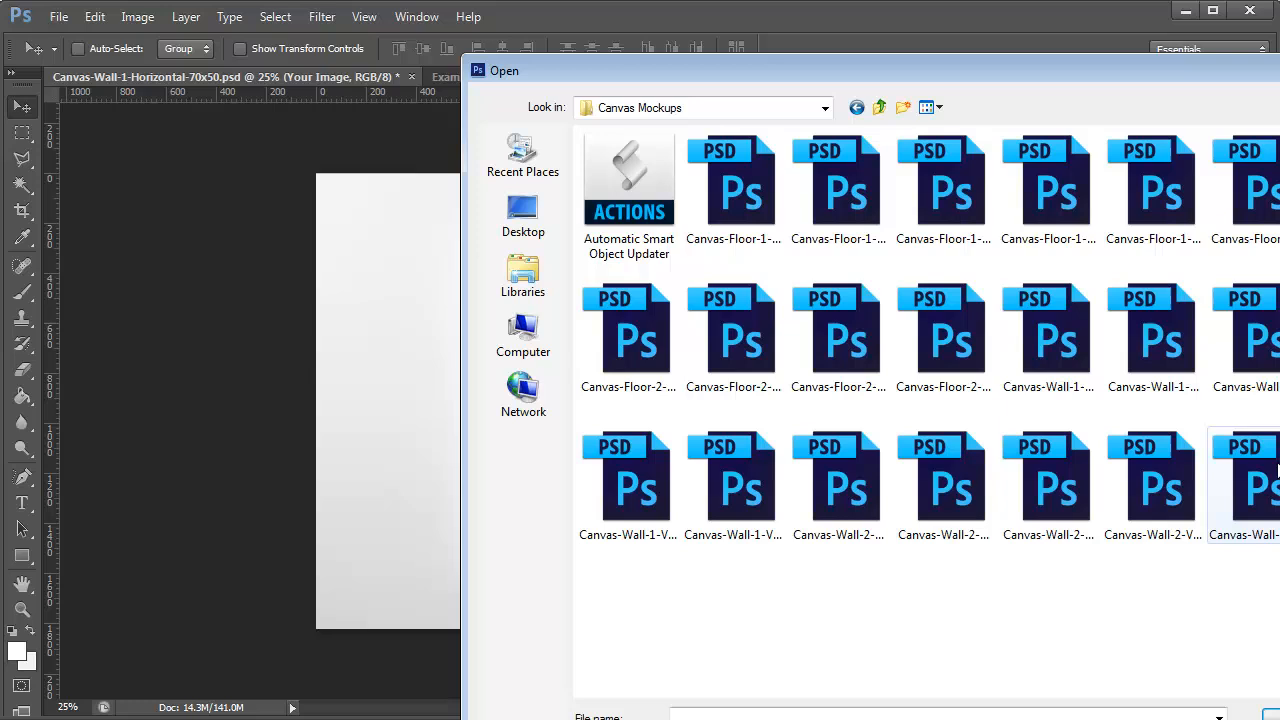
pyautogui.moveTo(838, 475)
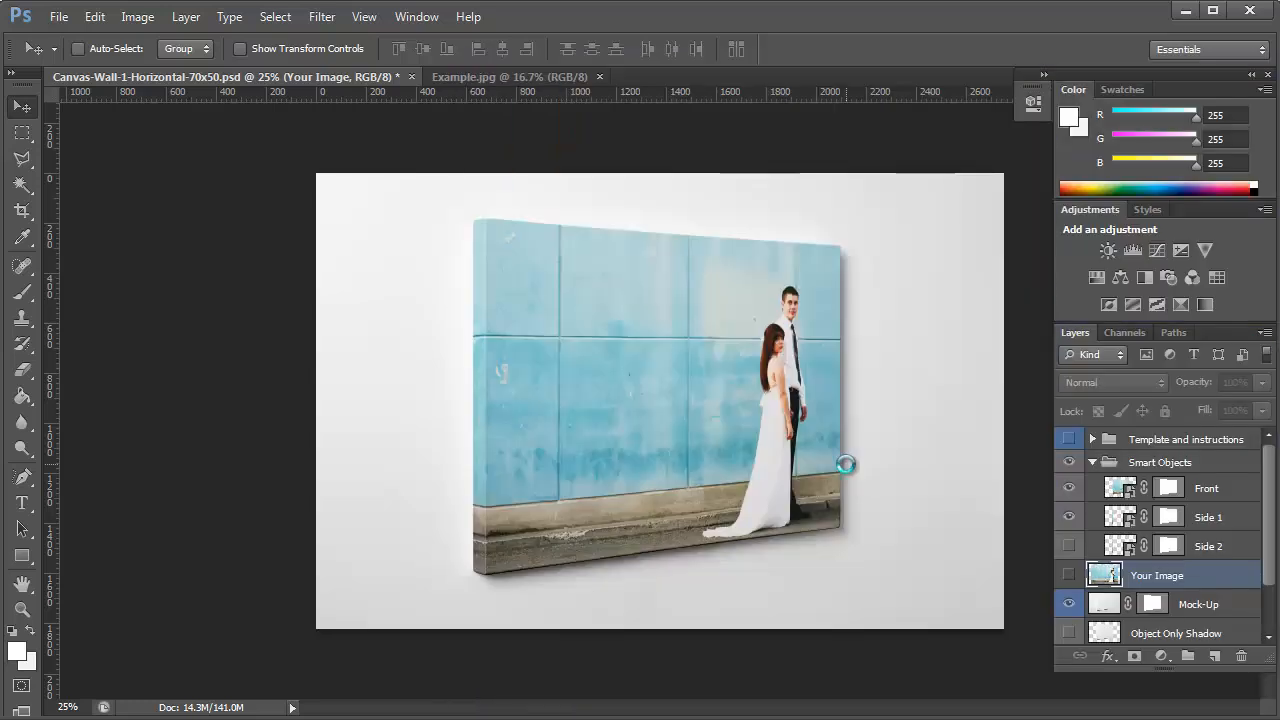
pyautogui.click(800, 76)
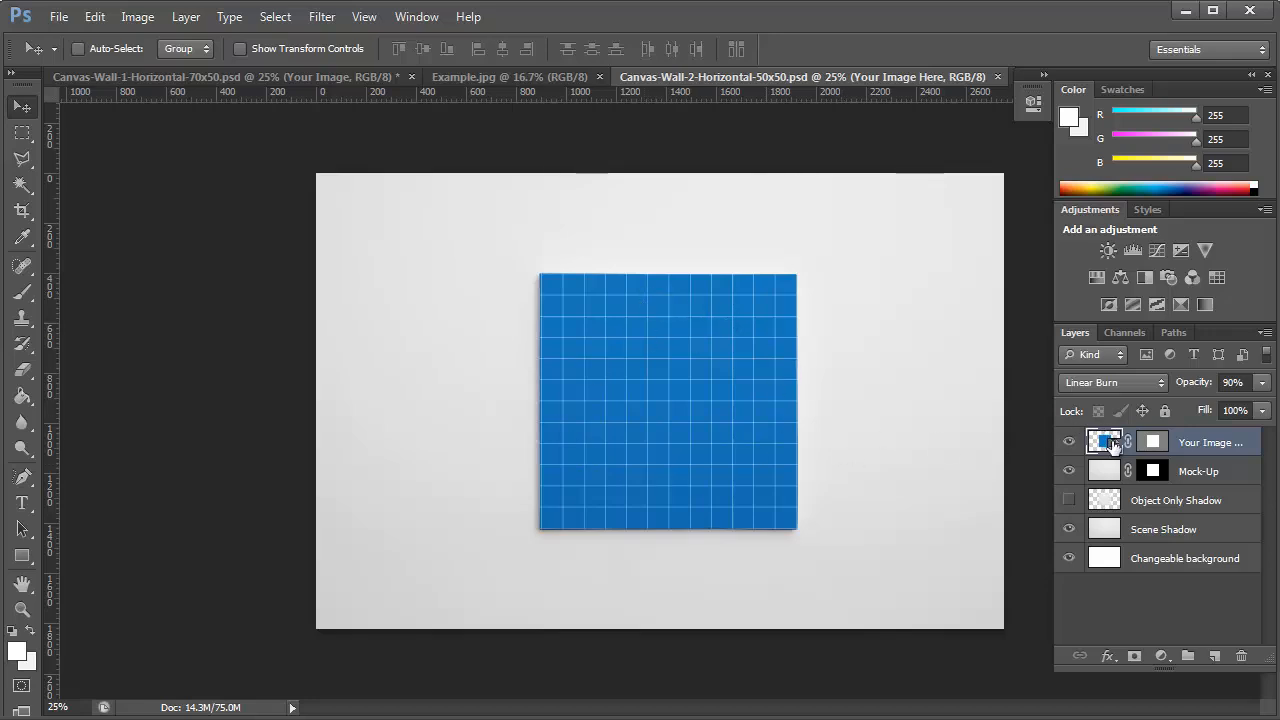
pyautogui.moveTo(938, 438)
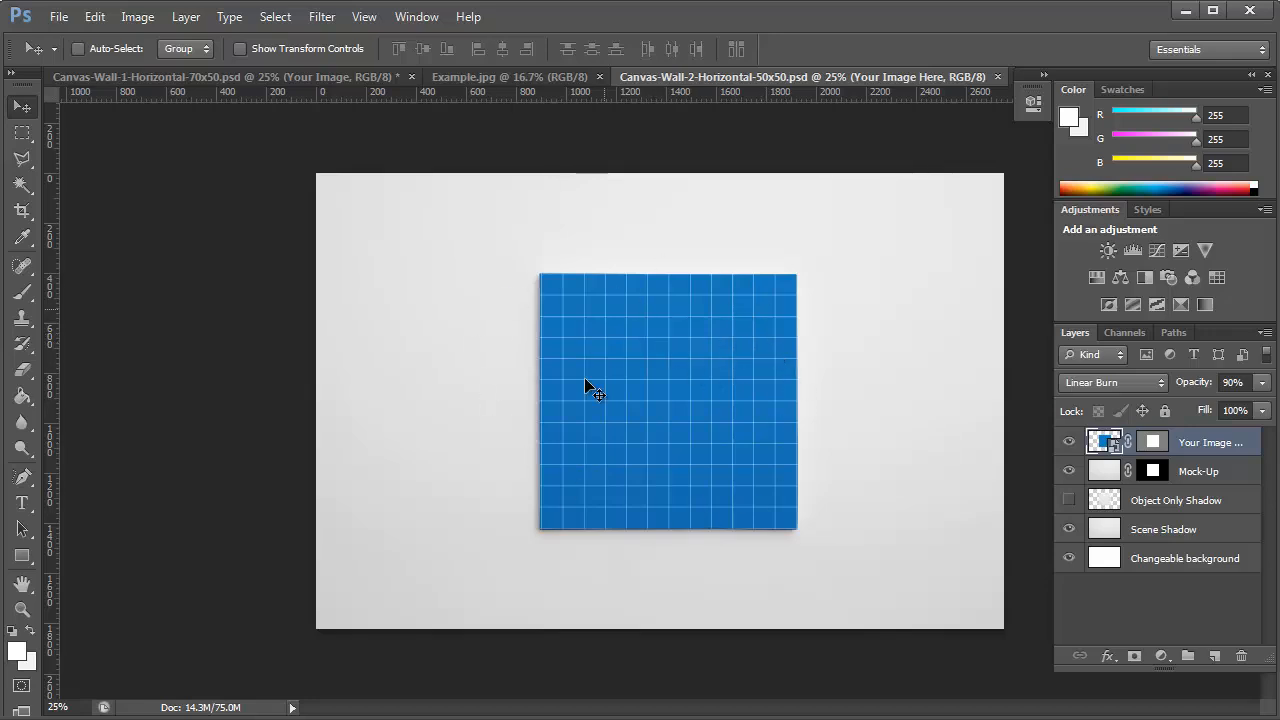
pyautogui.moveTo(525, 445)
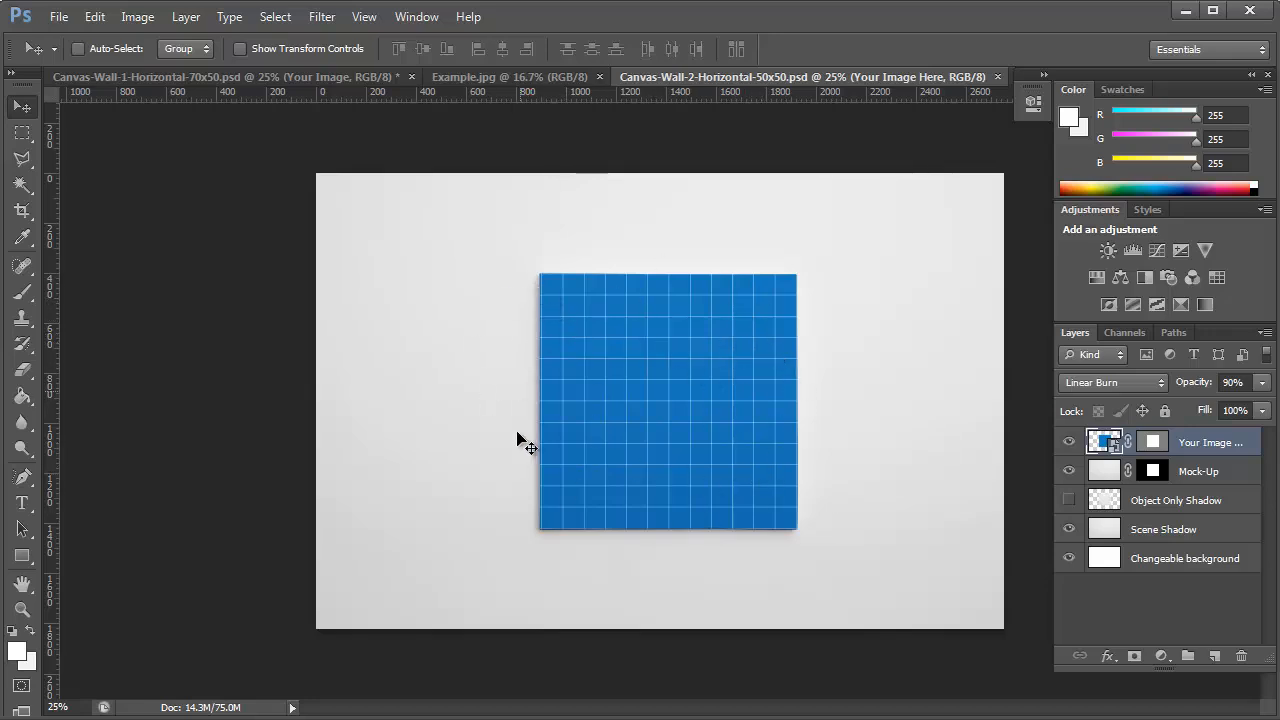
pyautogui.moveTo(1015, 550)
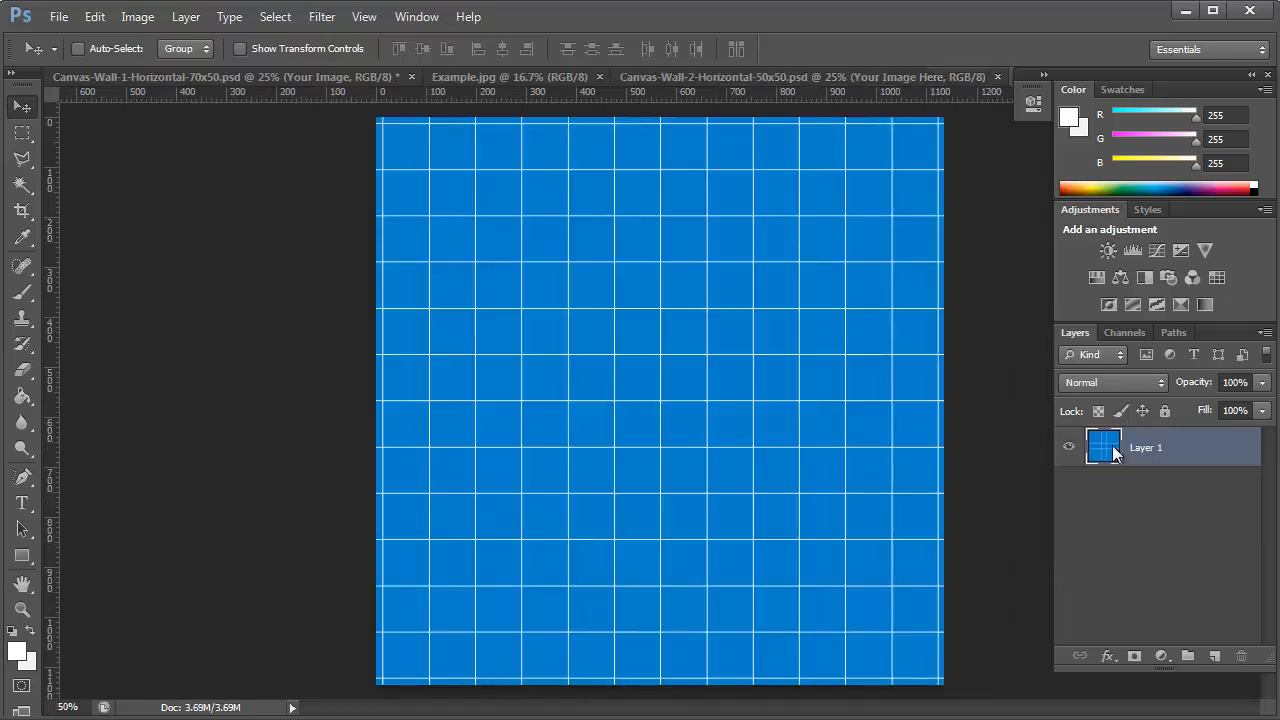
pyautogui.moveTo(700, 290)
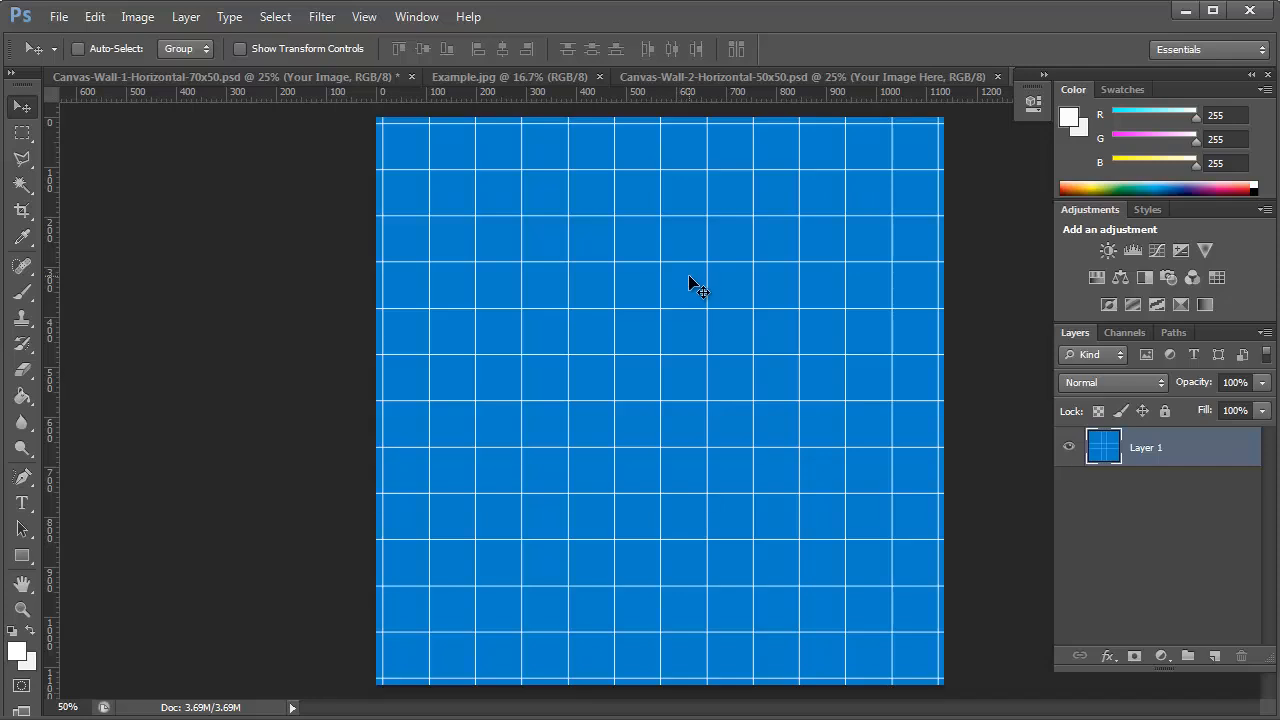
# Step: Paste the wedding photo into the smart object, scale it to fit, and apply it
pyautogui.click(509, 77)
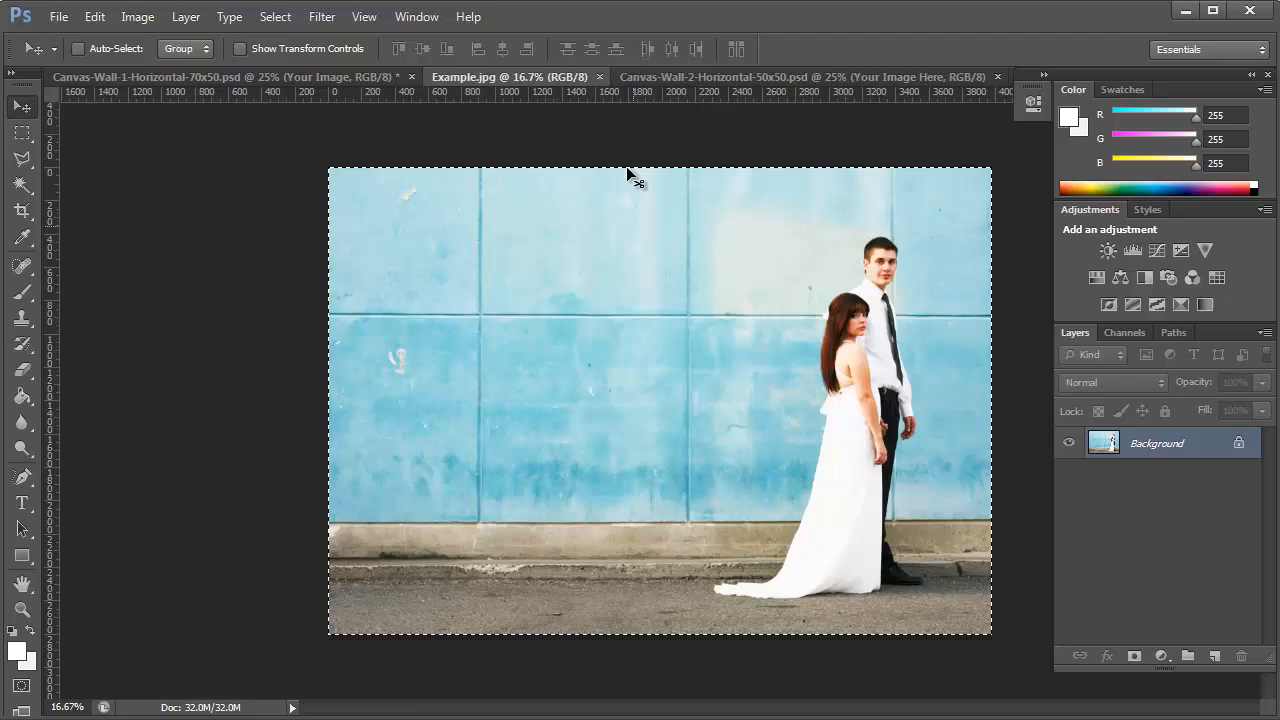
pyautogui.click(800, 77)
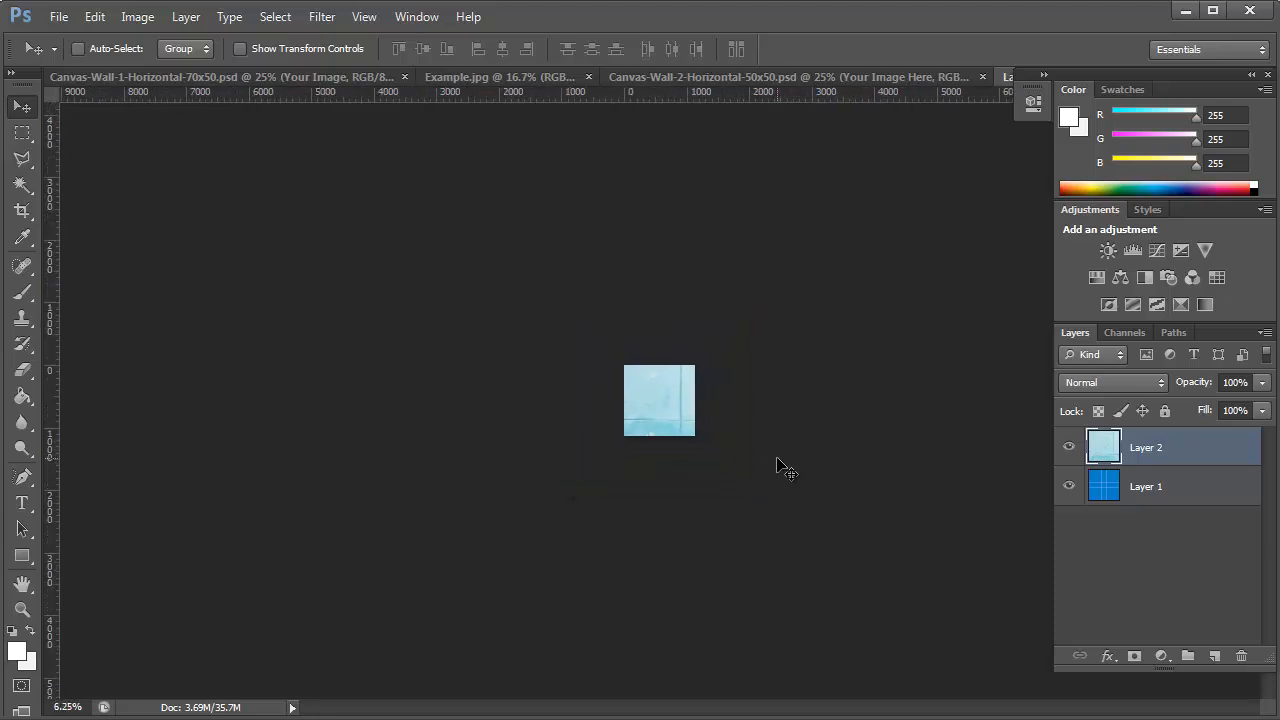
pyautogui.press('ctrl+t')
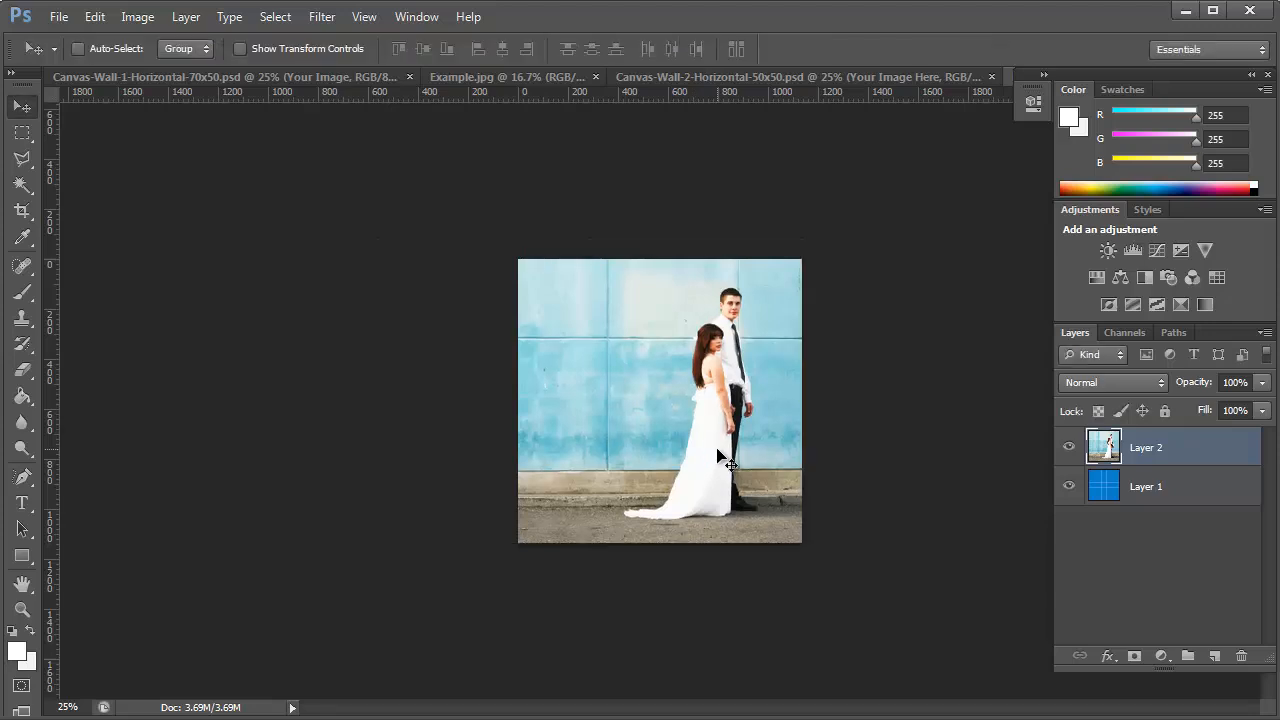
pyautogui.moveTo(835, 458)
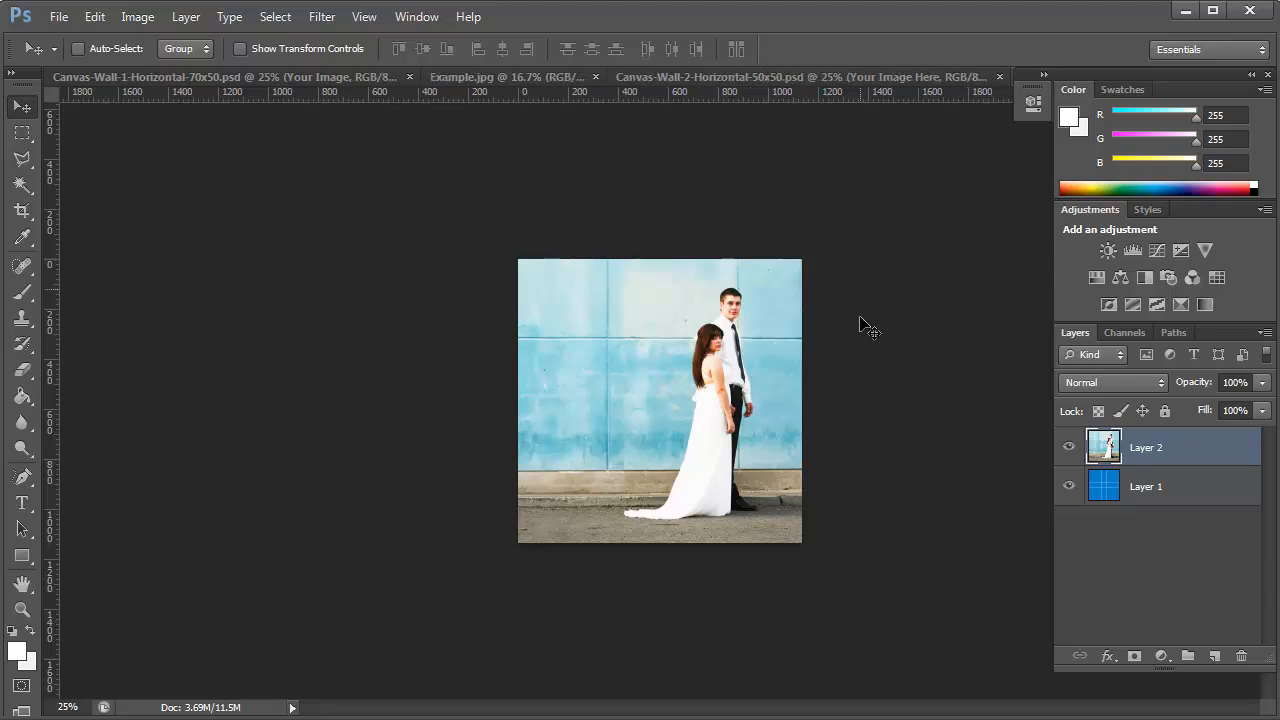
pyautogui.click(800, 77)
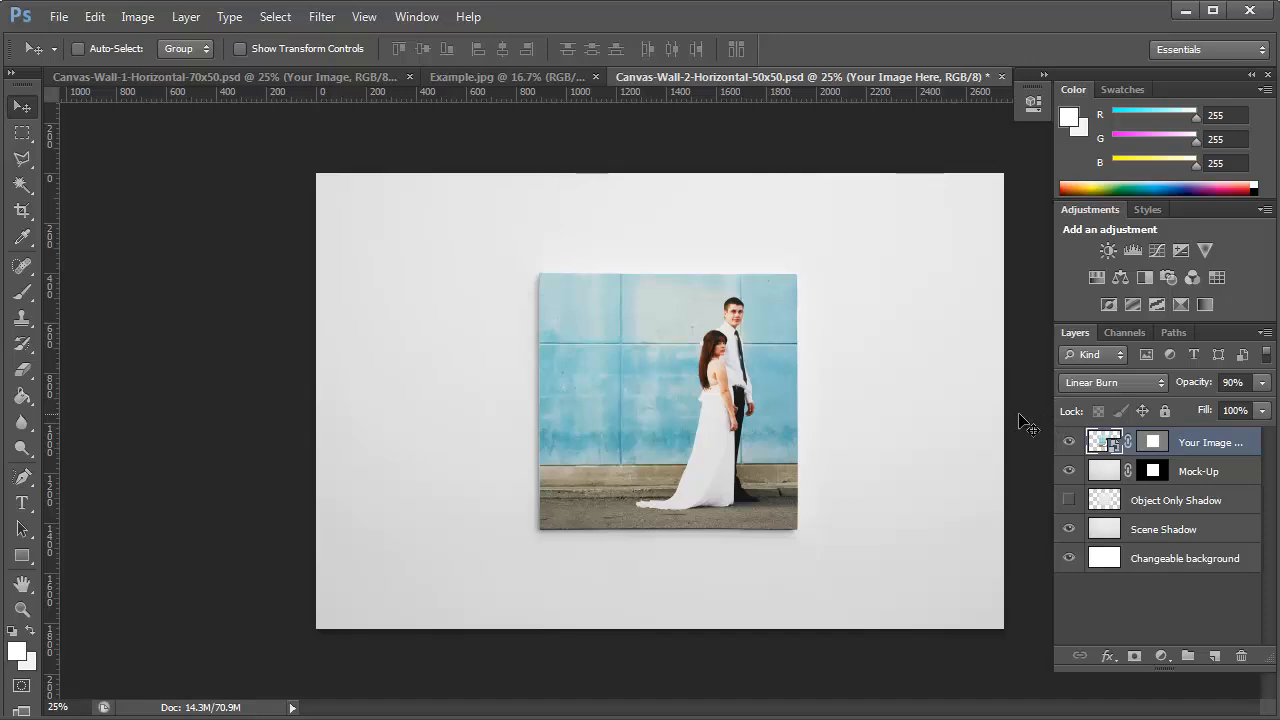
pyautogui.moveTo(1005, 390)
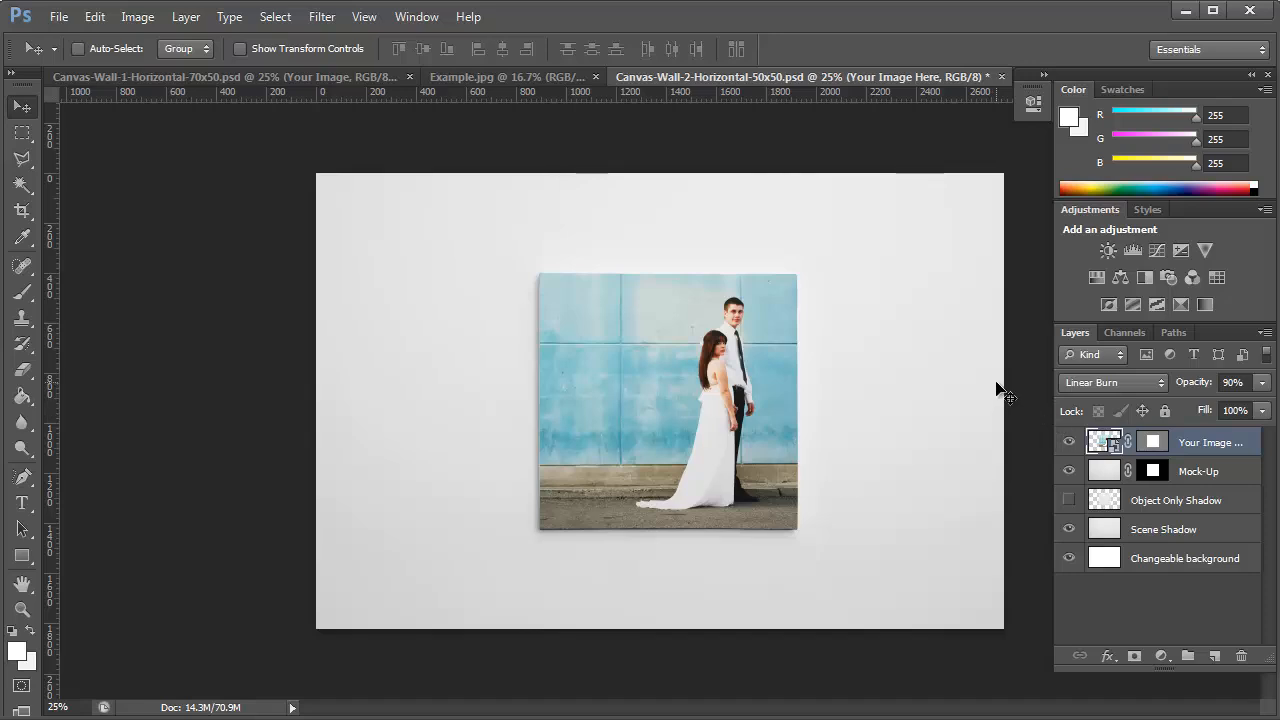
pyautogui.moveTo(595, 195)
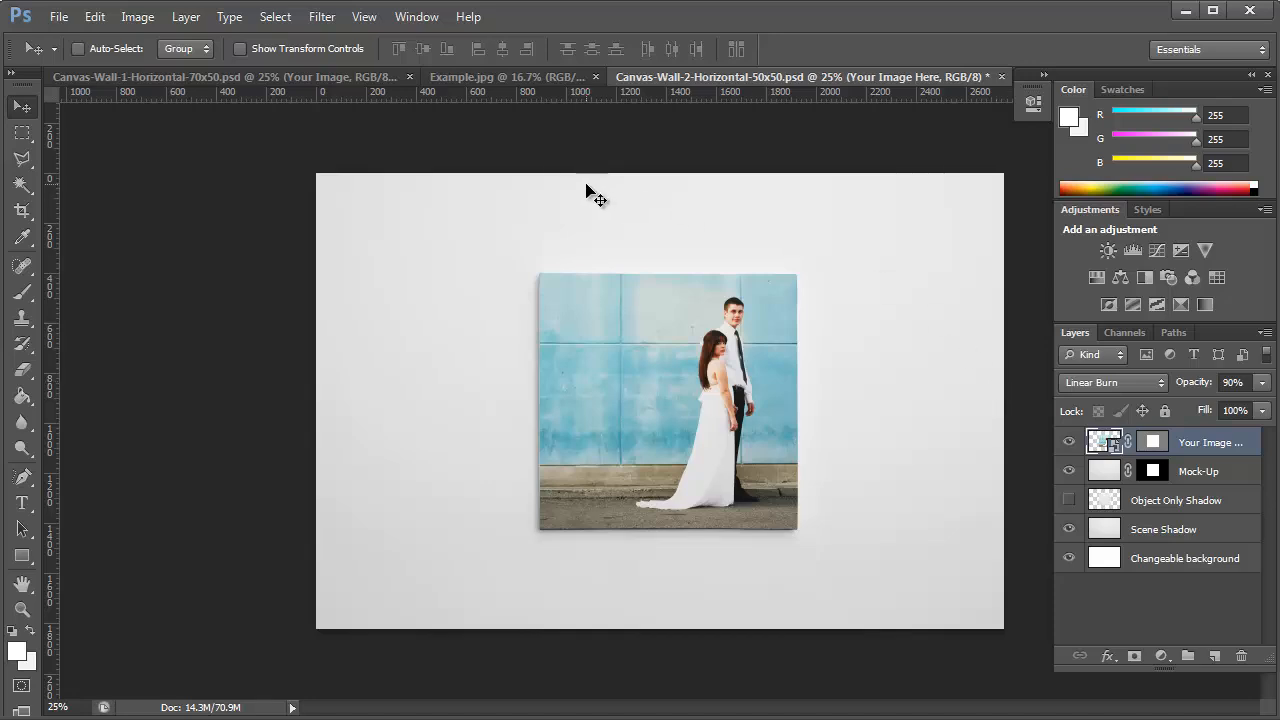
# Step: Switch to Canvas-Wall-1-Horizontal-70x50.psd and scroll through its Layers panel
pyautogui.click(225, 77)
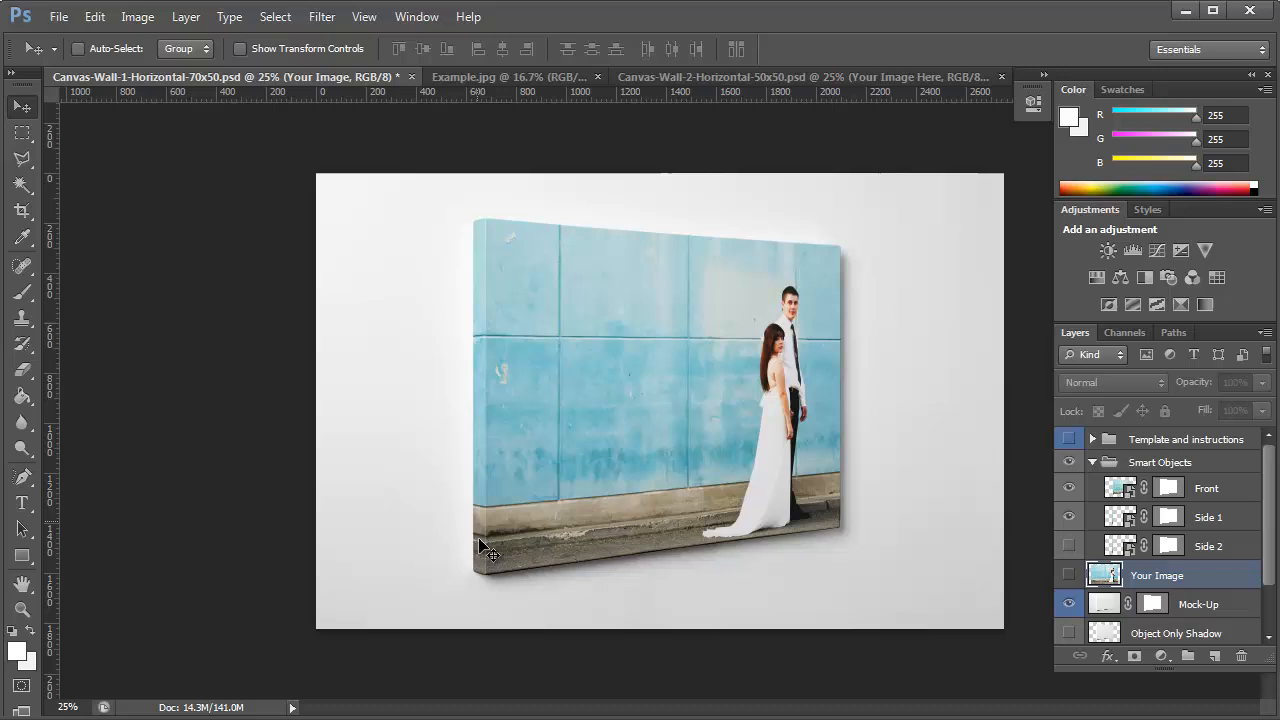
pyautogui.moveTo(485, 512)
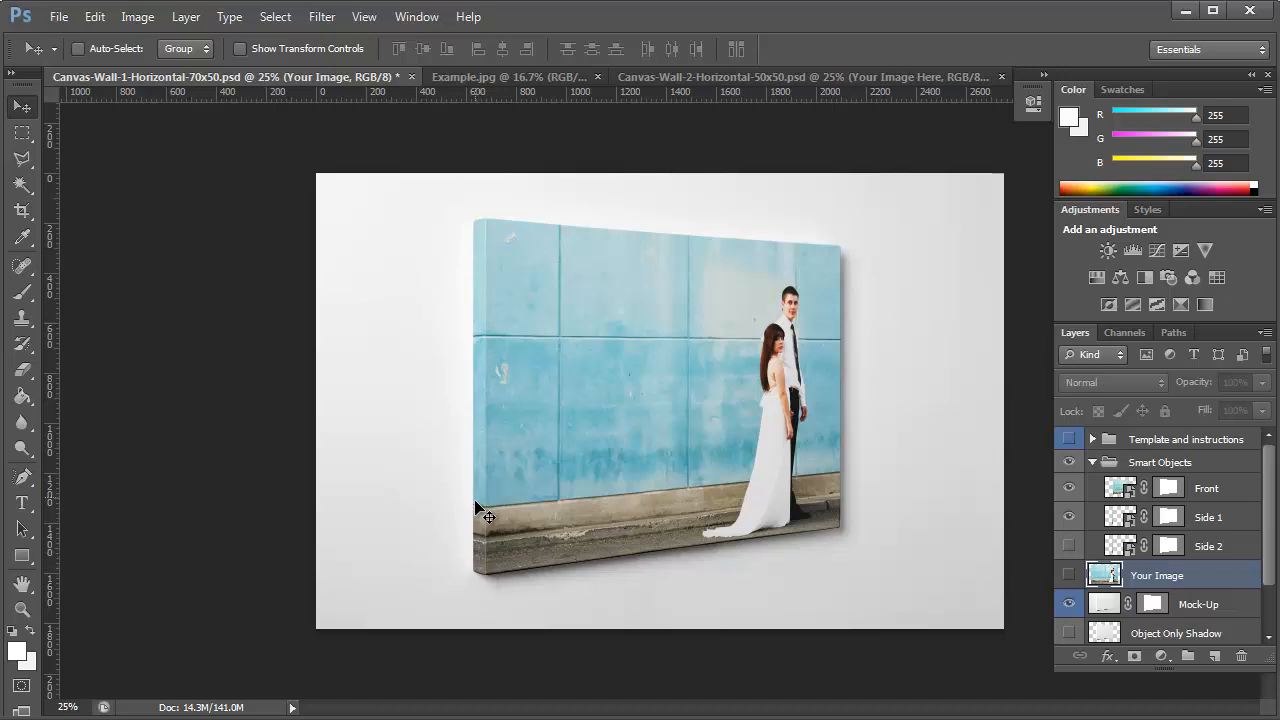
pyautogui.moveTo(495, 500)
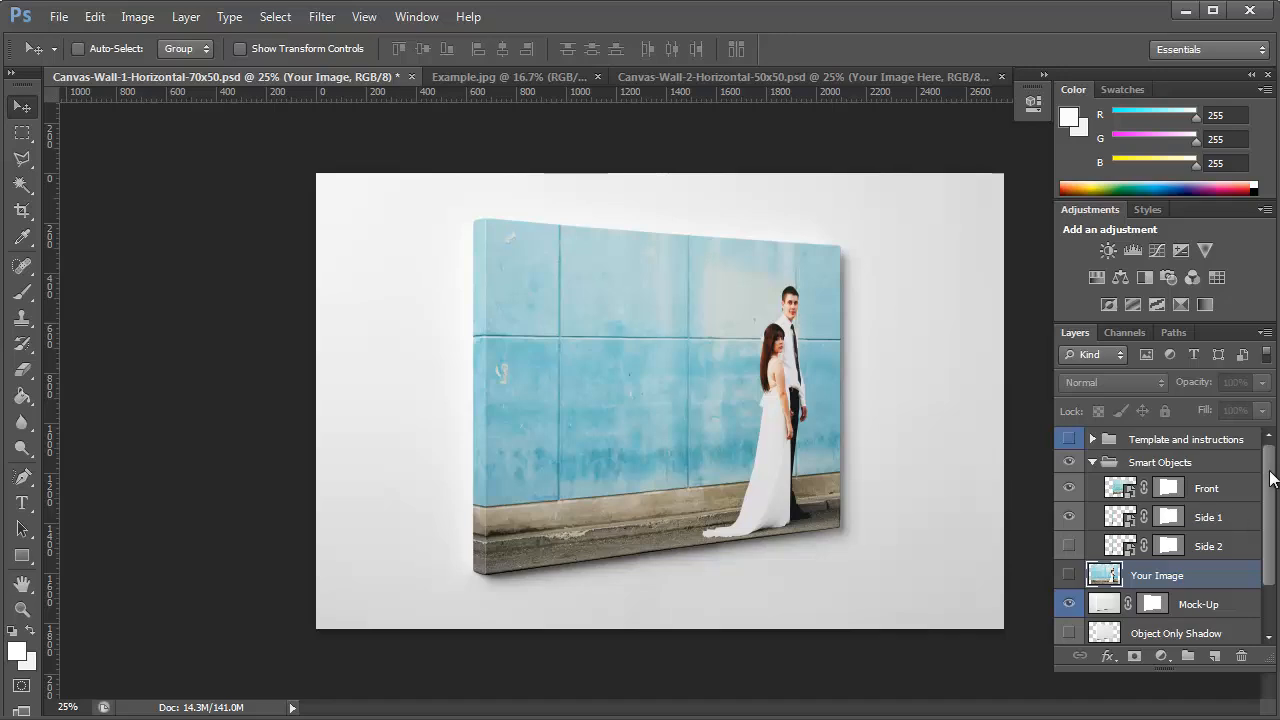
pyautogui.scroll(-3)
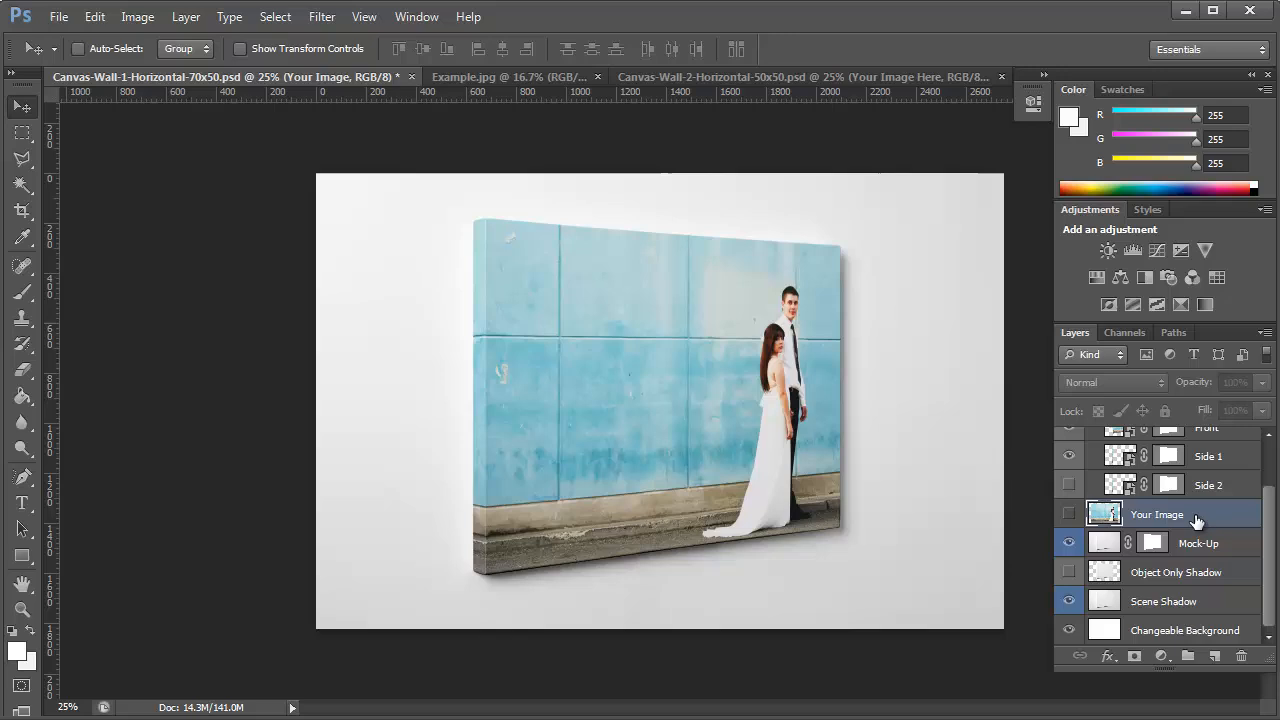
pyautogui.moveTo(1188, 515)
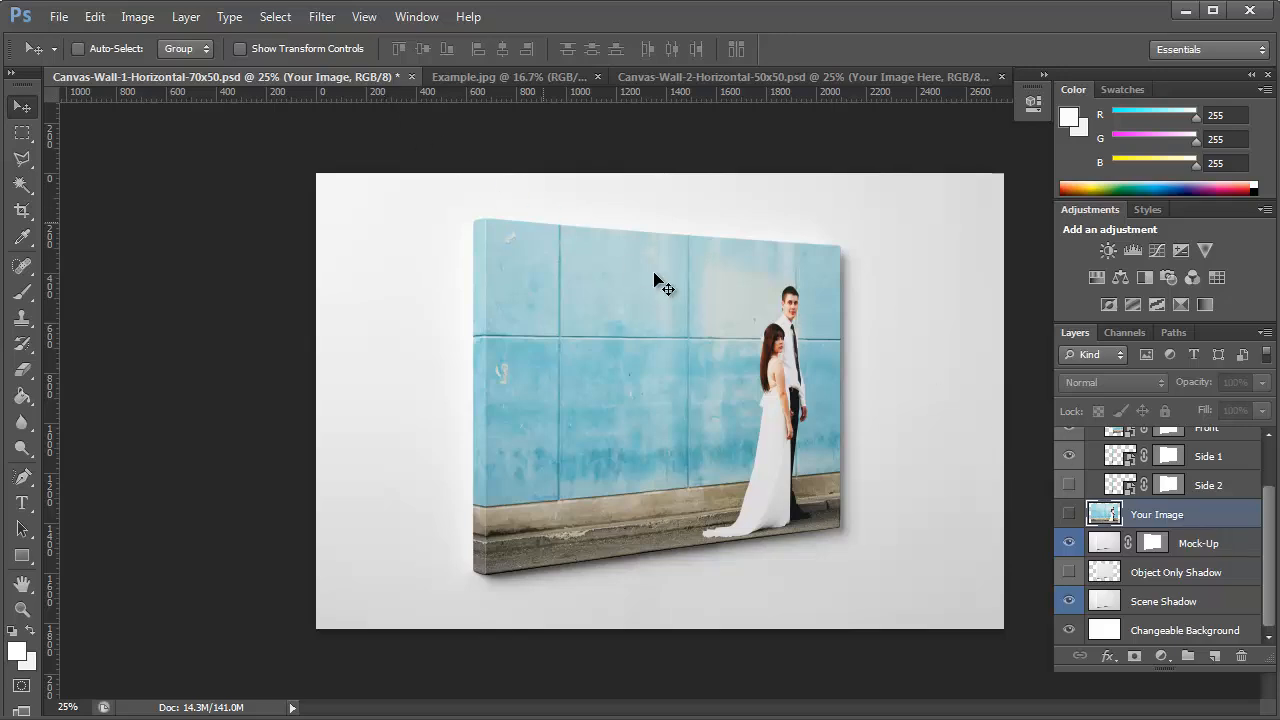
pyautogui.moveTo(870, 330)
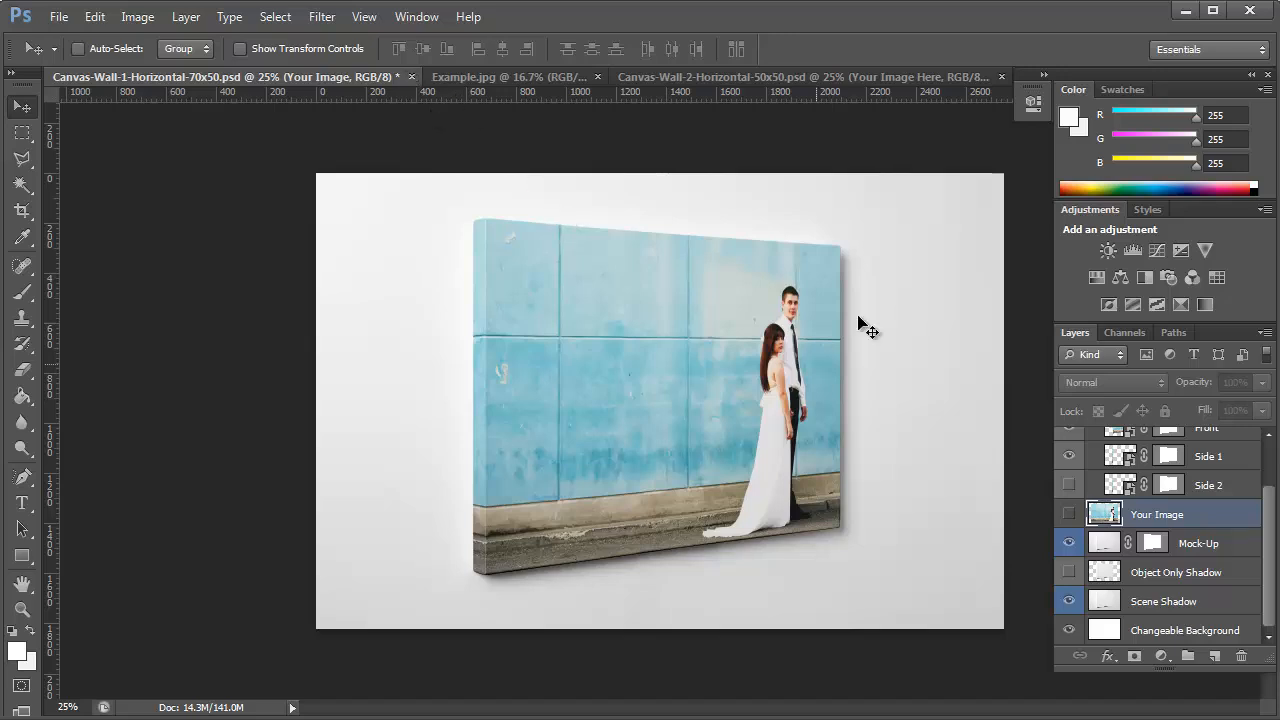
pyautogui.moveTo(1153, 508)
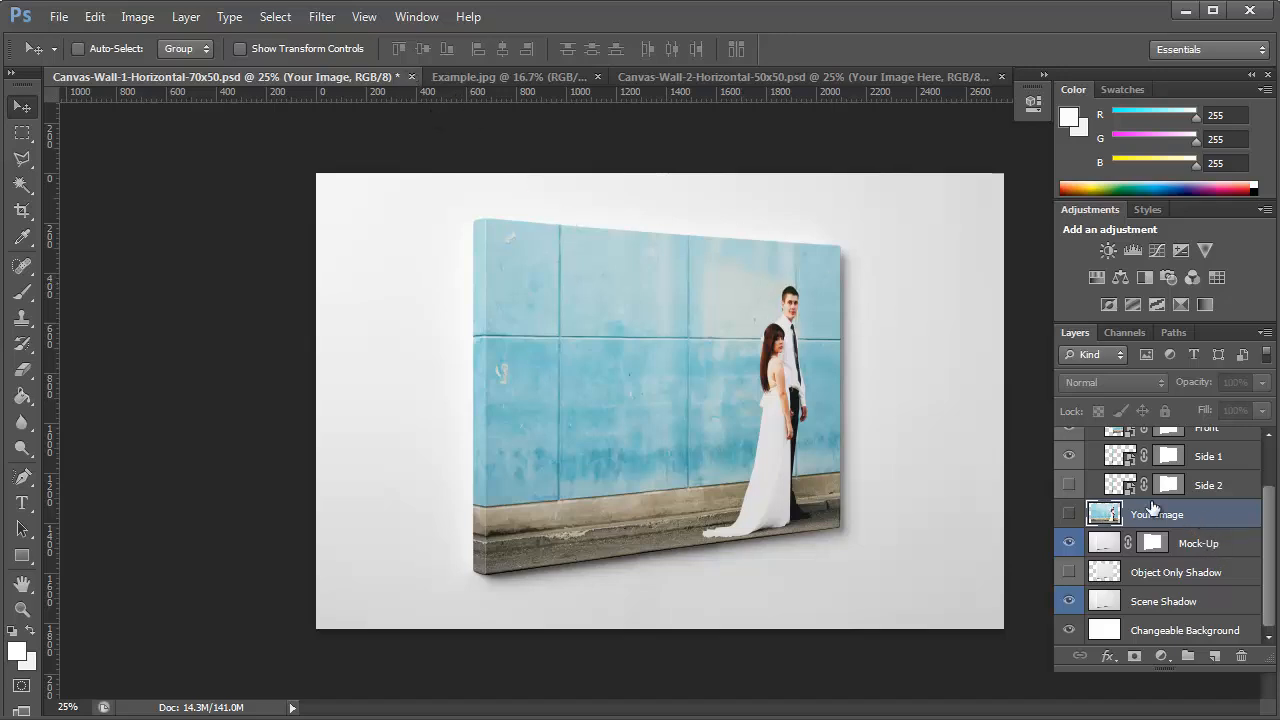
pyautogui.moveTo(1183, 510)
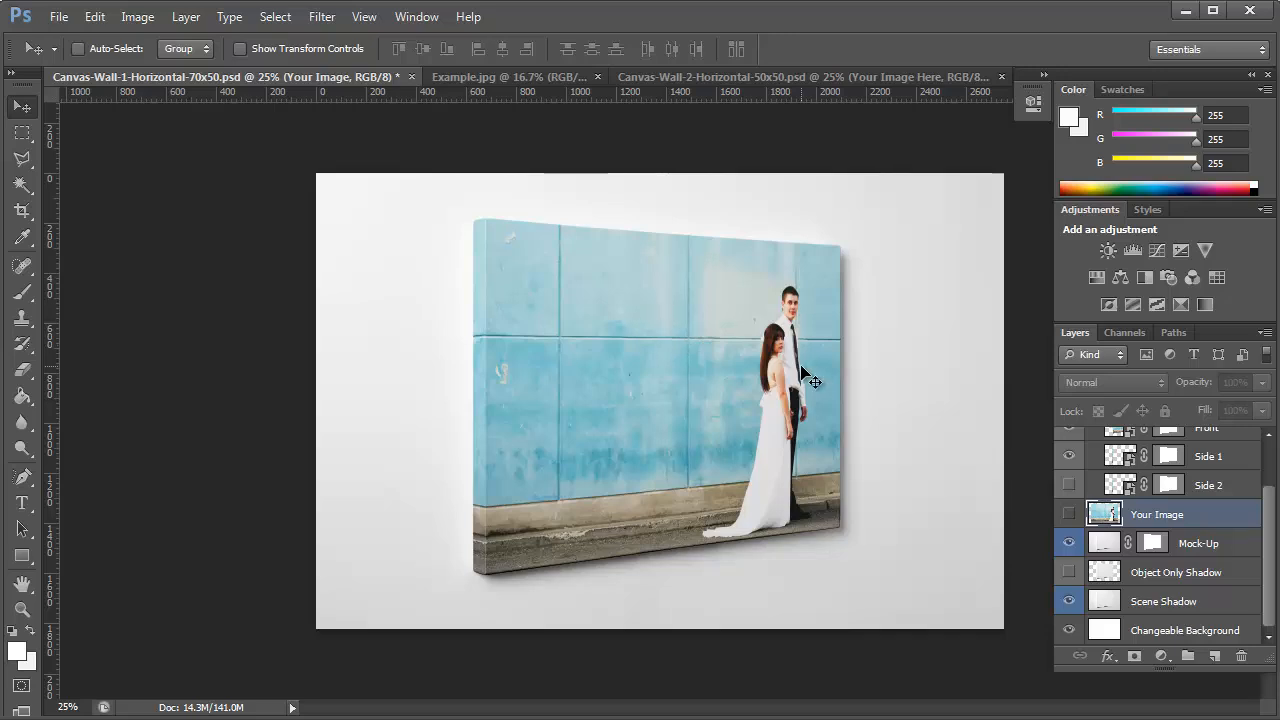
pyautogui.moveTo(878, 412)
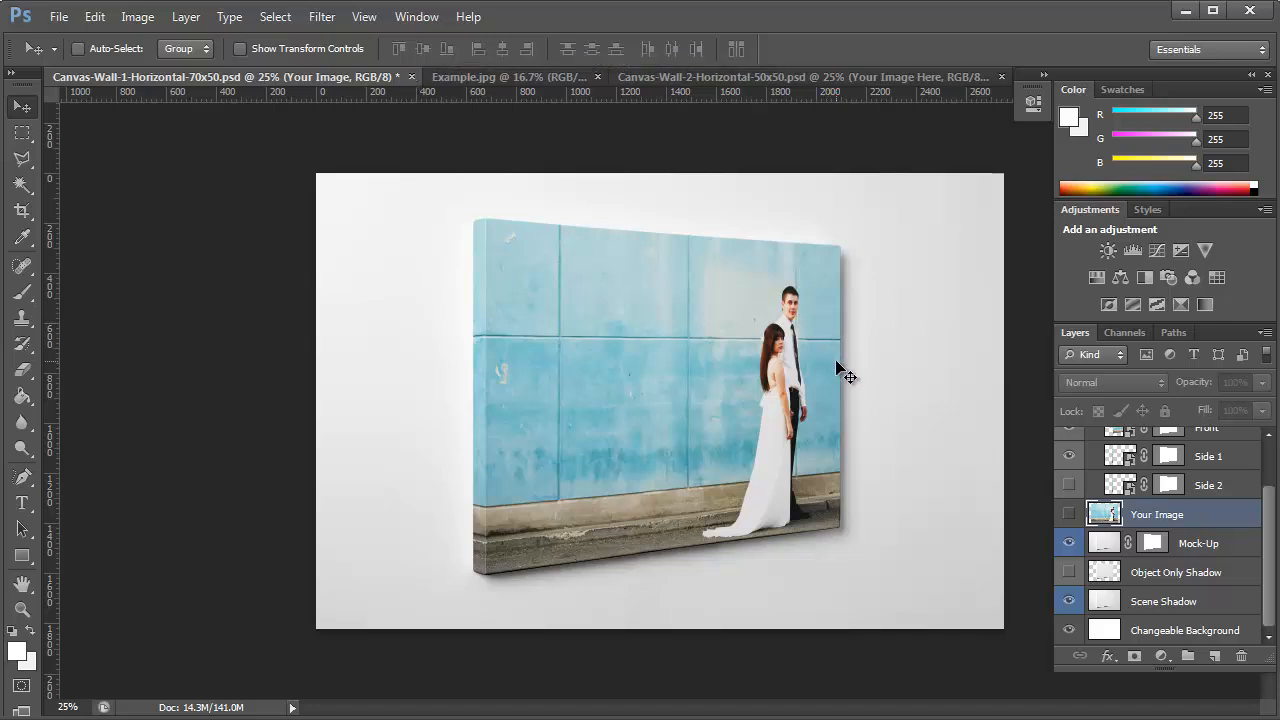
pyautogui.moveTo(413, 82)
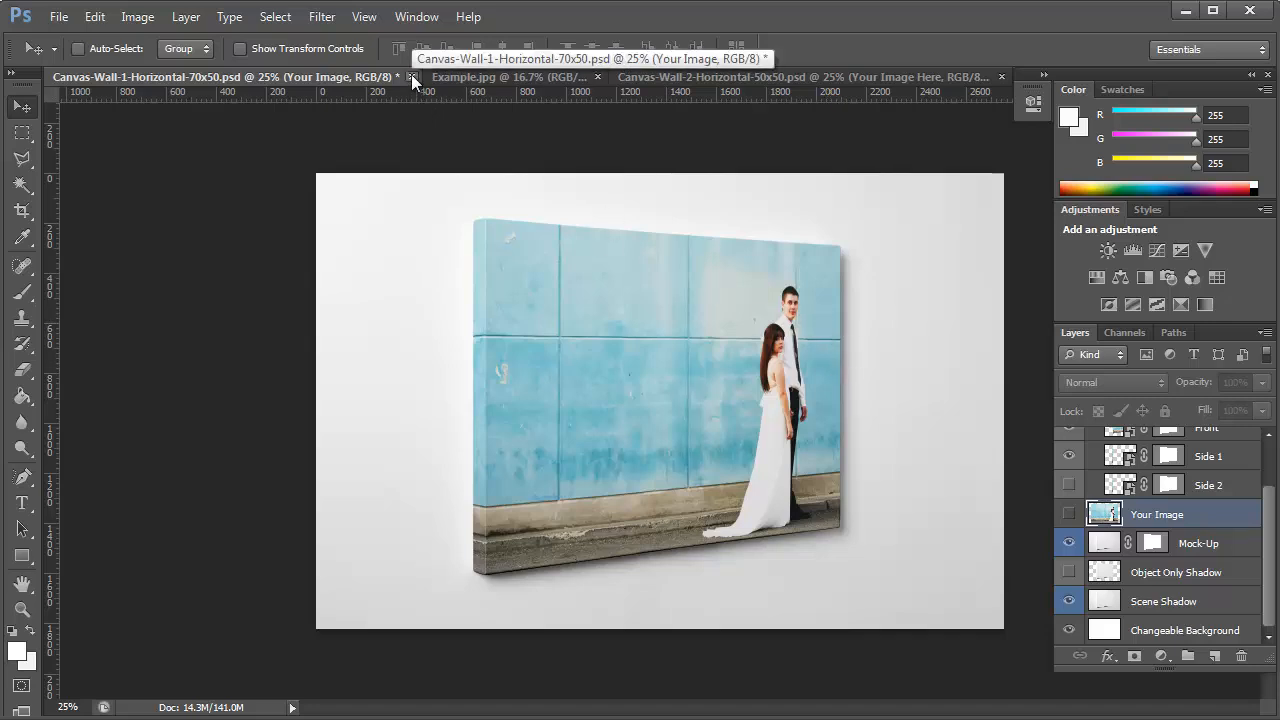
# Step: Close the 70x50 mockup document without saving its changes
pyautogui.click(412, 77)
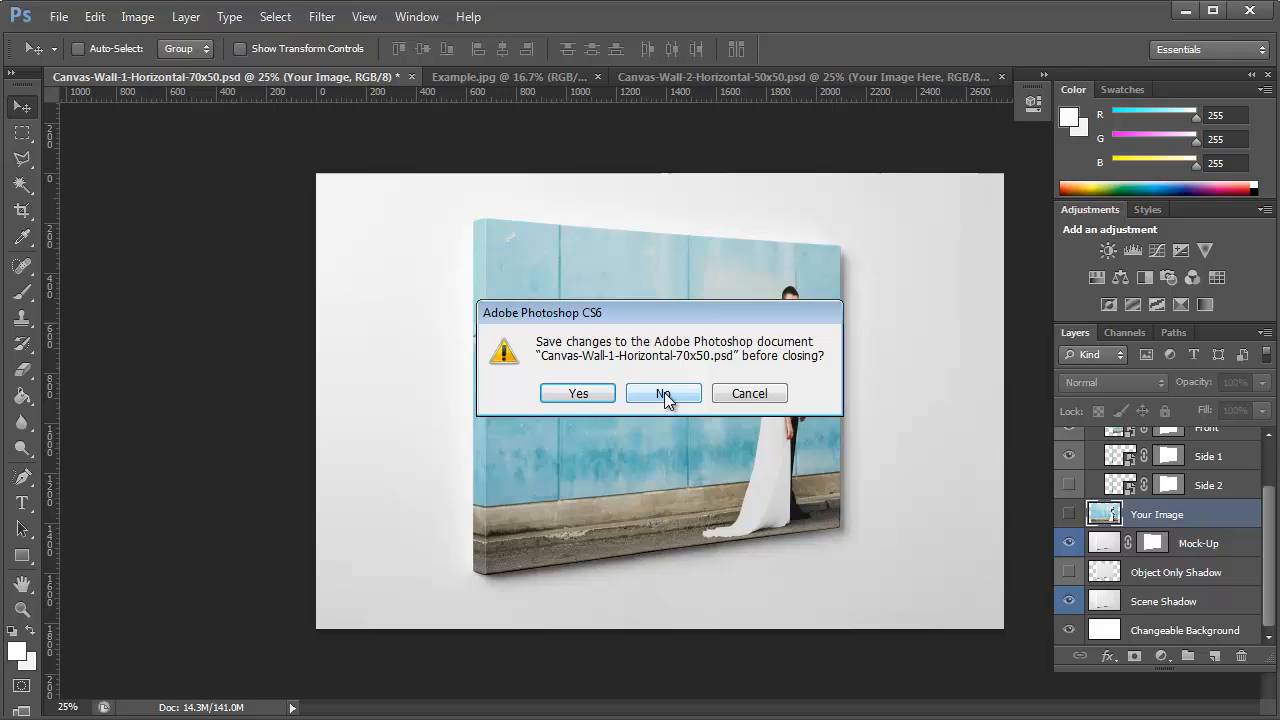
pyautogui.click(663, 393)
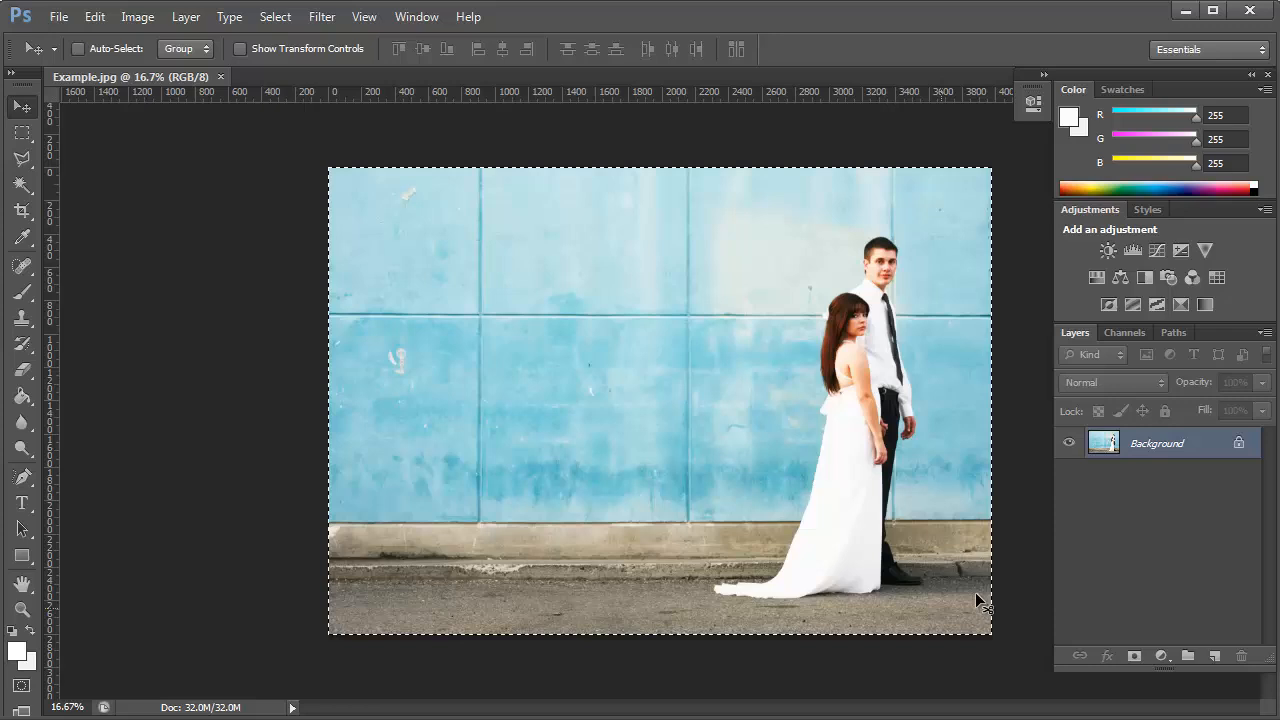
pyautogui.moveTo(1030, 407)
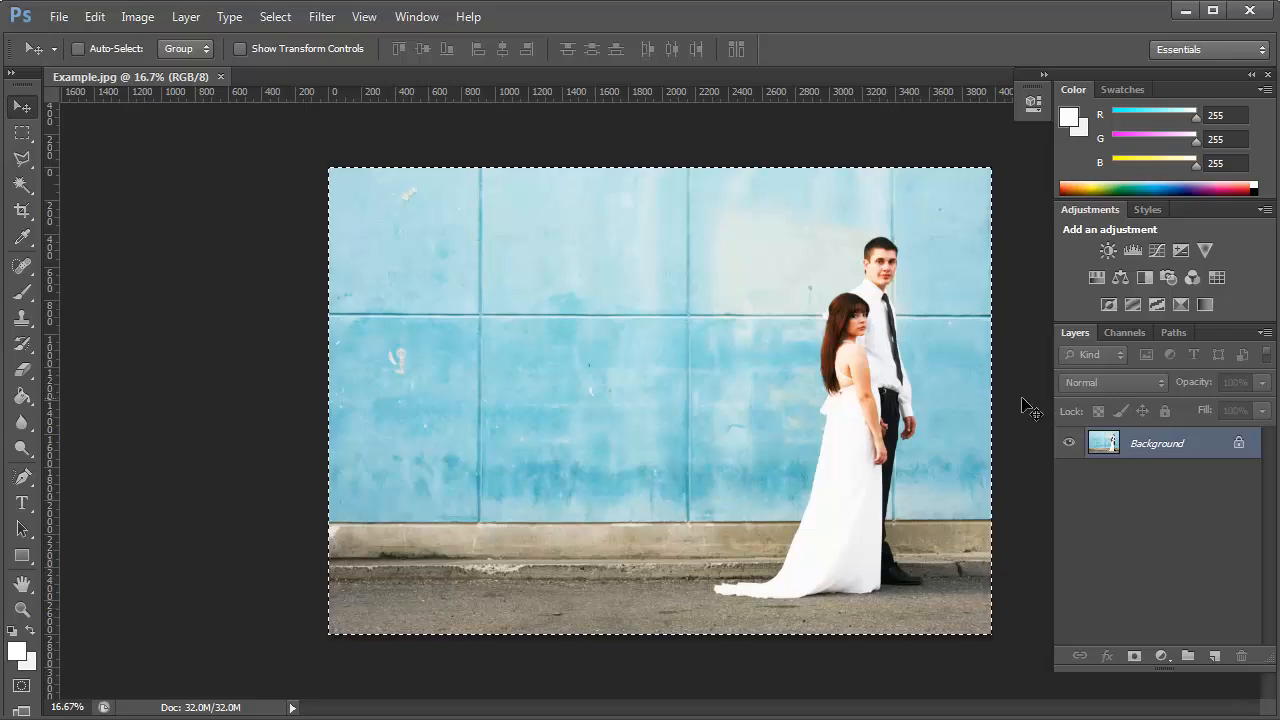